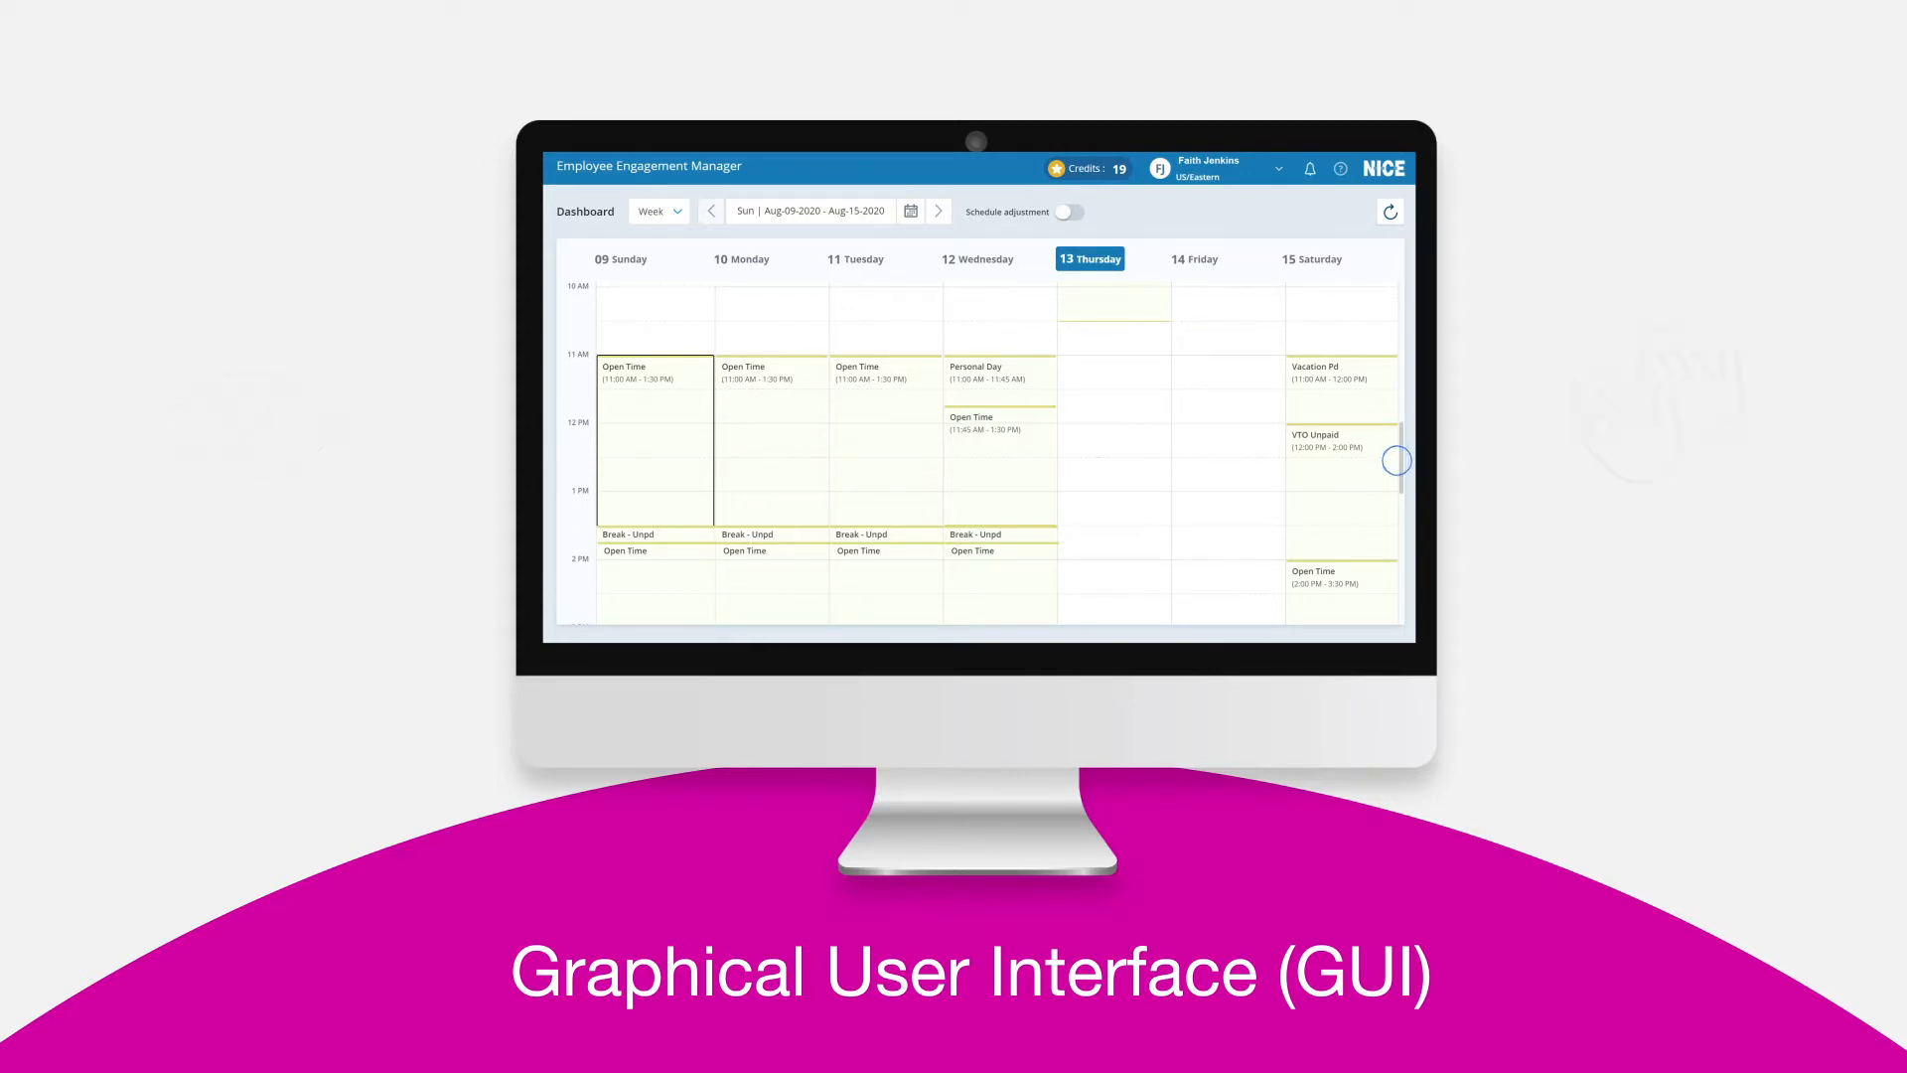
# Go to the NICE EEM sign-in page with English as the language.
pyautogui.click(1078, 211)
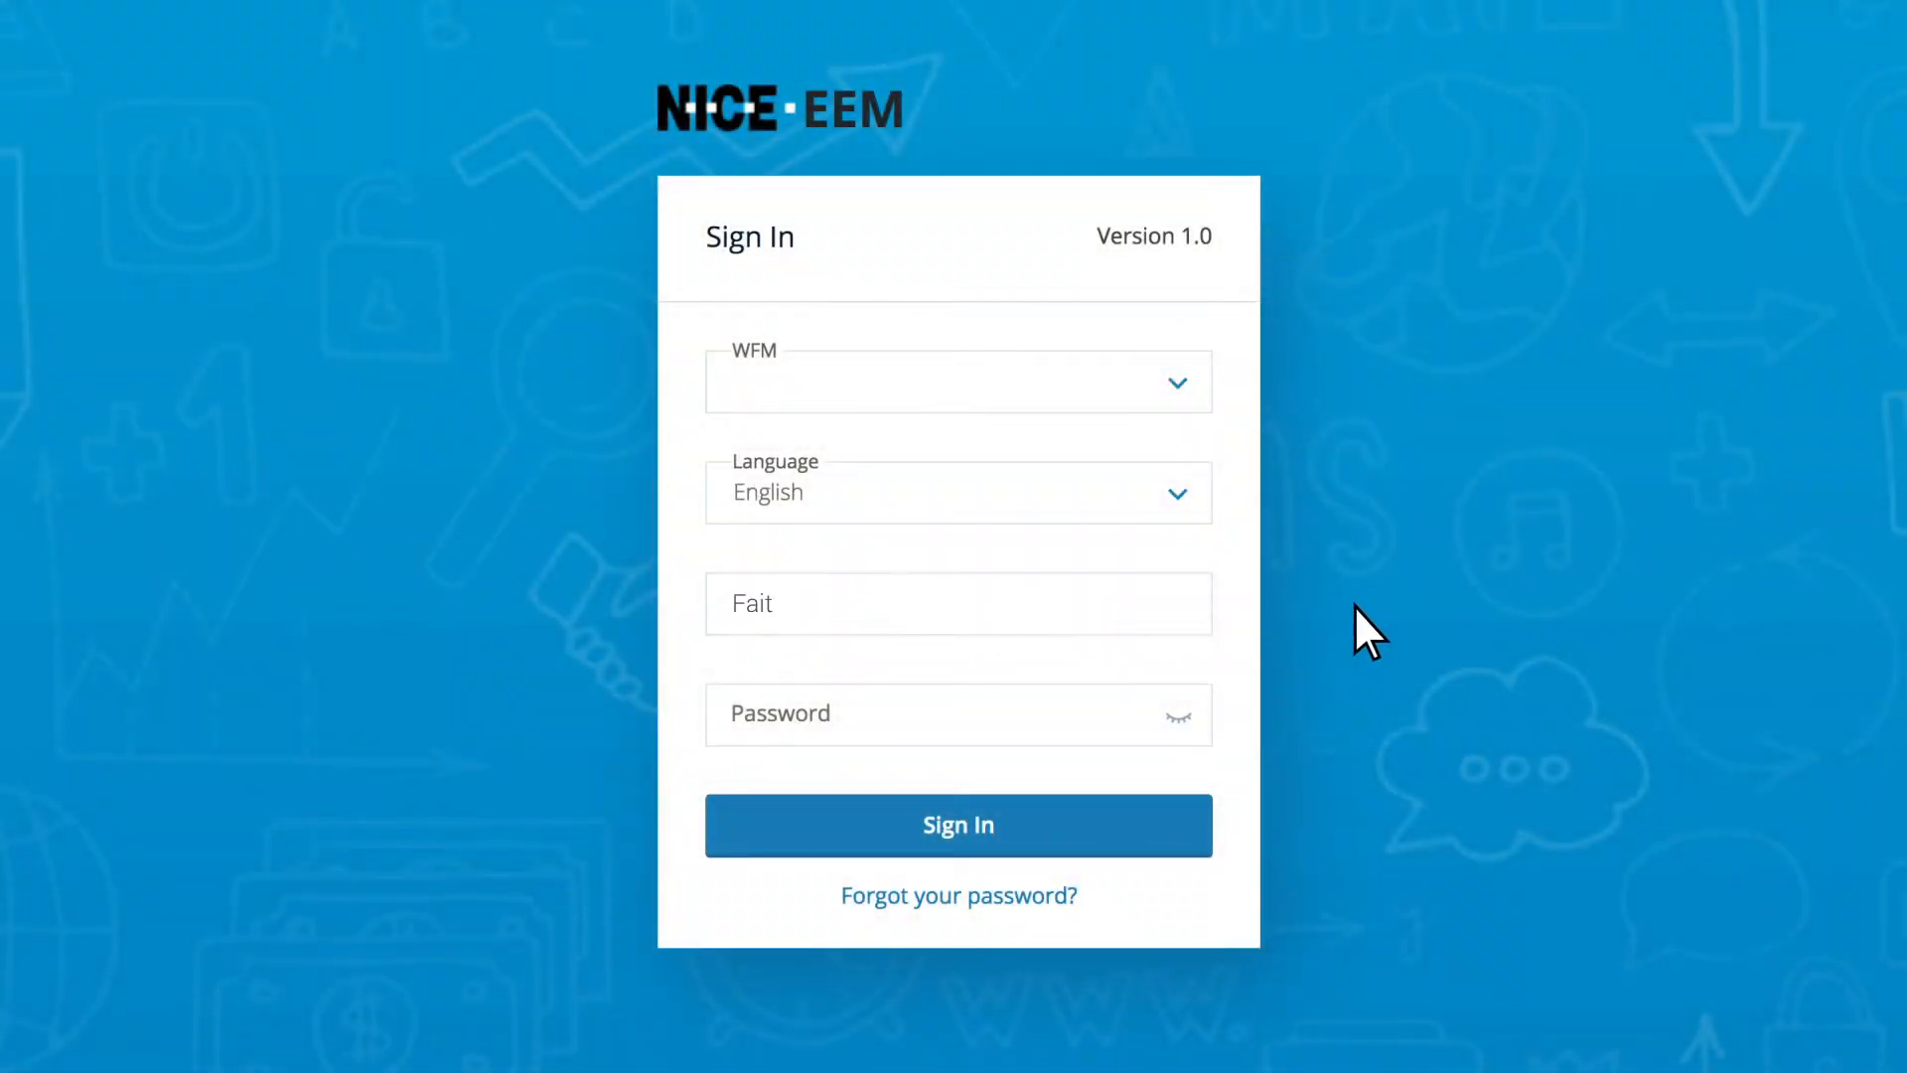
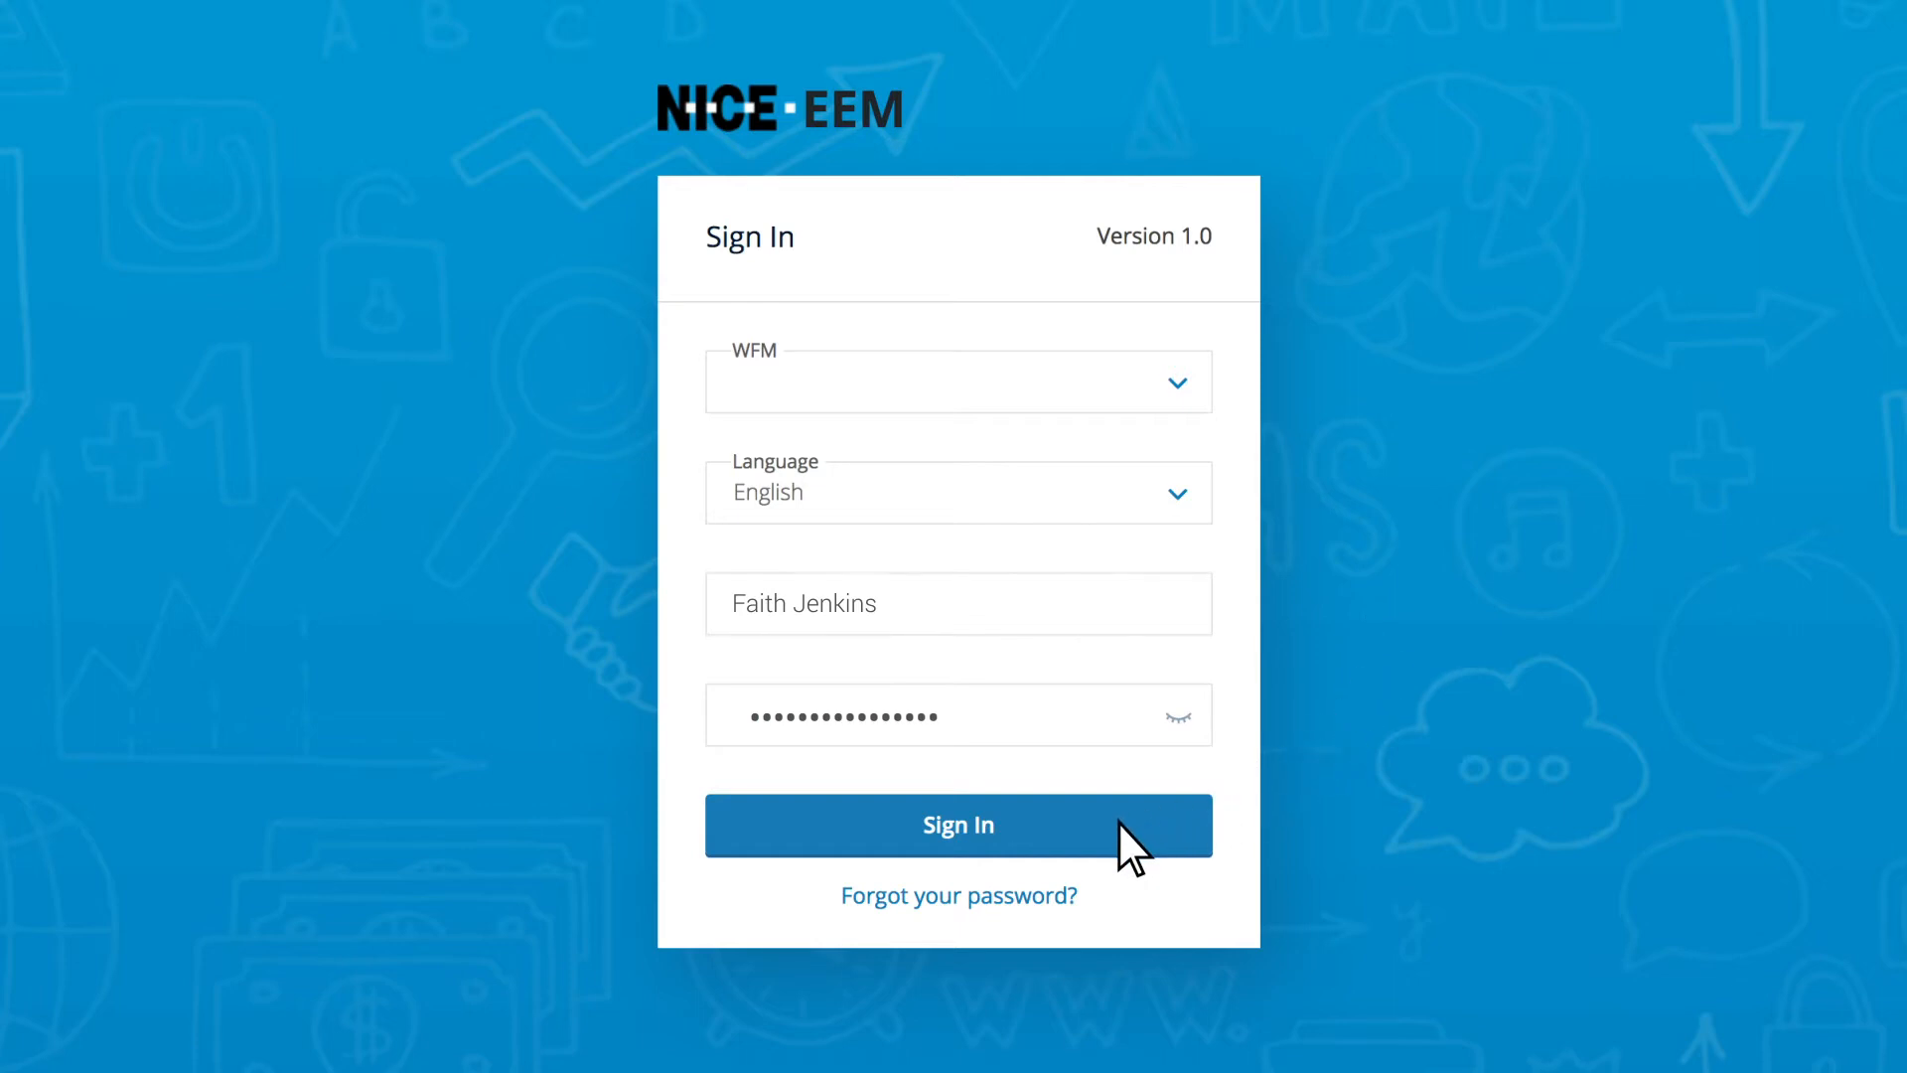
pyautogui.click(959, 826)
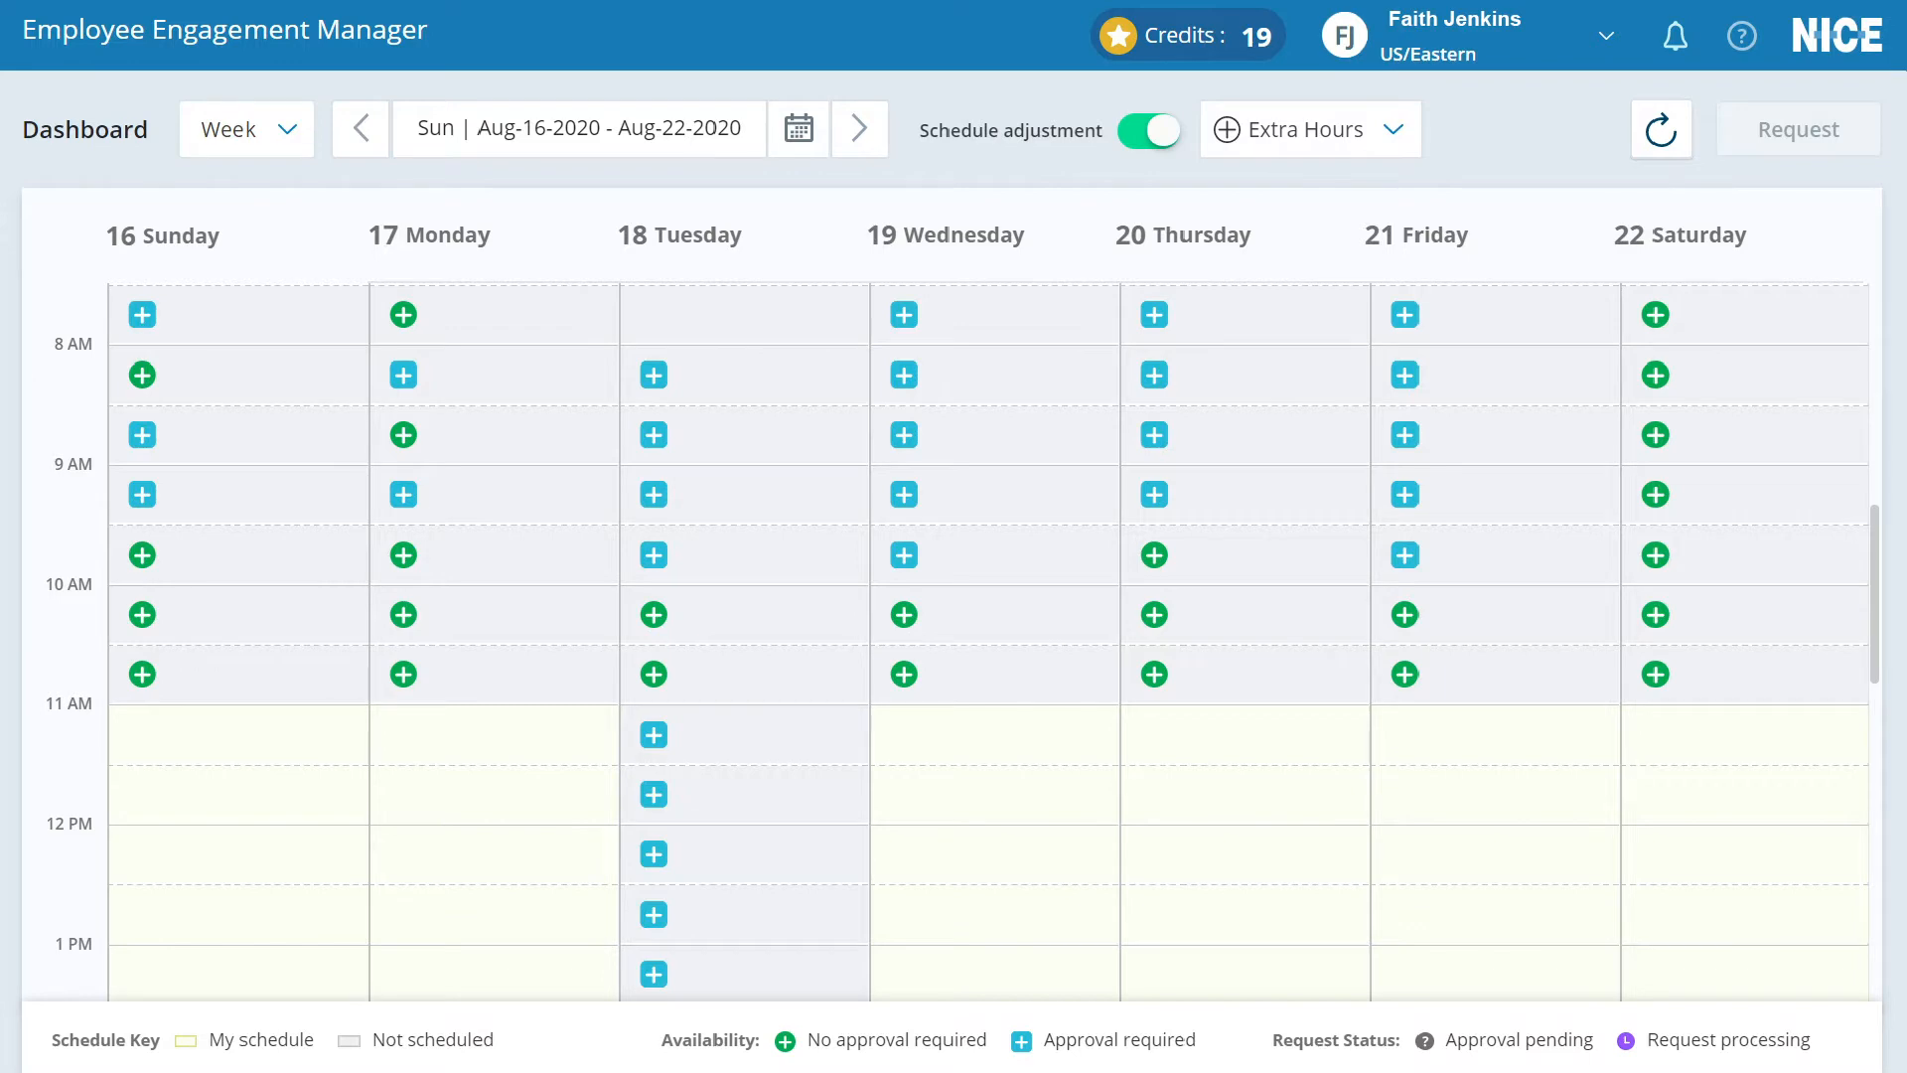
# Show the user name dropdown listing profile, preferences and logout options.
pyautogui.click(785, 1040)
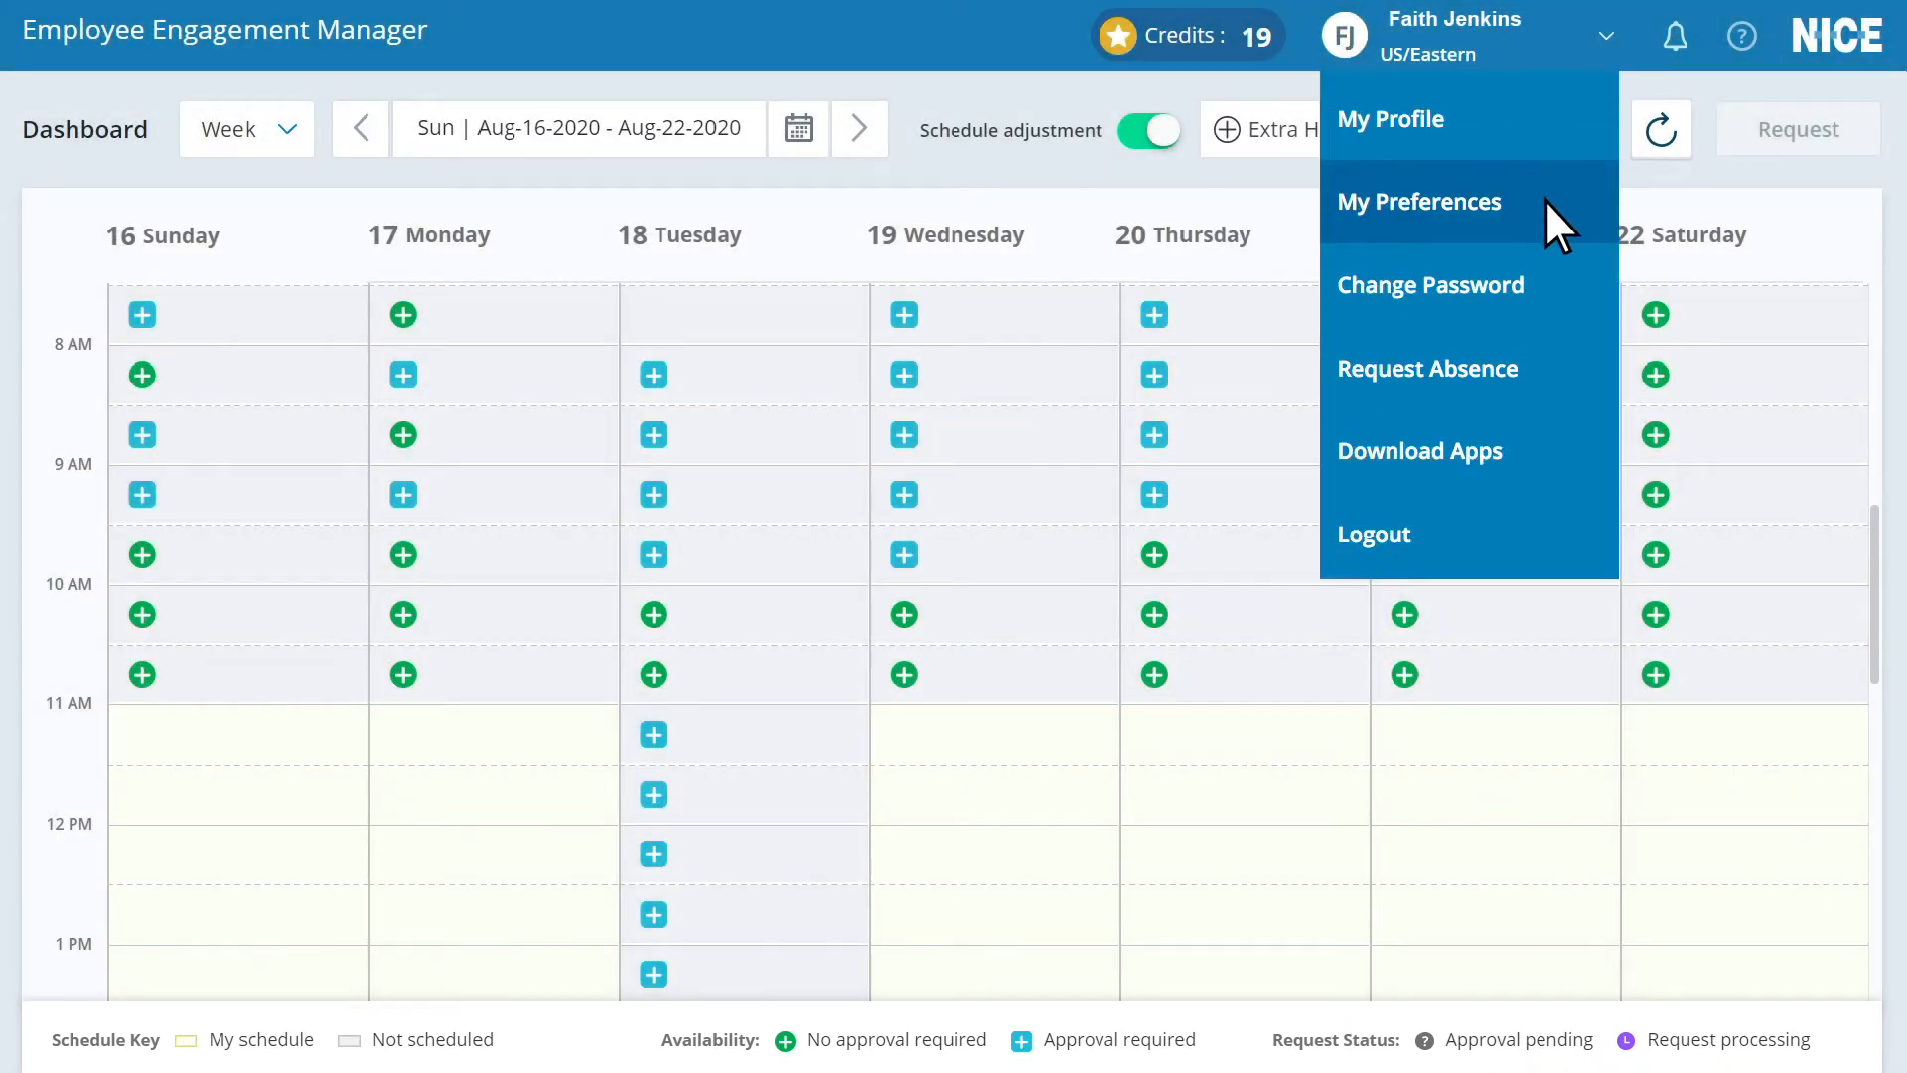
# Go to My Preferences and mark the Monday 12 AM extra-hours interval as wanted.
pyautogui.click(1418, 201)
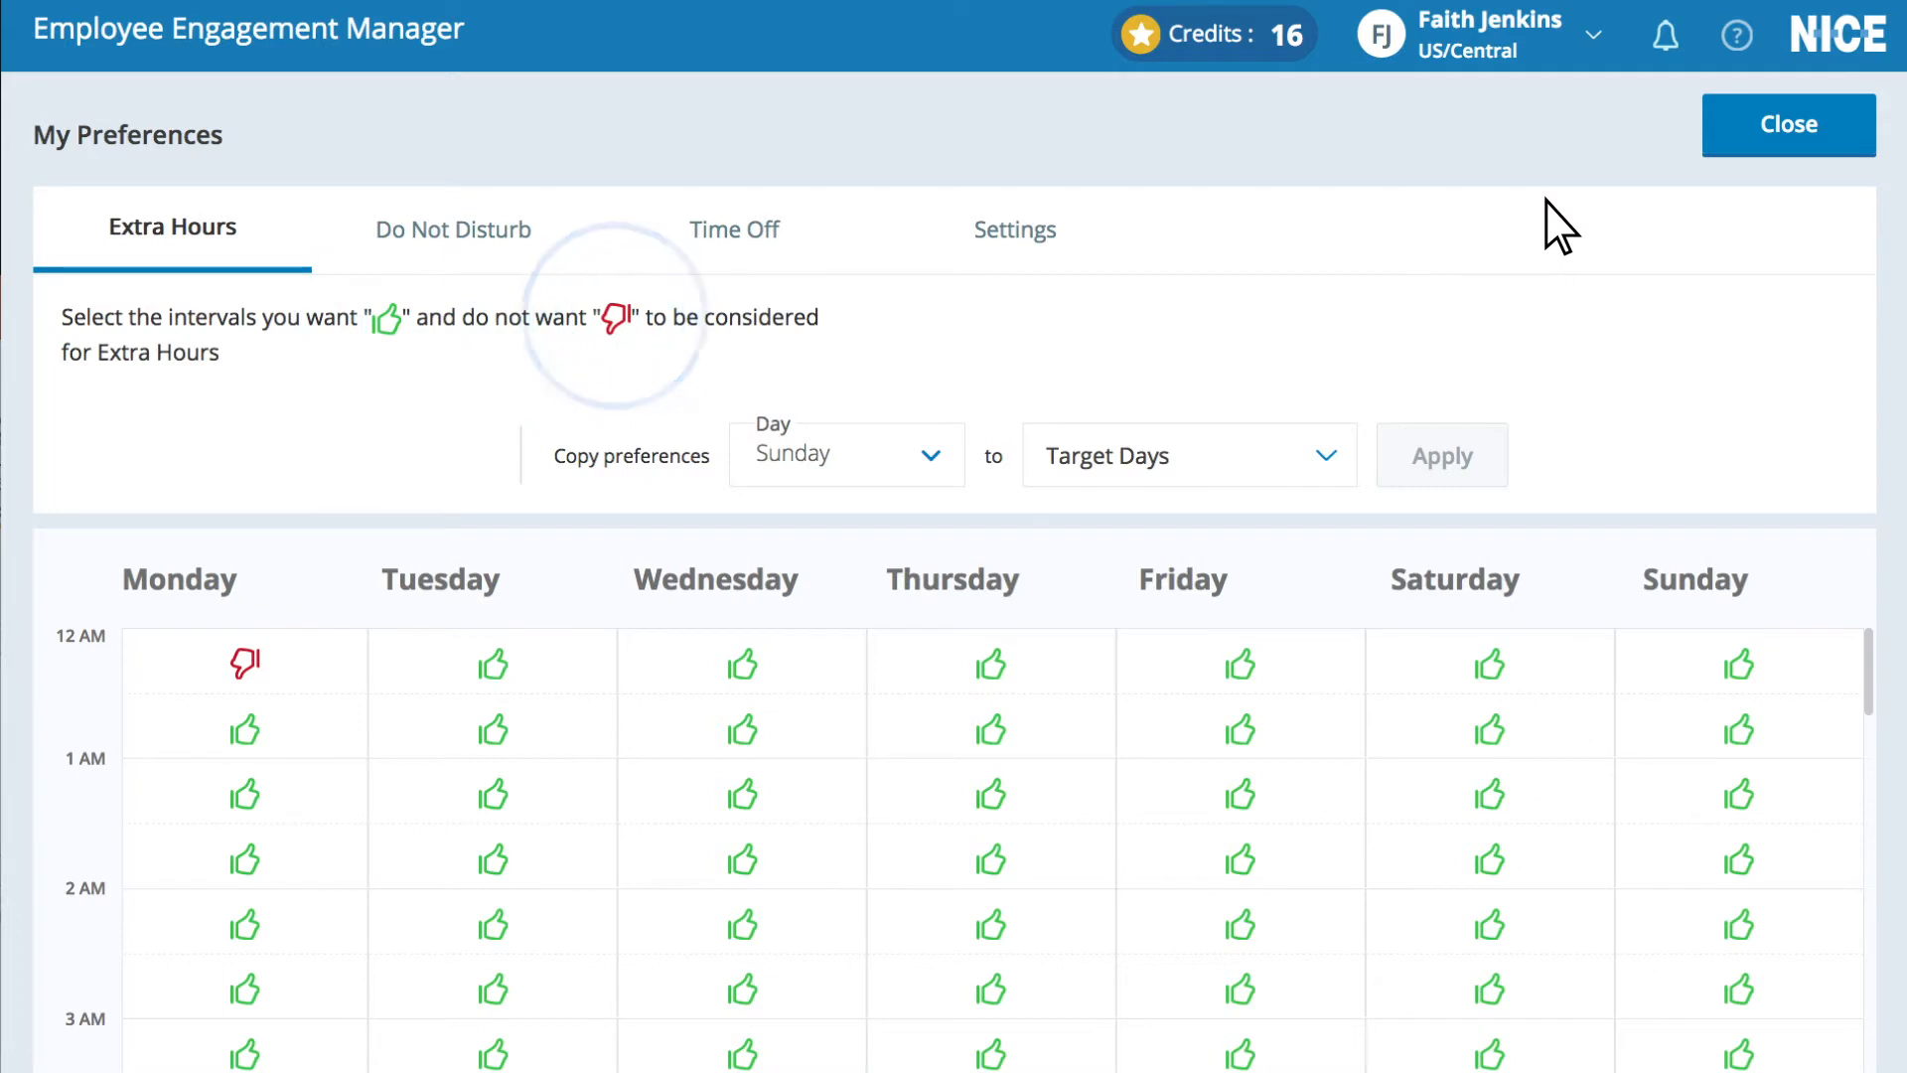
pyautogui.click(243, 662)
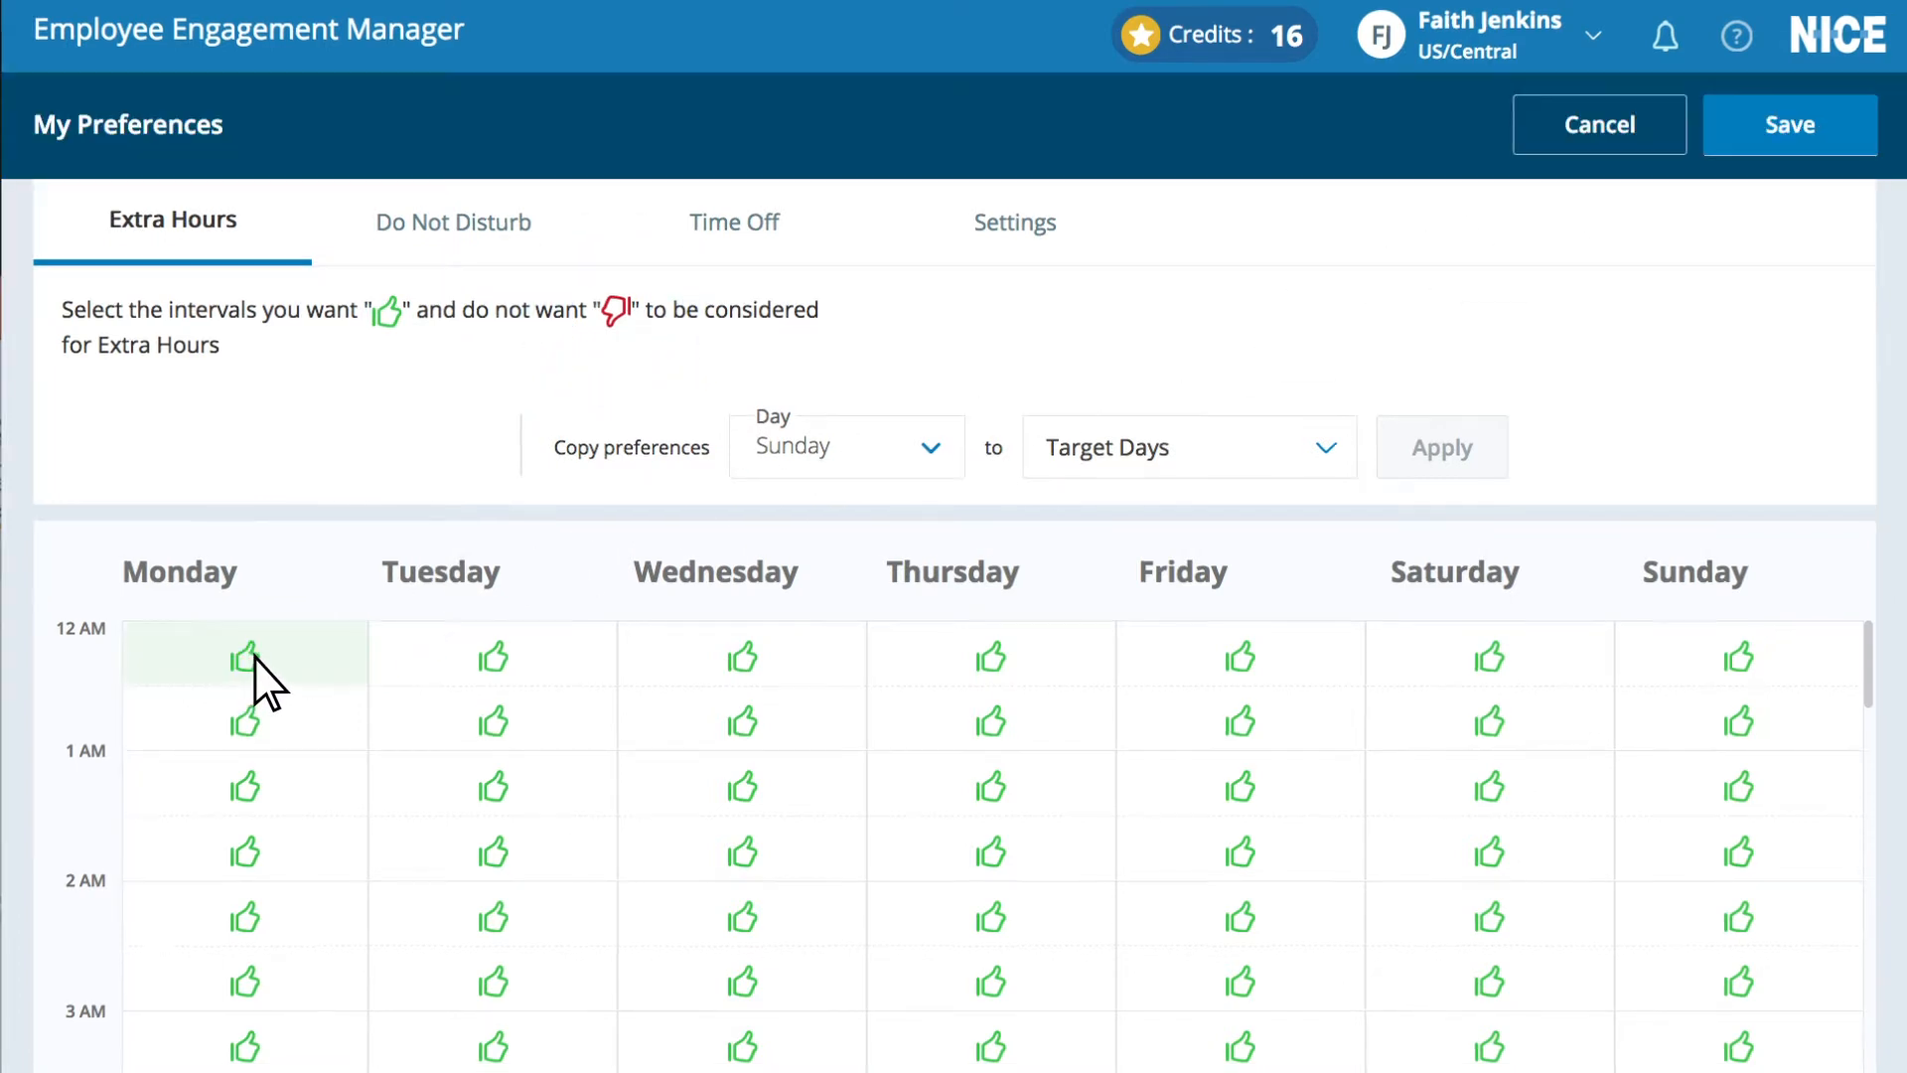
pyautogui.click(245, 659)
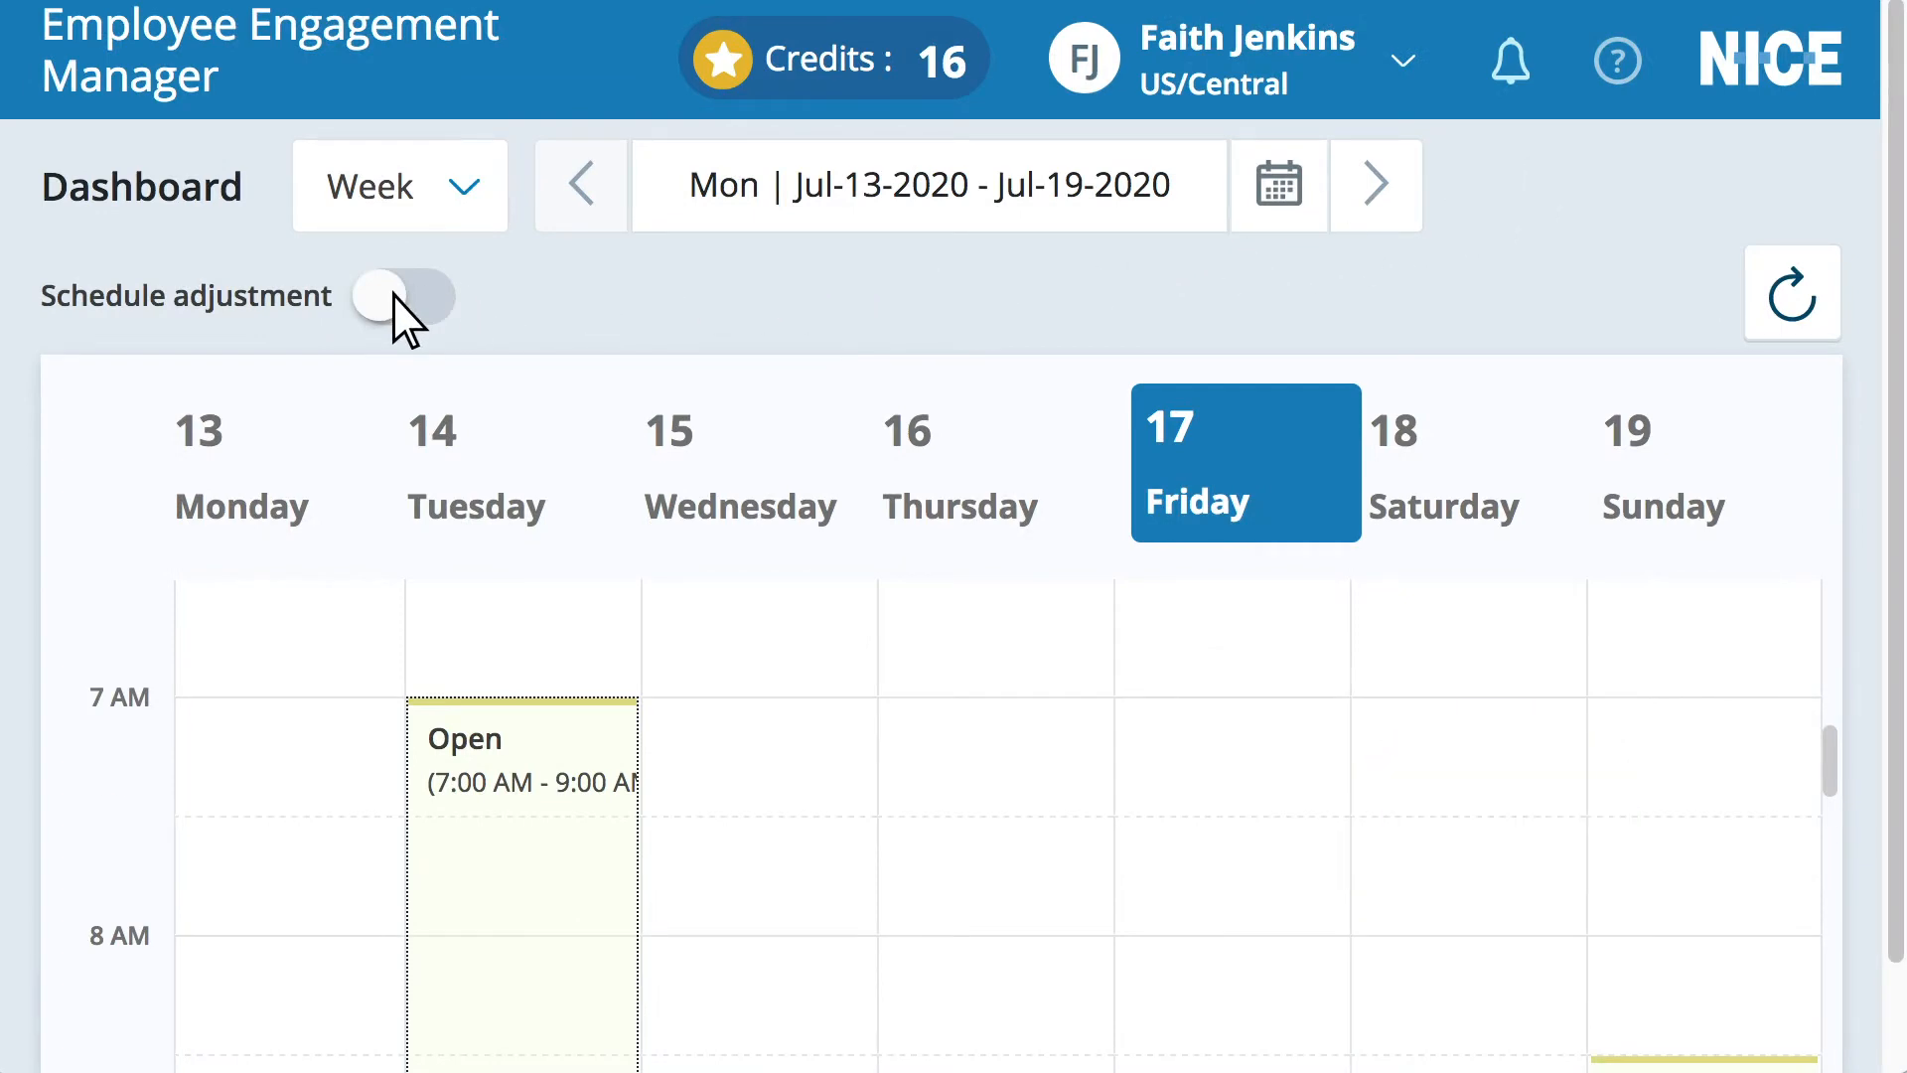
# Enable schedule adjustment, try the Swap request type, then bring up the account menu again.
pyautogui.click(400, 296)
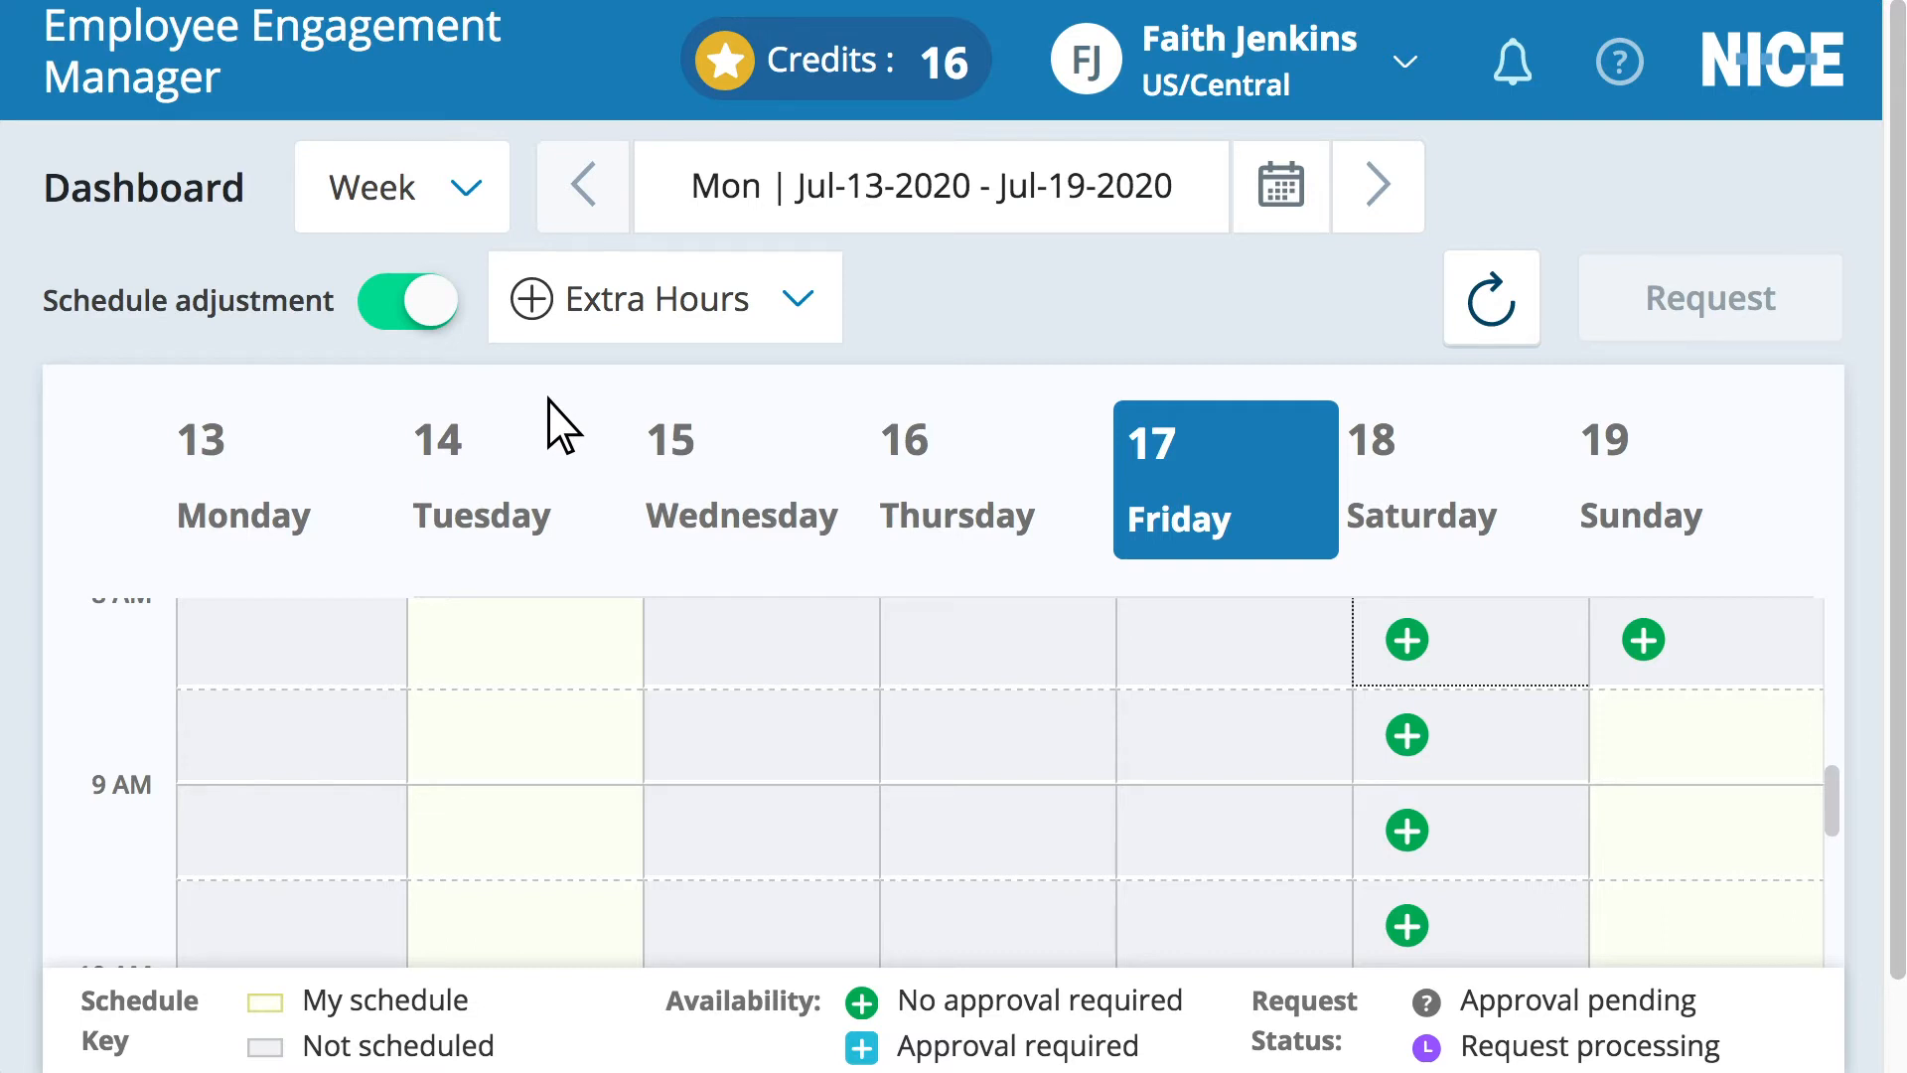
pyautogui.click(666, 298)
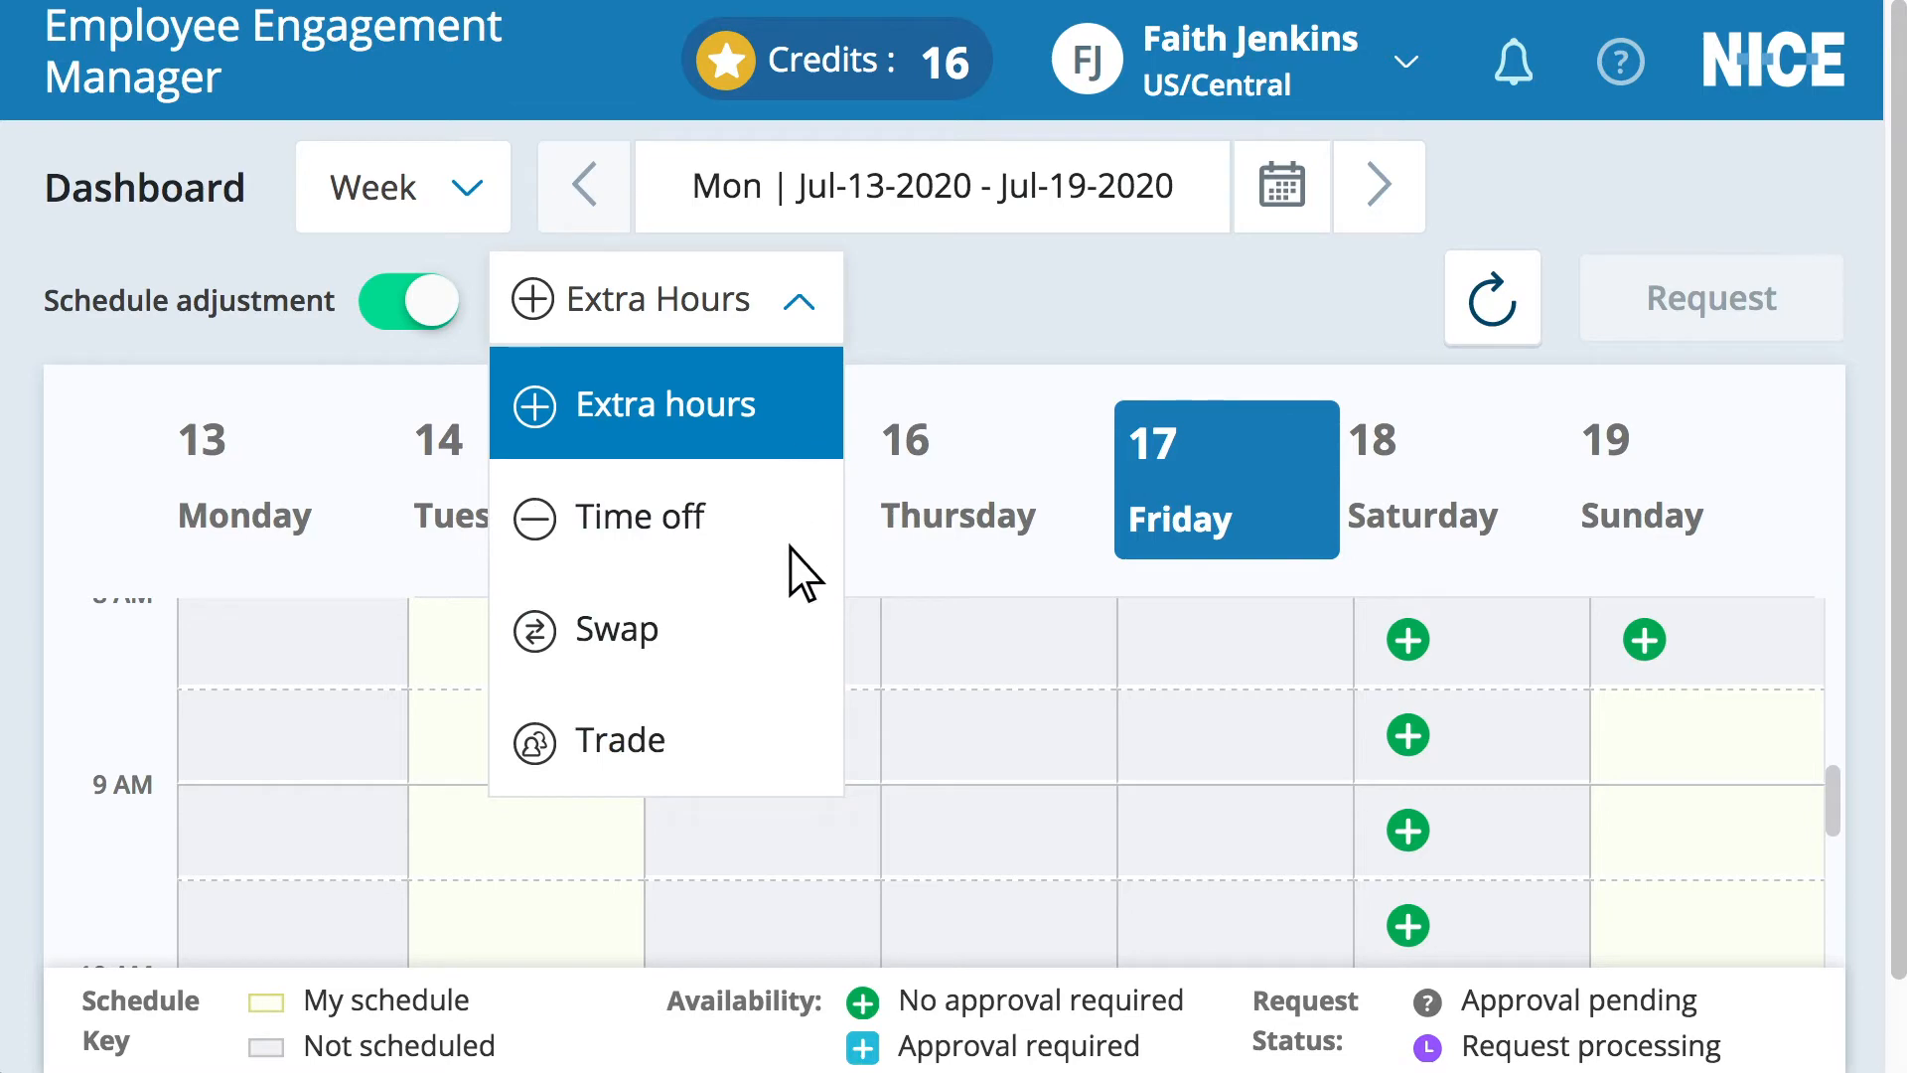
pyautogui.click(615, 631)
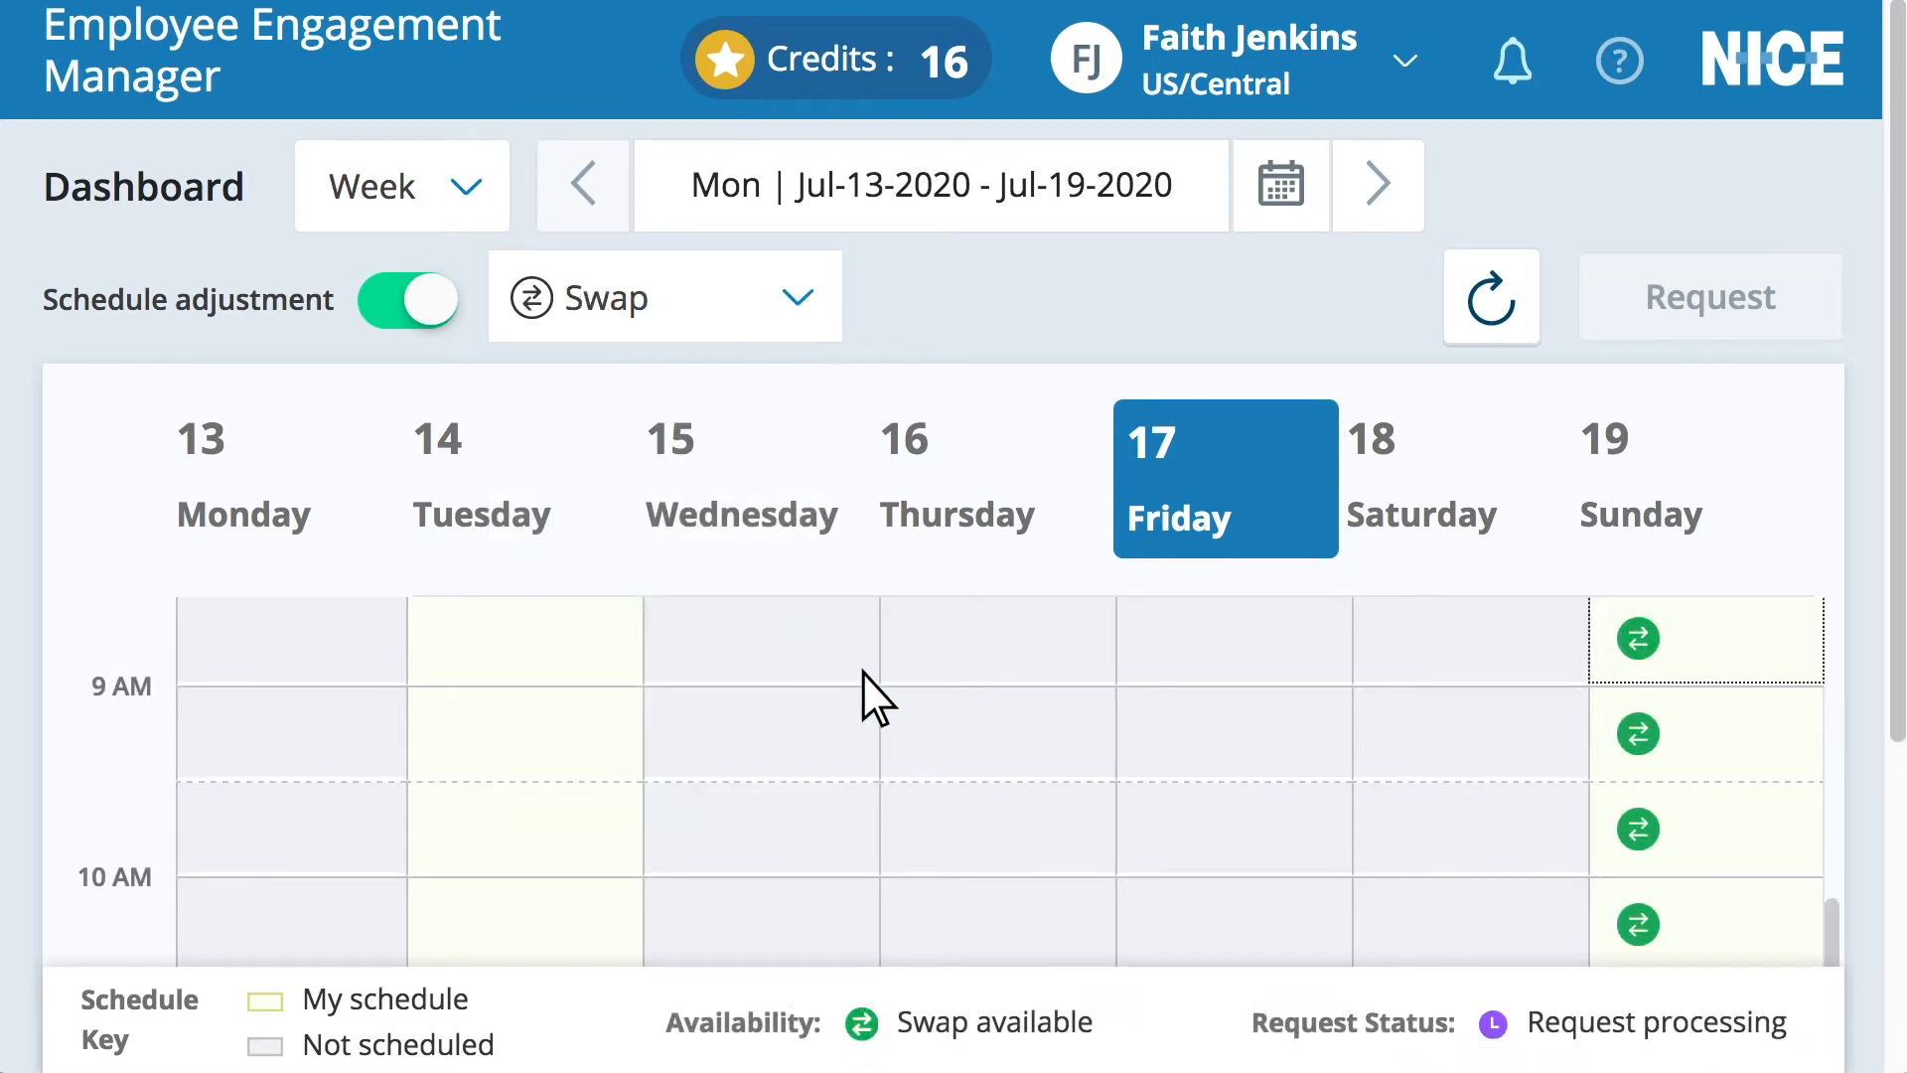
pyautogui.click(1638, 733)
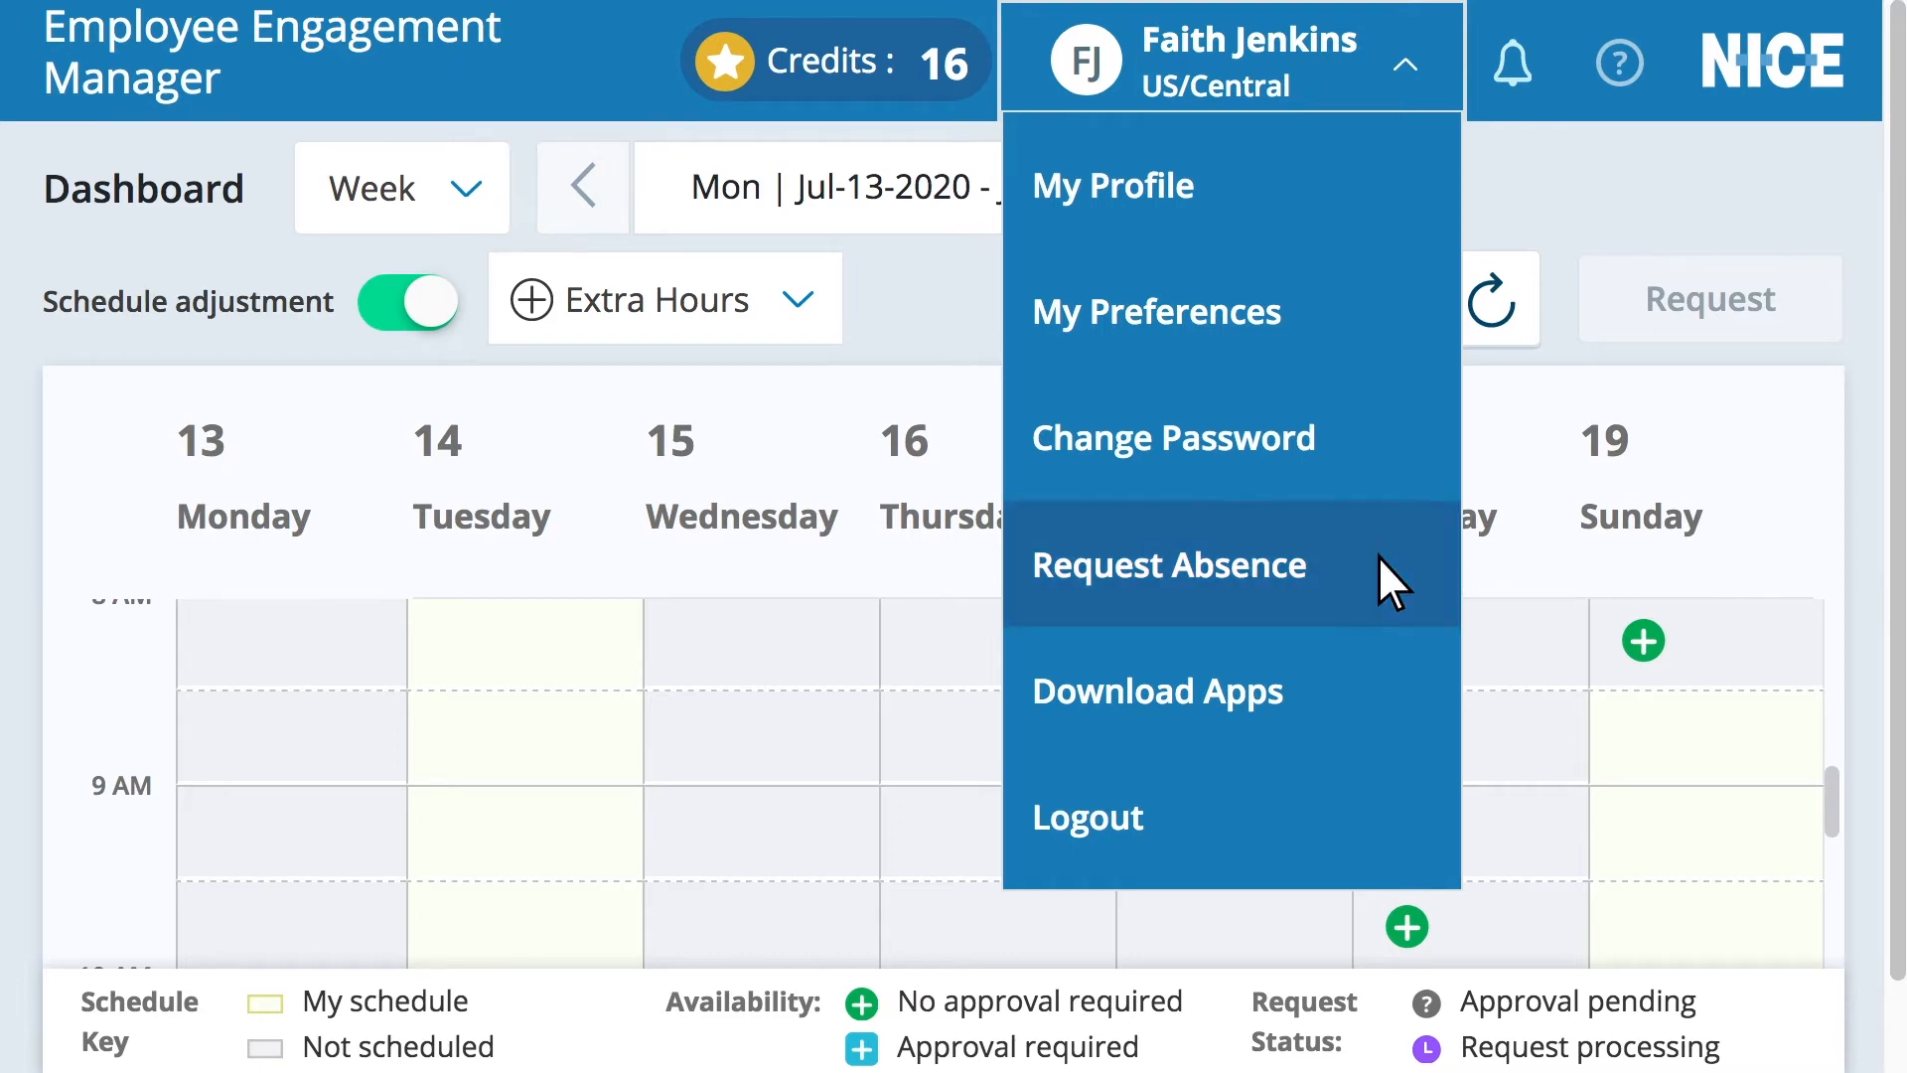
# Bring up the Request Absence form for Jul 17, 2020.
pyautogui.click(1171, 566)
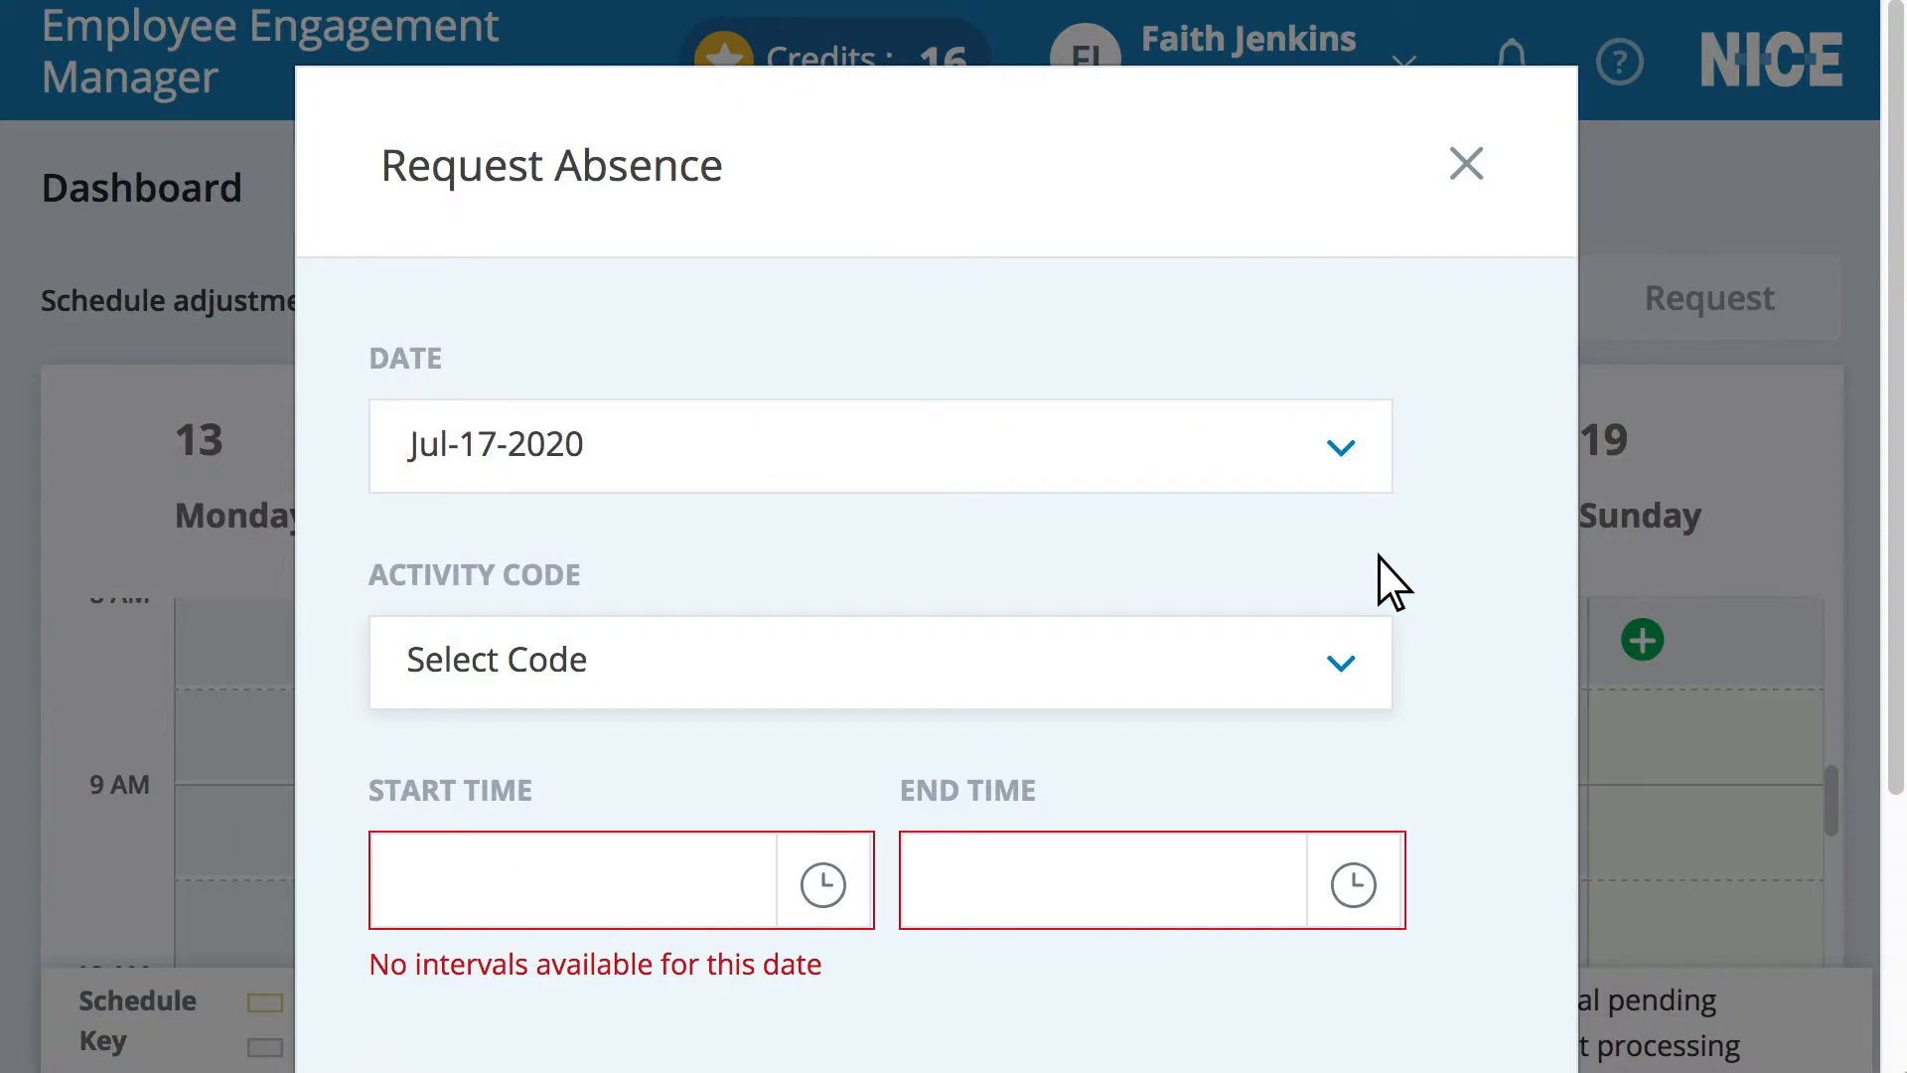
pyautogui.moveTo(772, 283)
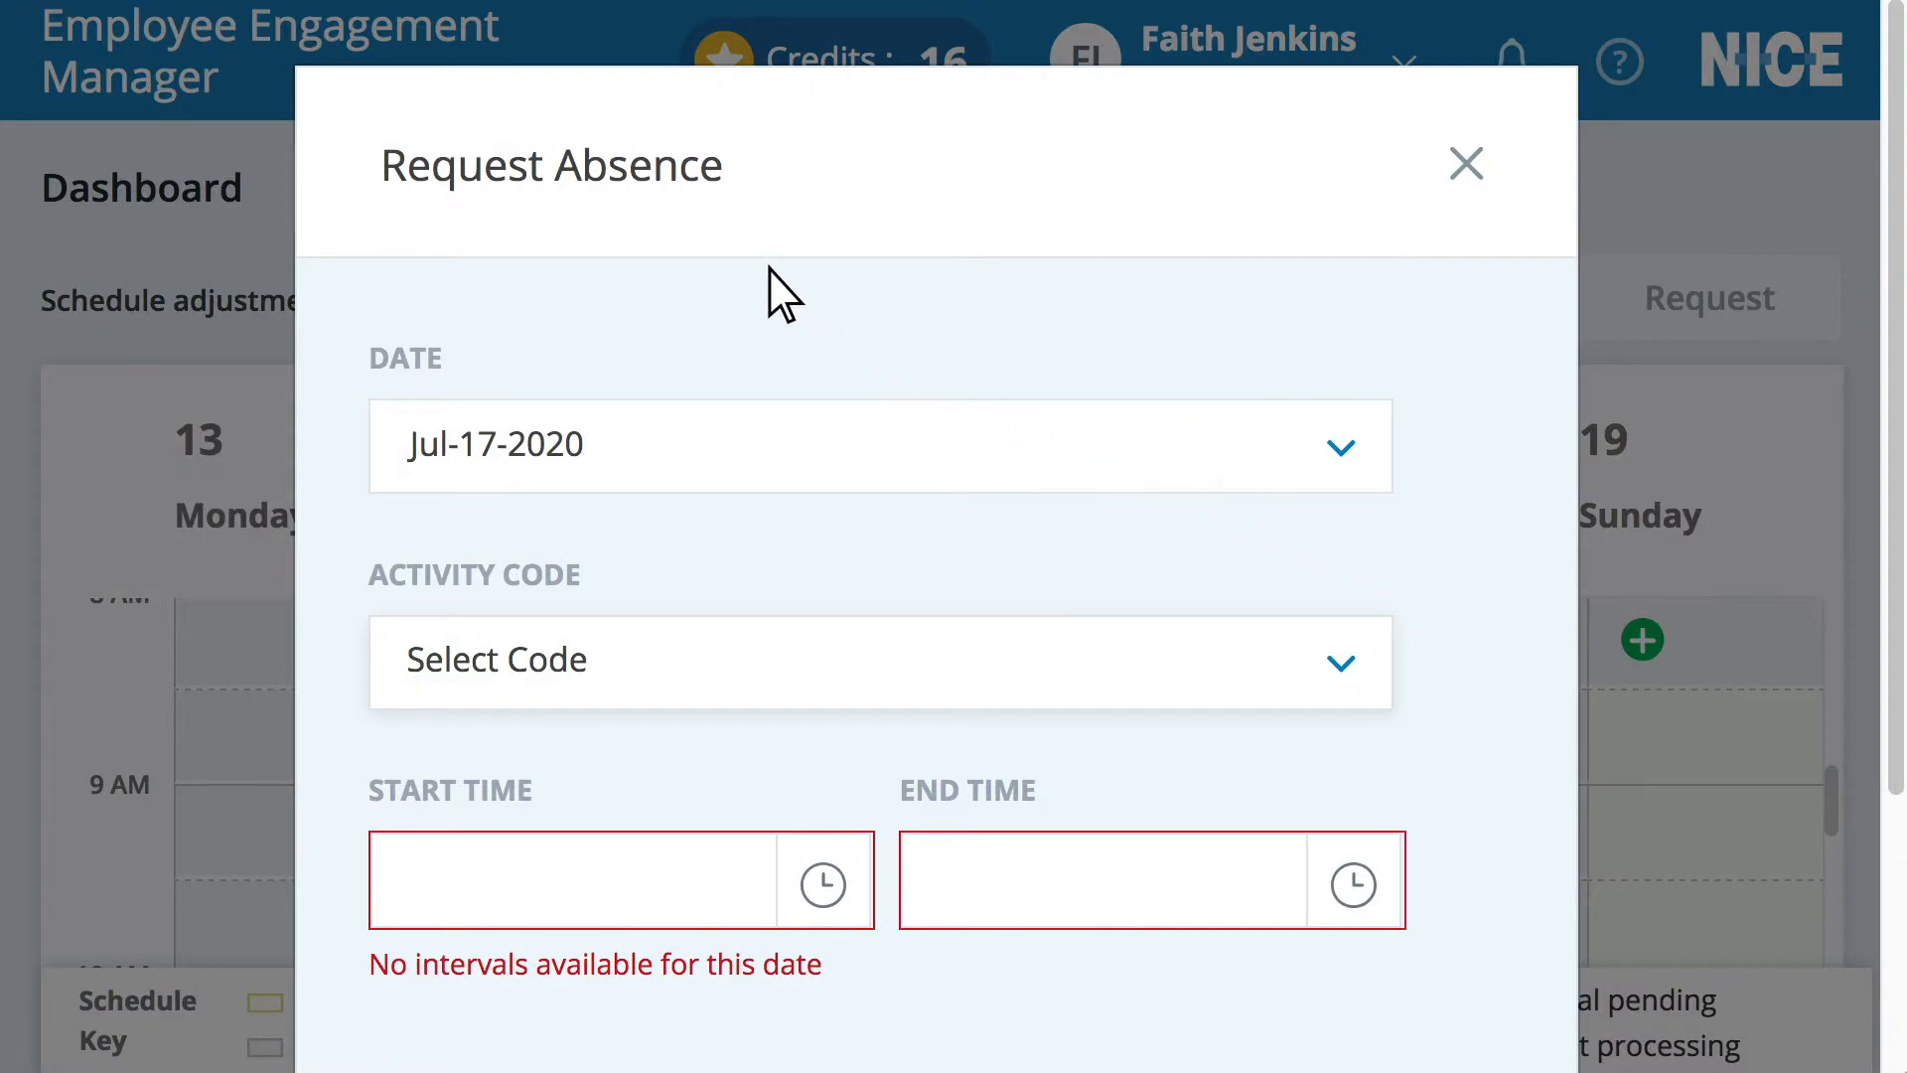
pyautogui.moveTo(723, 198)
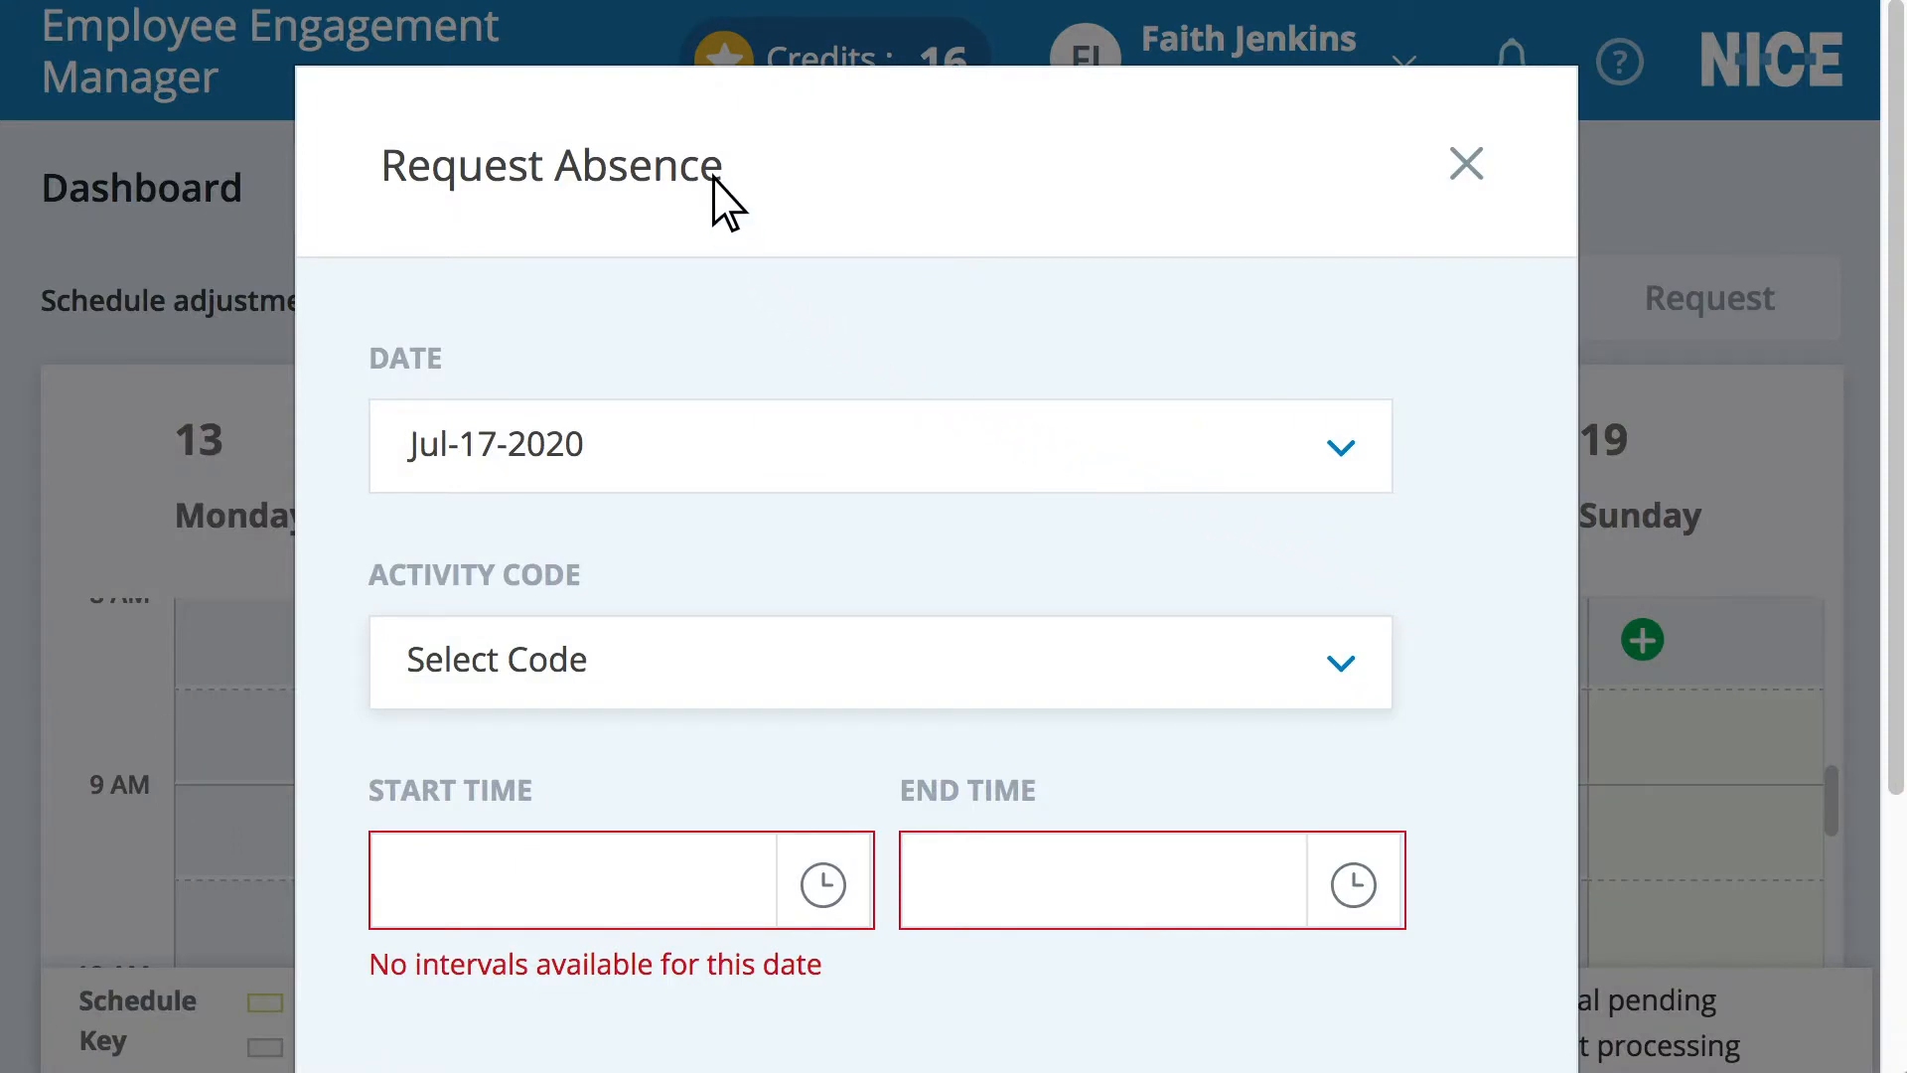
pyautogui.click(1466, 163)
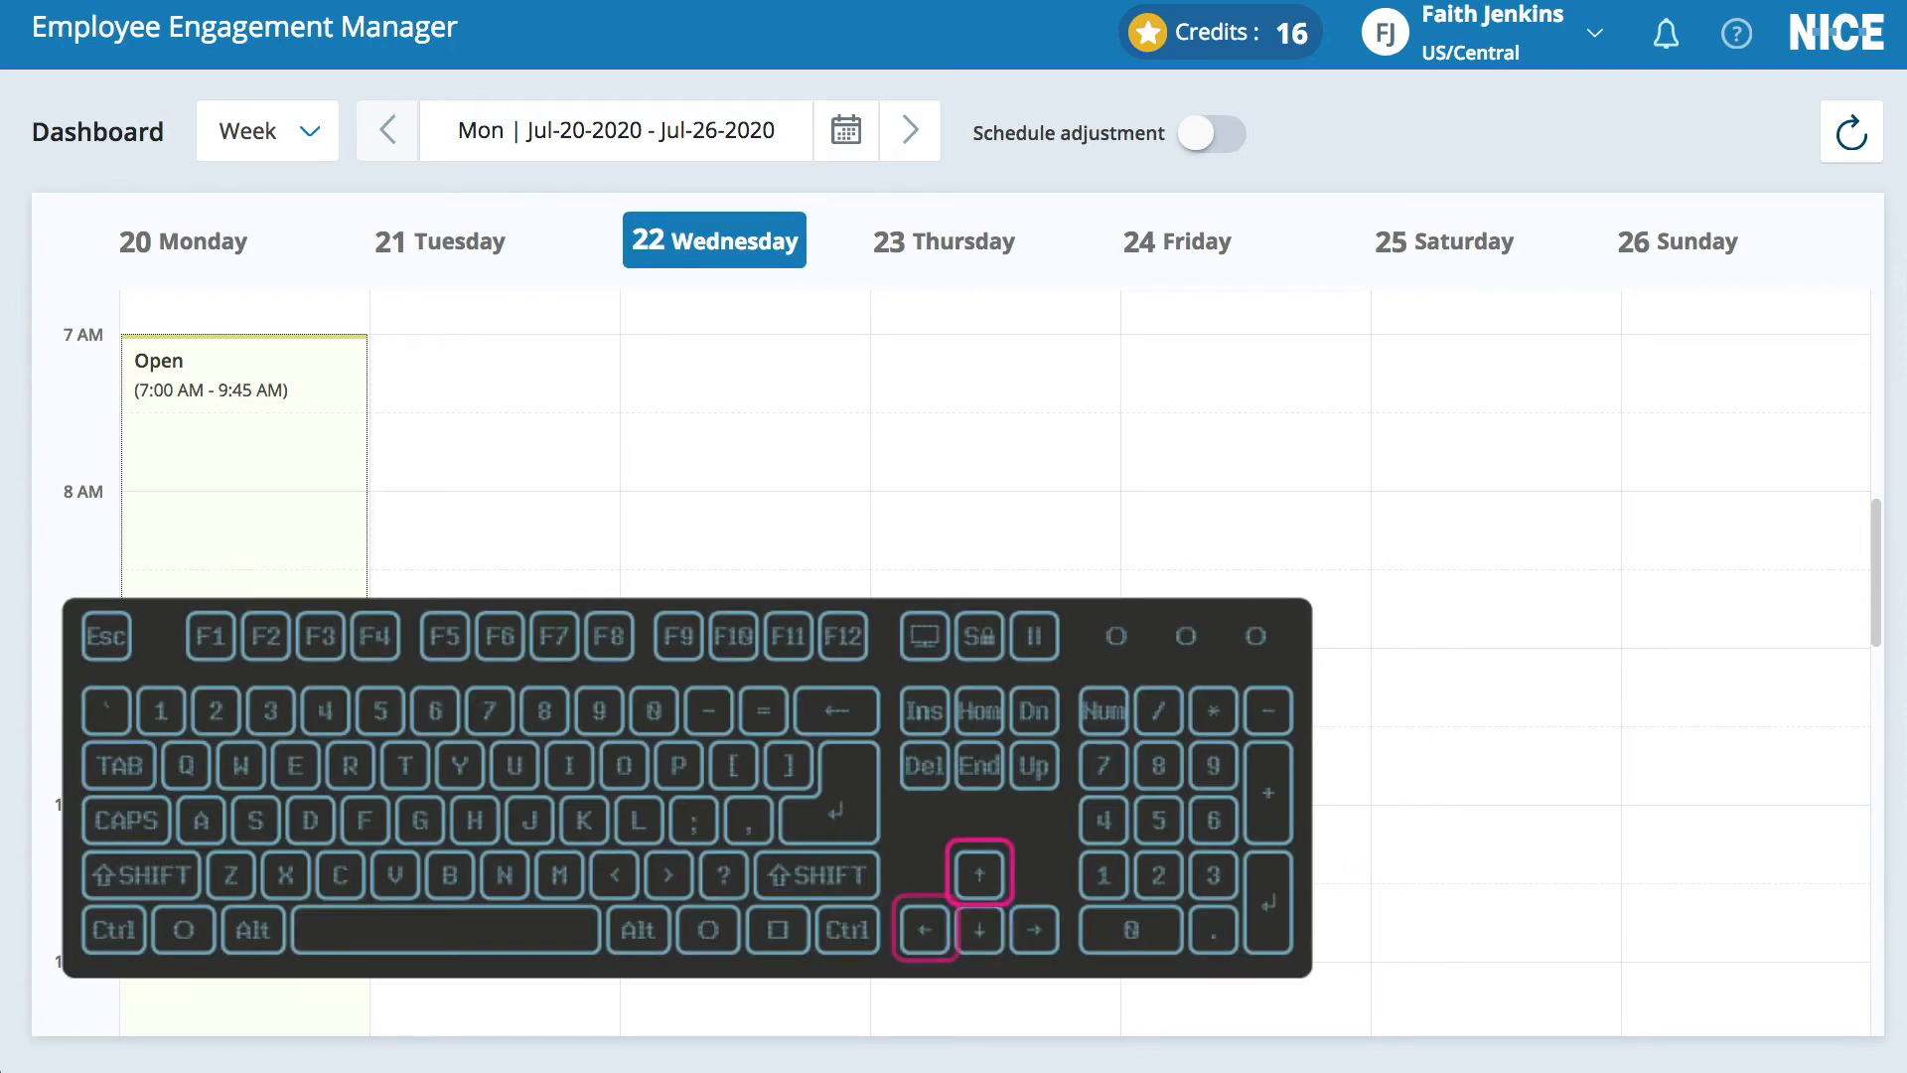
# Keep week view and switch on schedule adjustment for Extra Hours on Jul 20–26.
pyautogui.press('Tab')
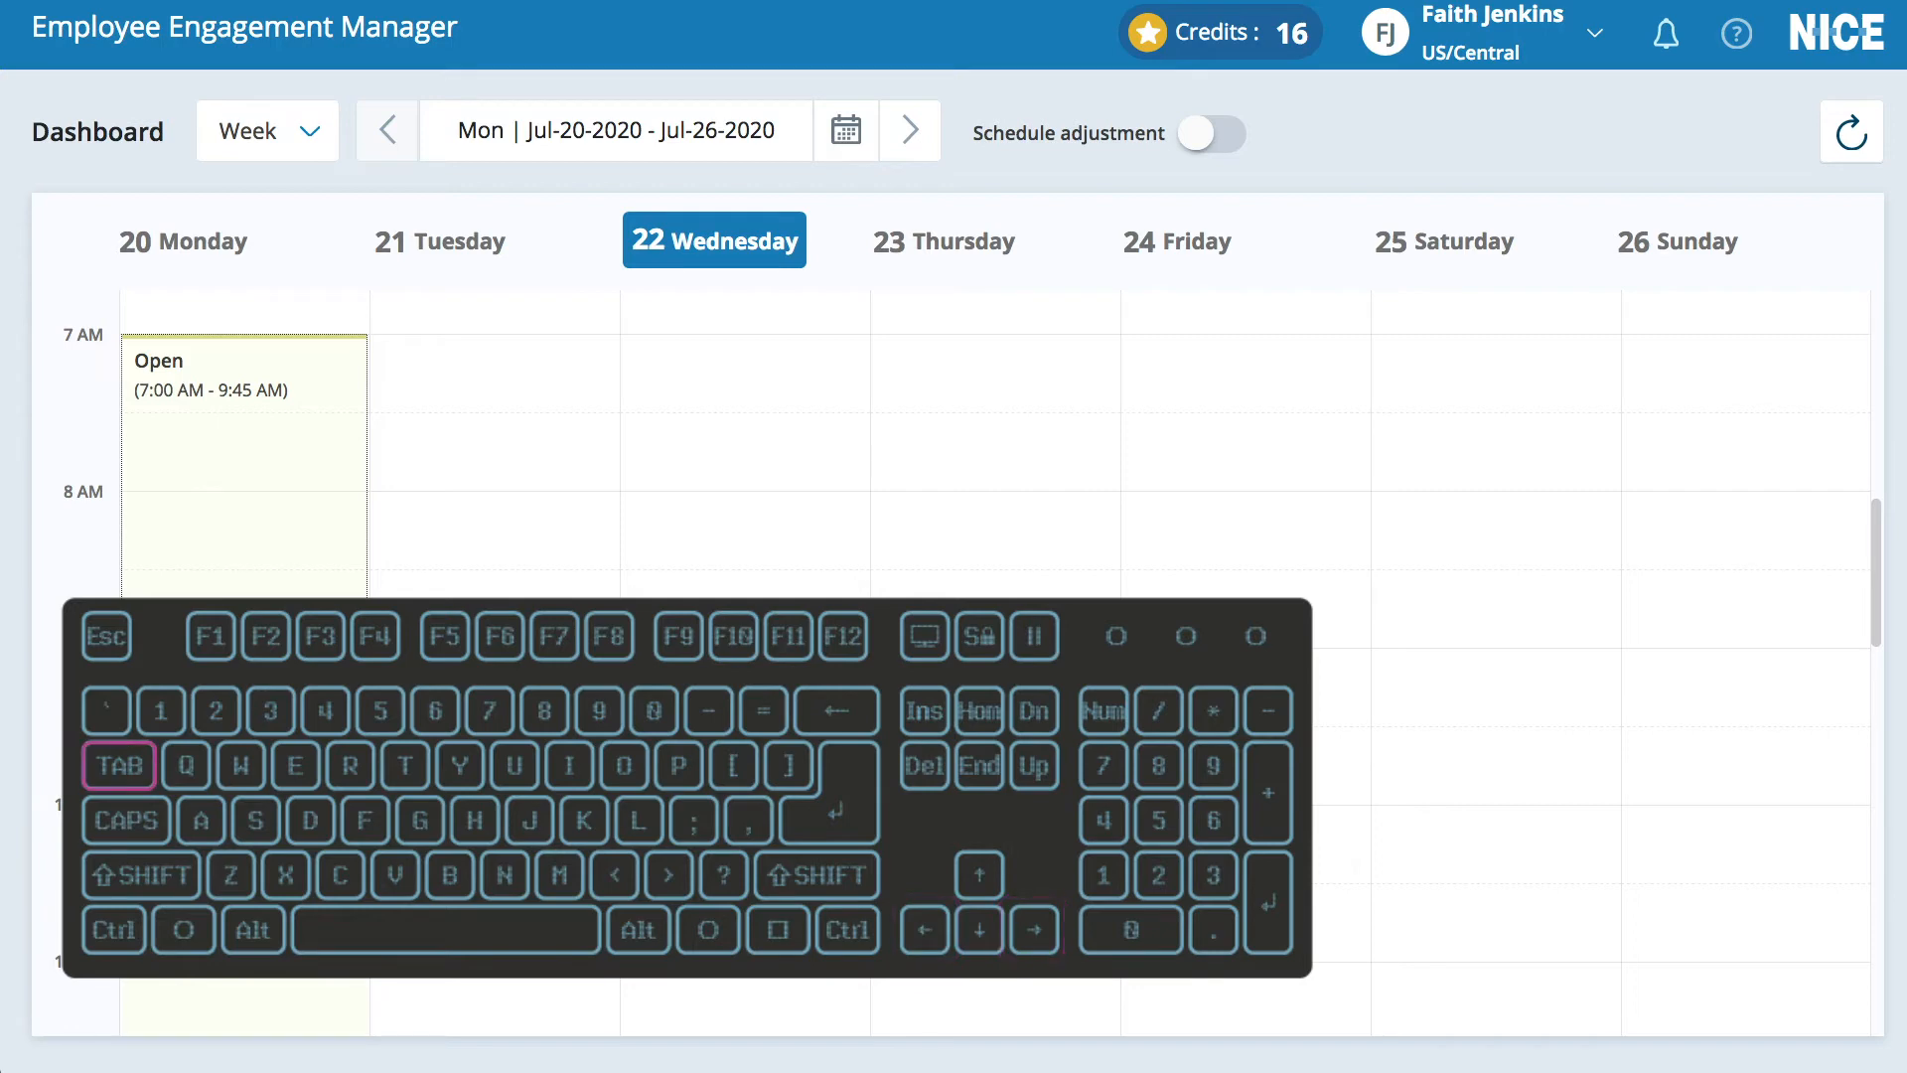
pyautogui.click(267, 130)
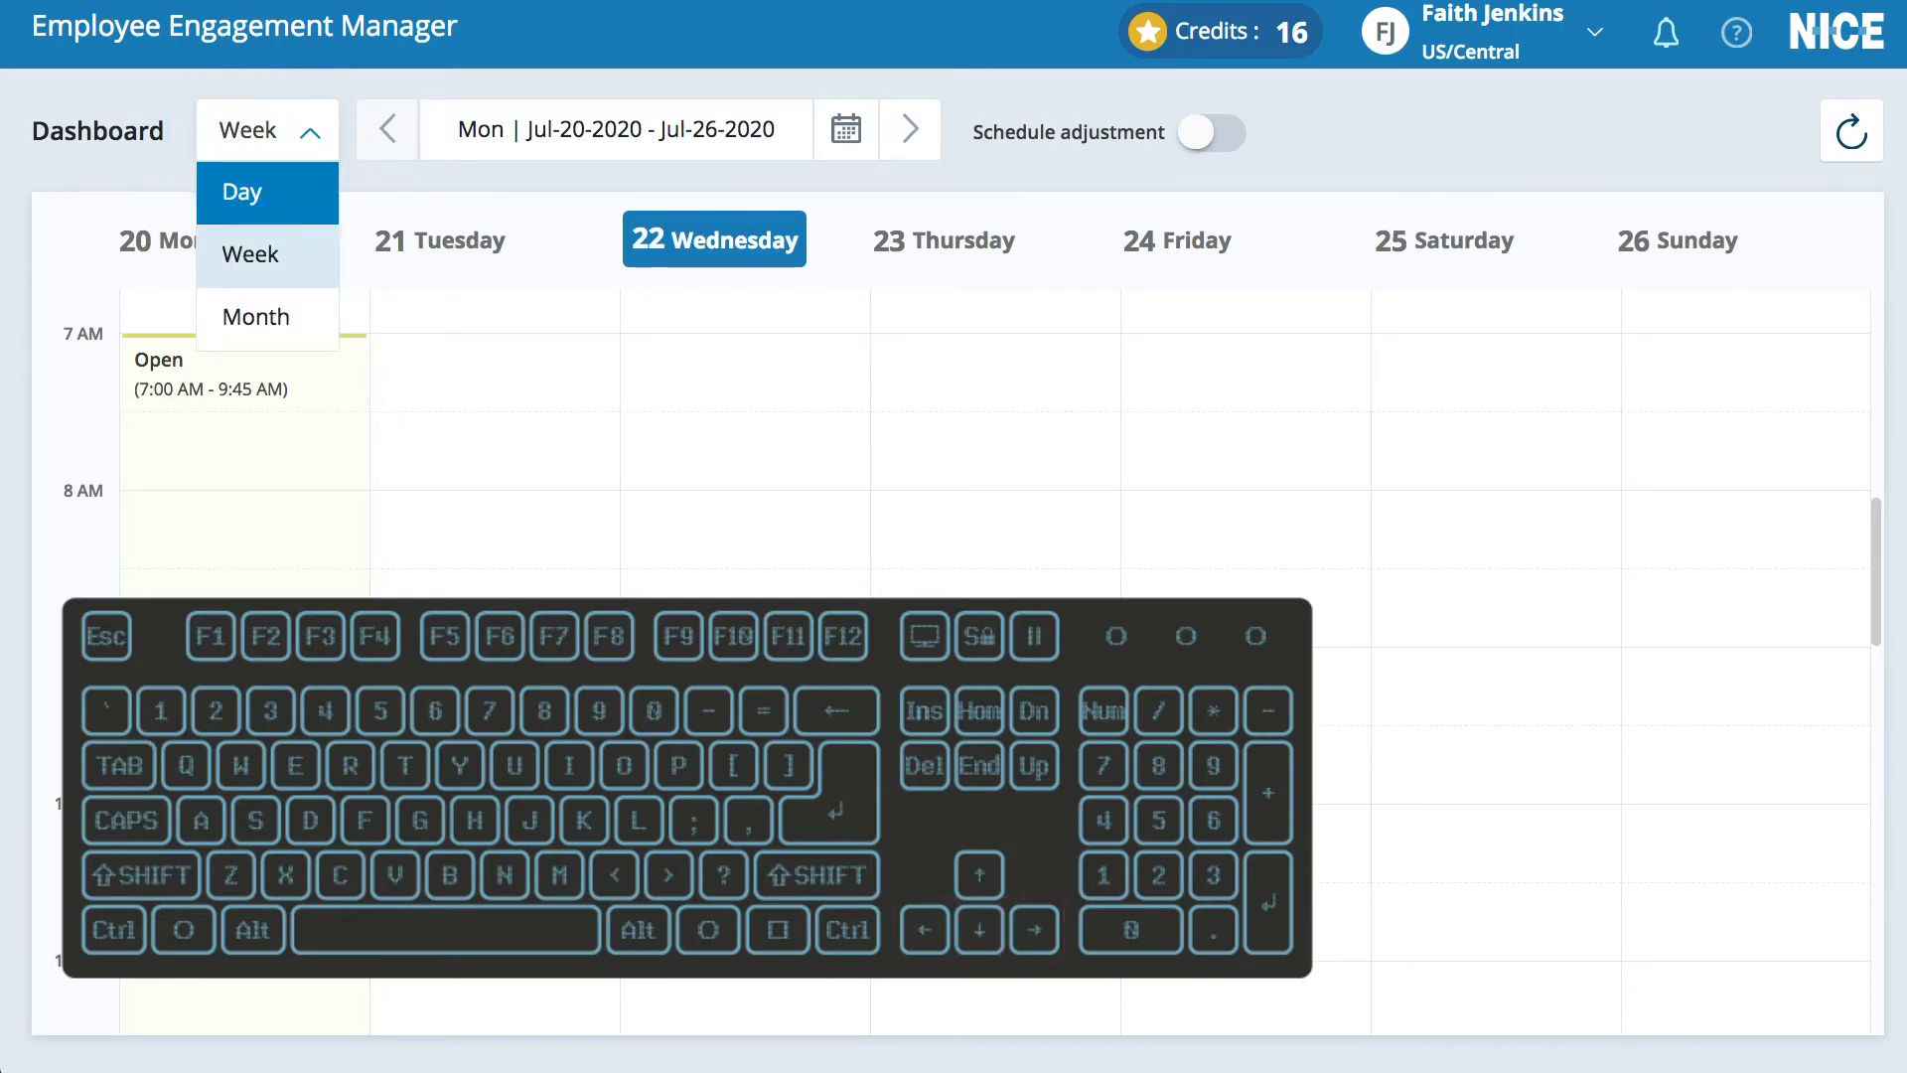
pyautogui.moveTo(250, 255)
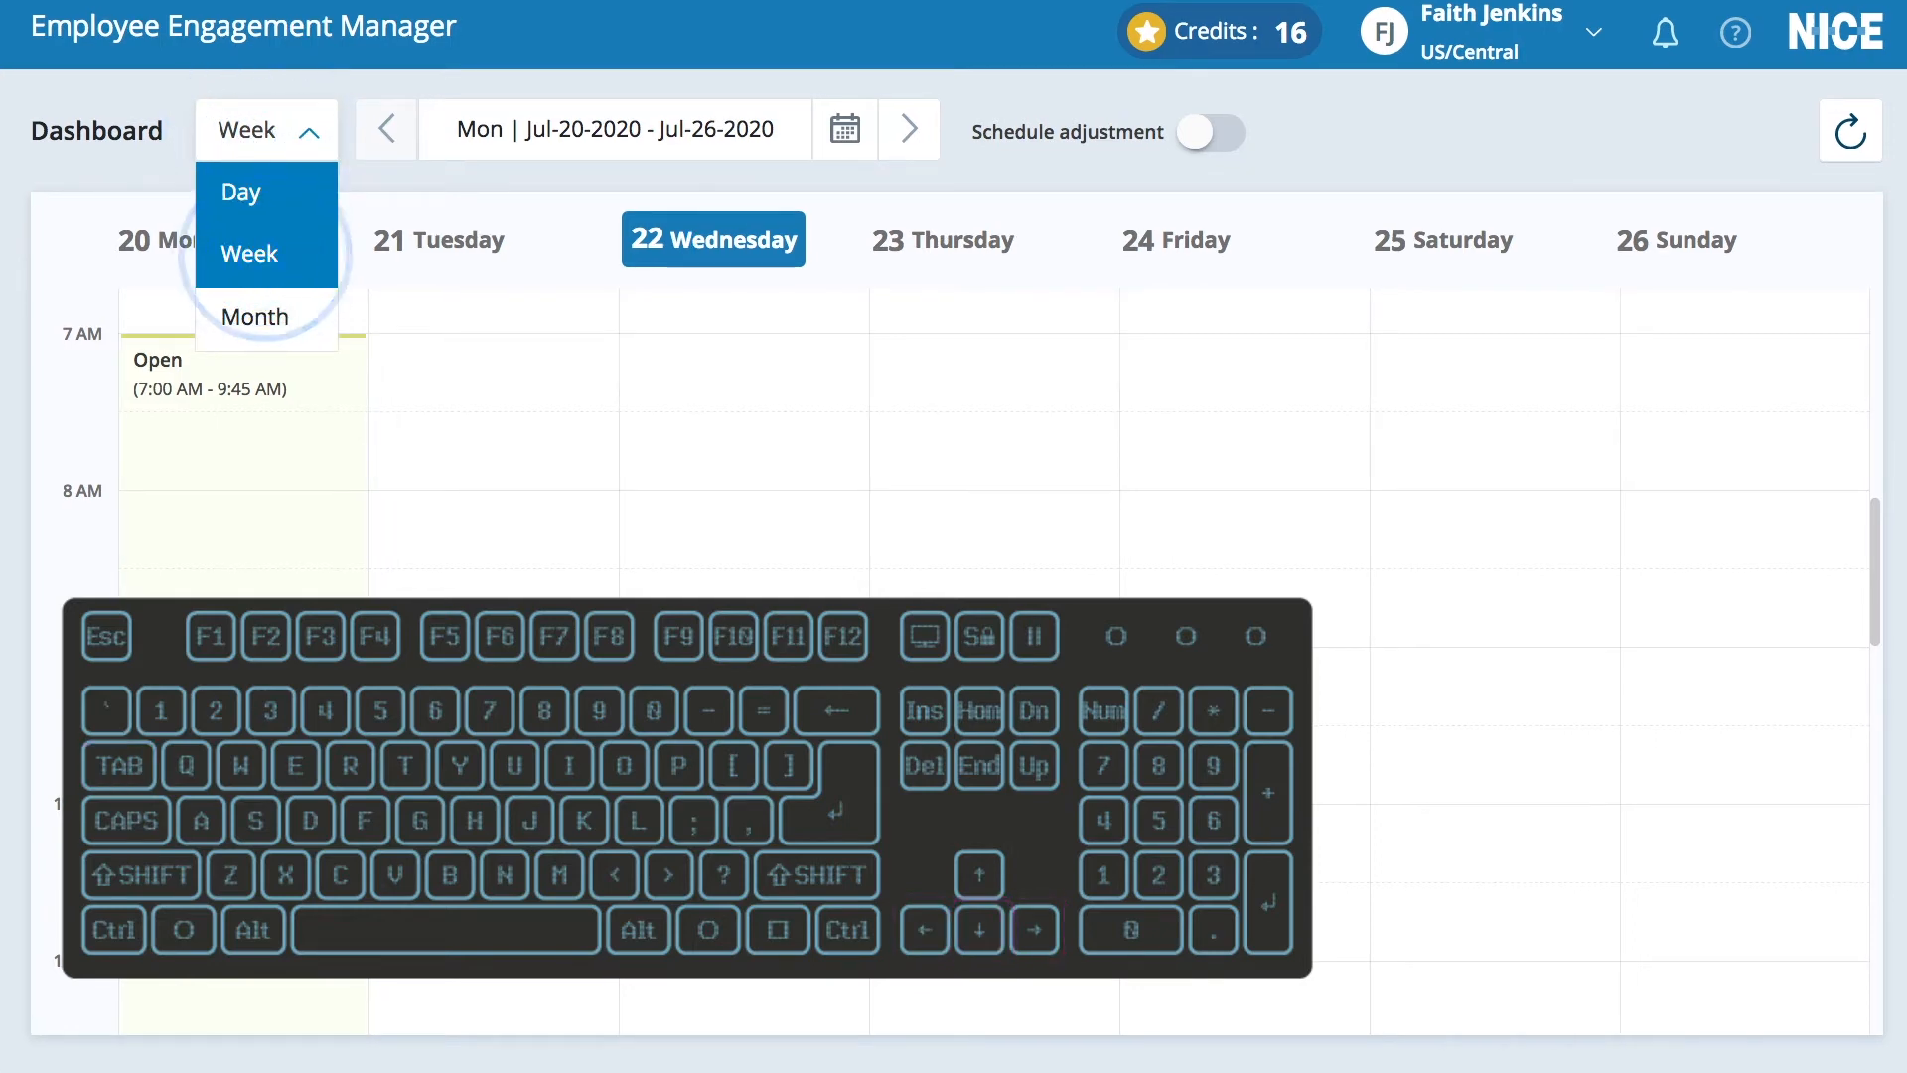
pyautogui.press('Down')
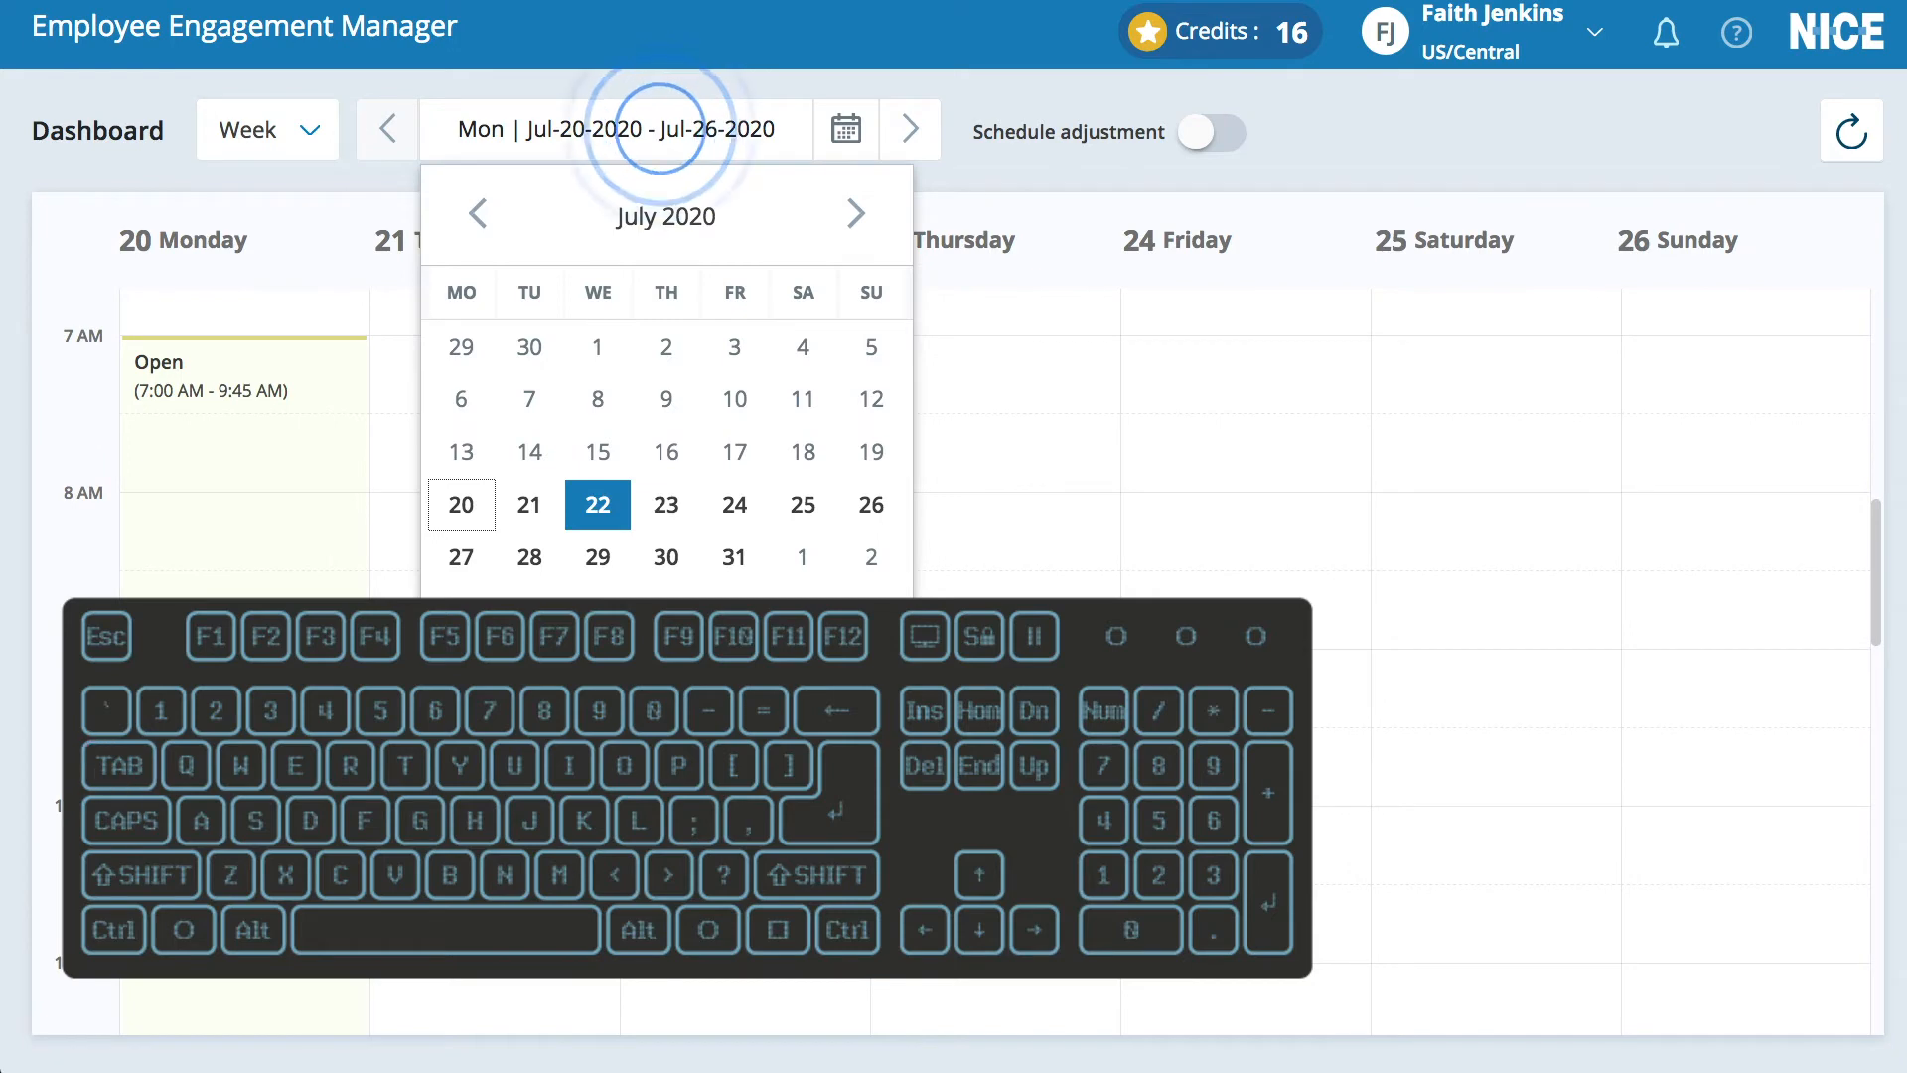
pyautogui.click(1212, 132)
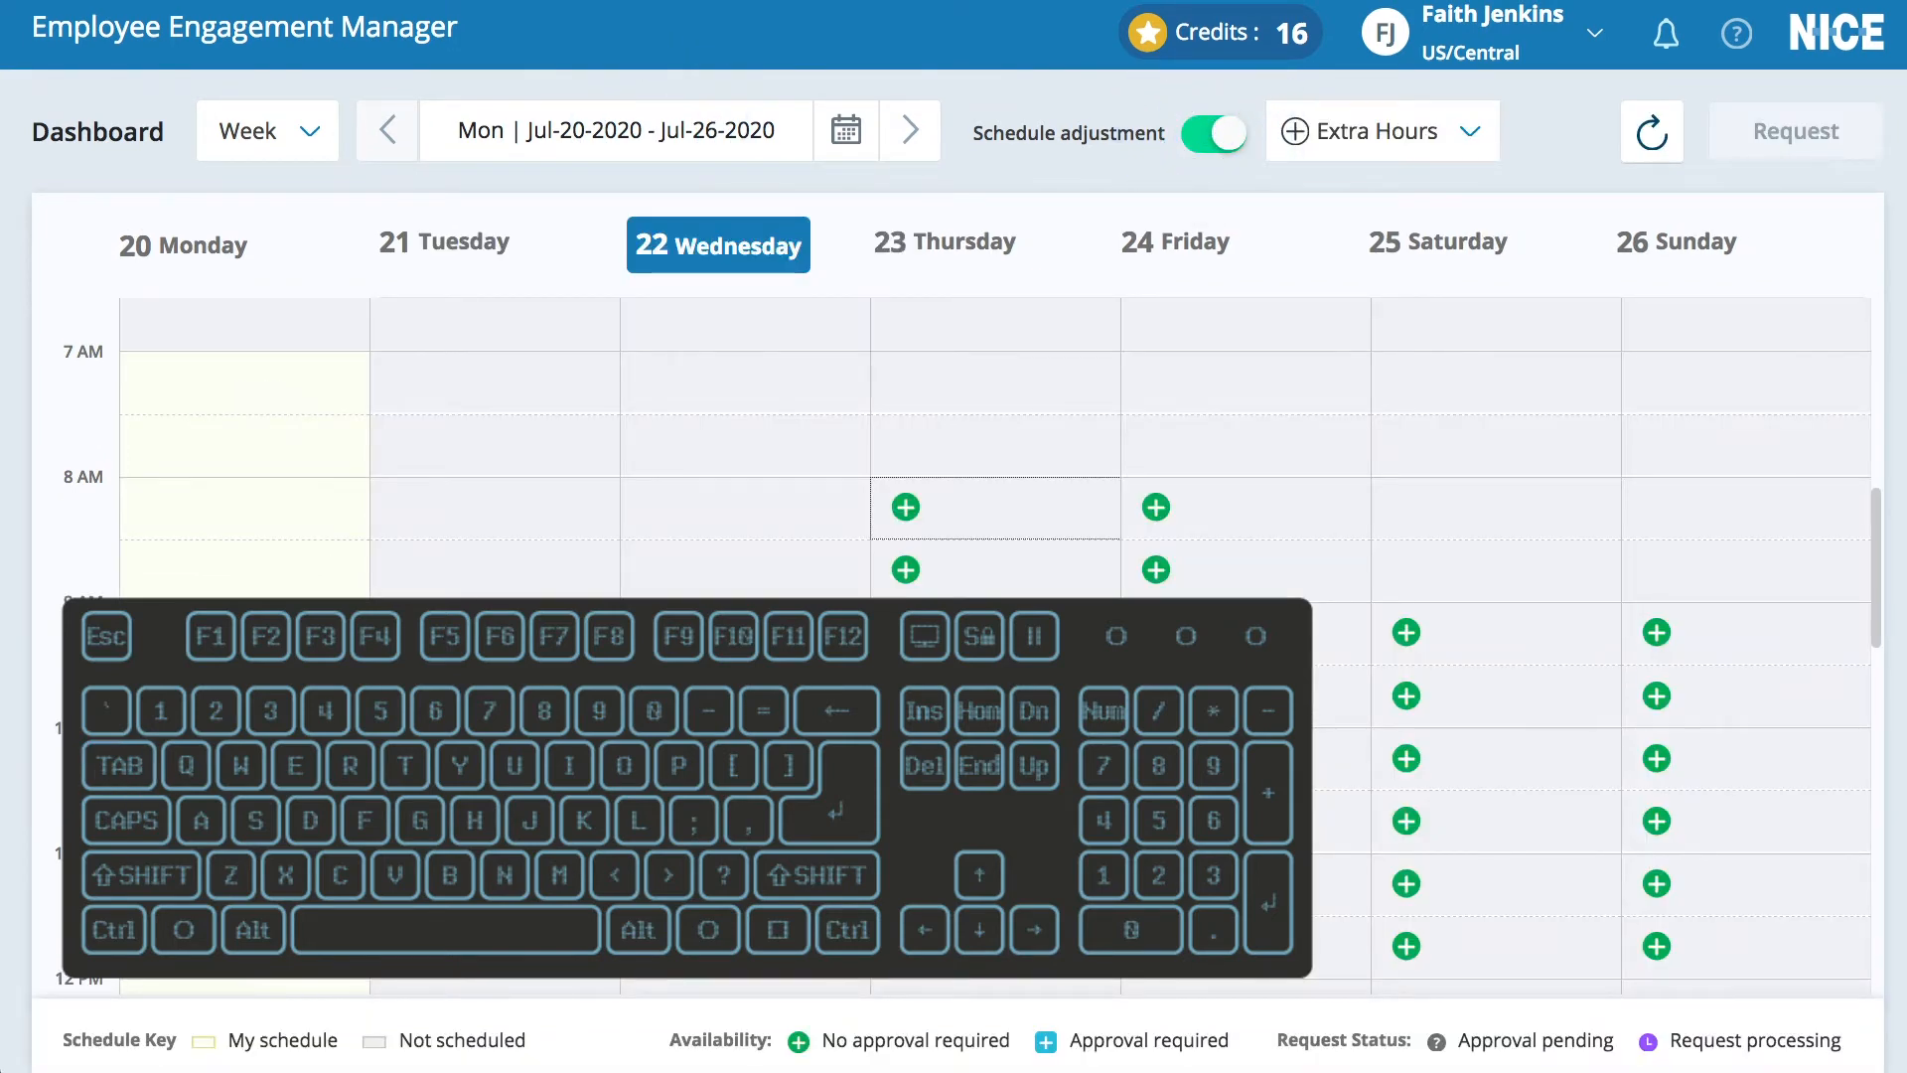
# Select Saturday morning extra-hours slots, then show the Aug 3–9 week in Swap mode.
pyautogui.click(1377, 131)
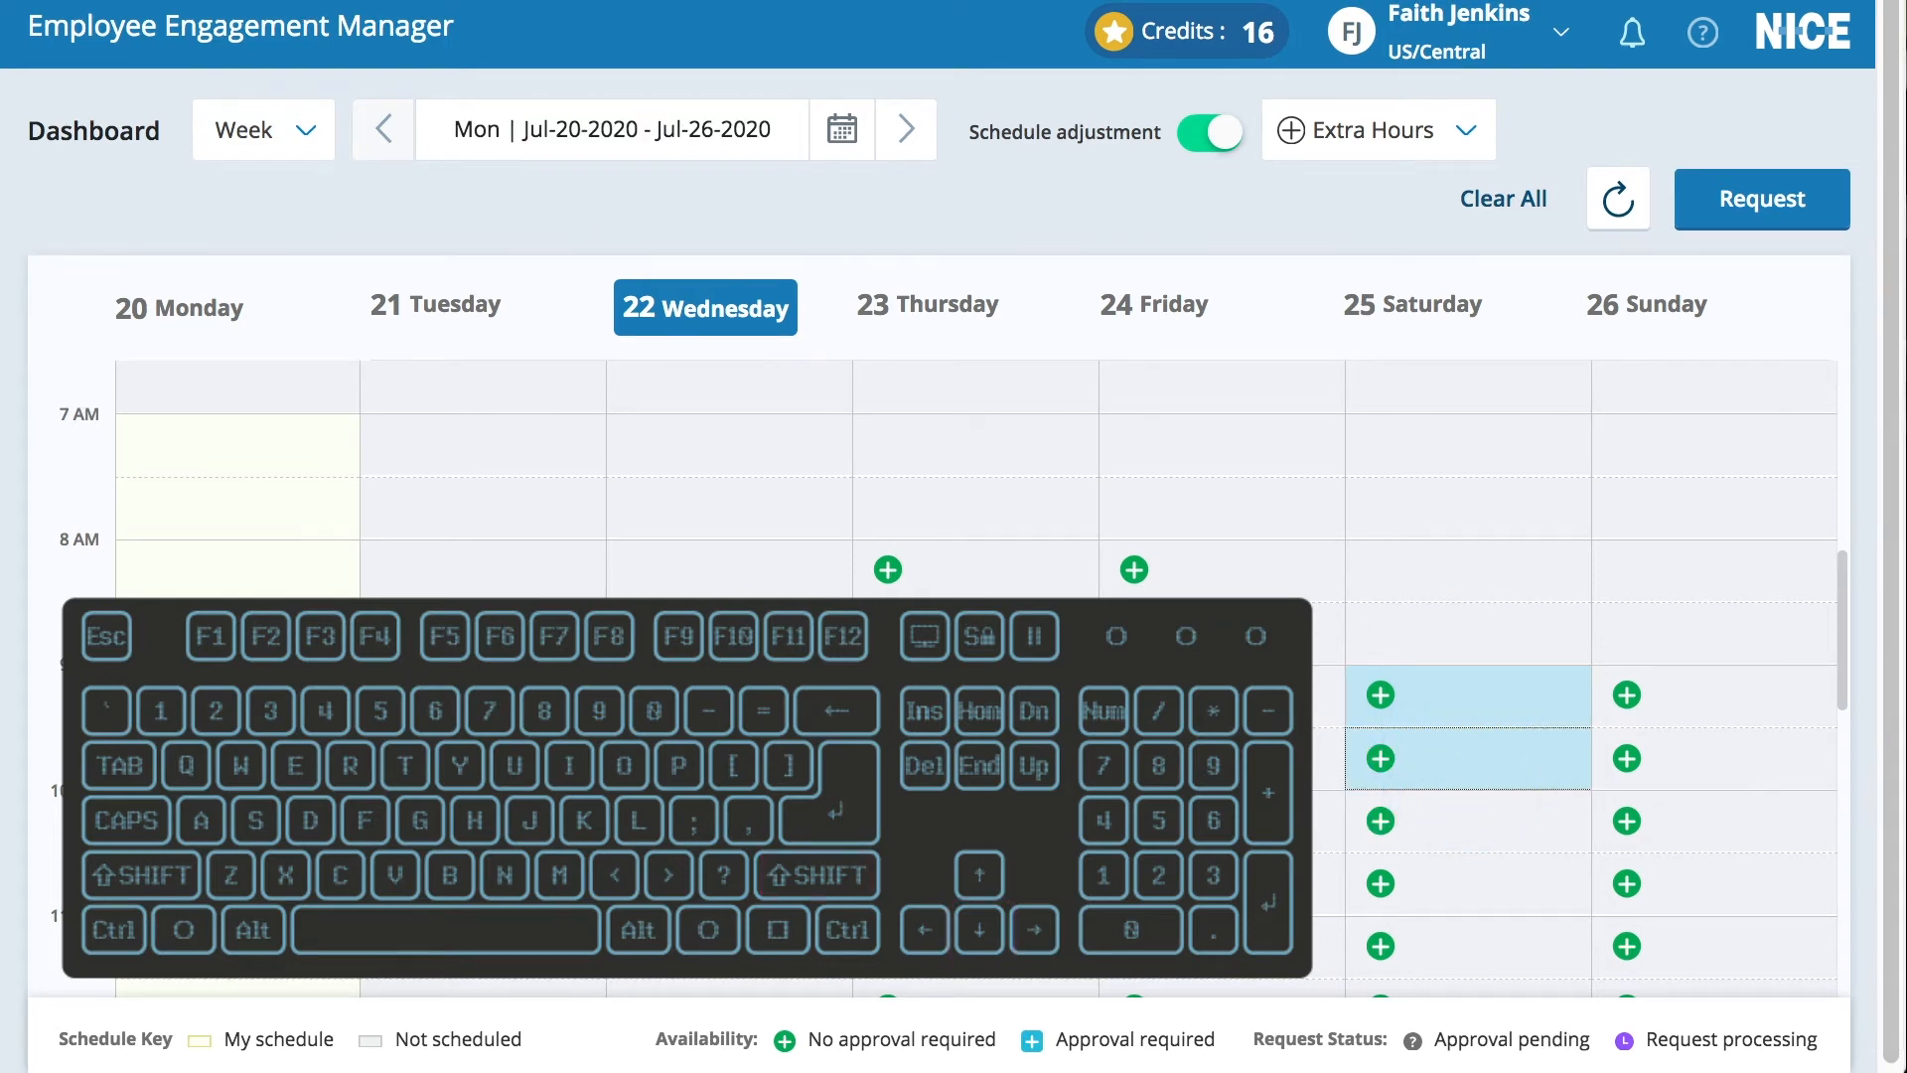
pyautogui.click(1467, 823)
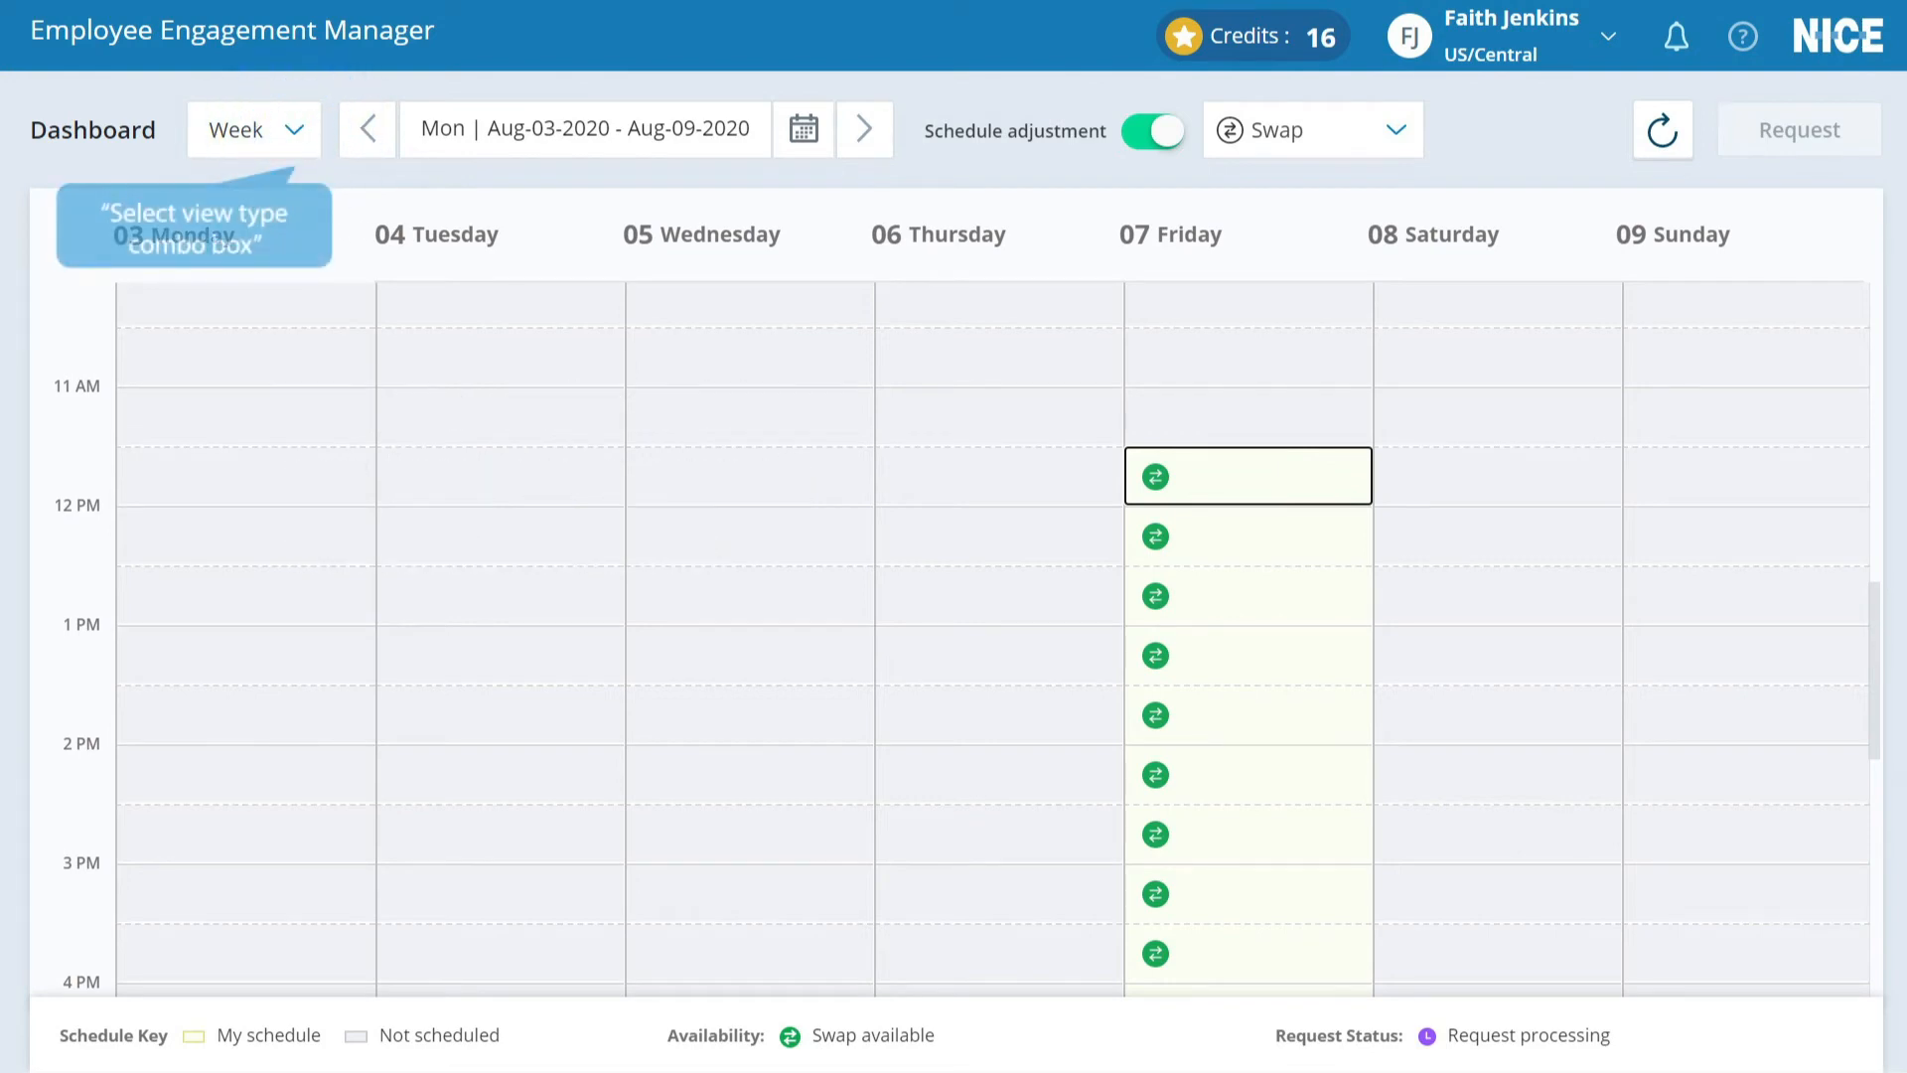
# Use the date picker and refresh the Jul 27–Aug 2 schedule.
pyautogui.click(805, 129)
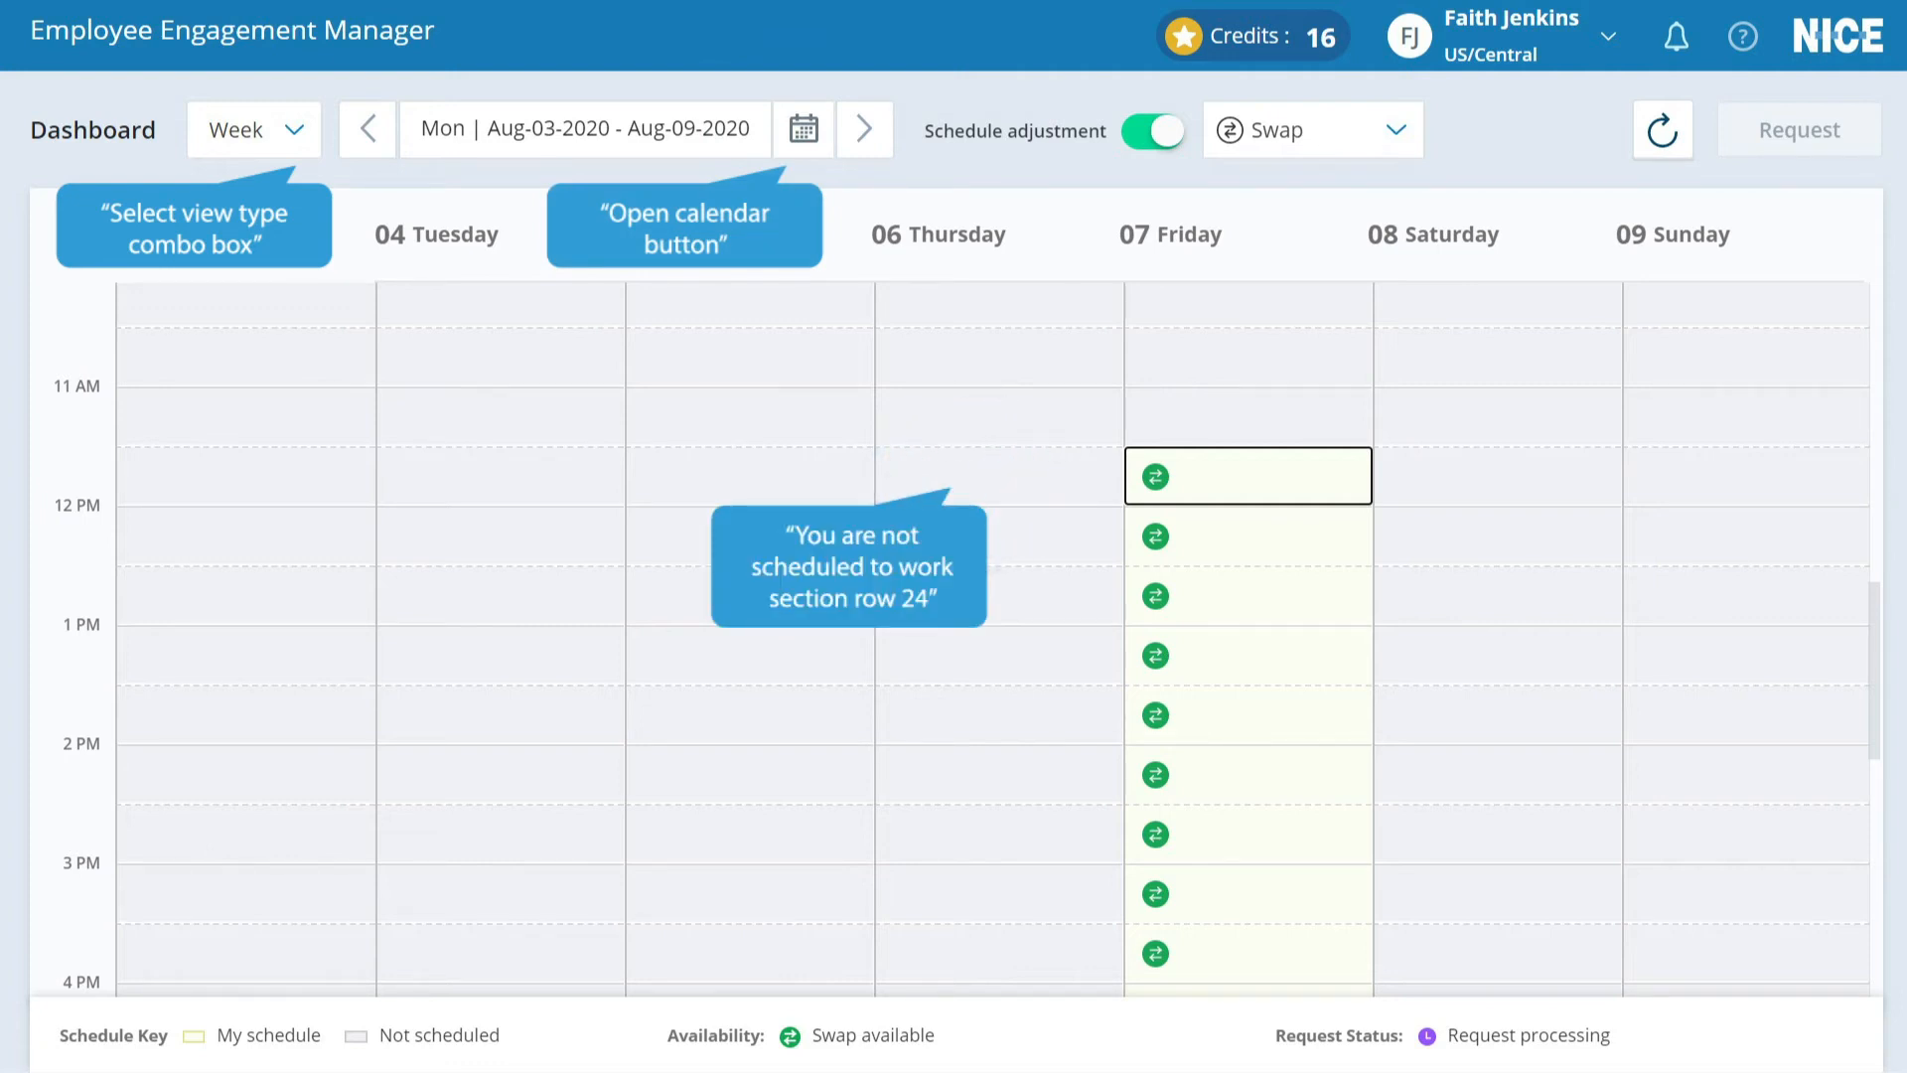
pyautogui.moveTo(1152, 130)
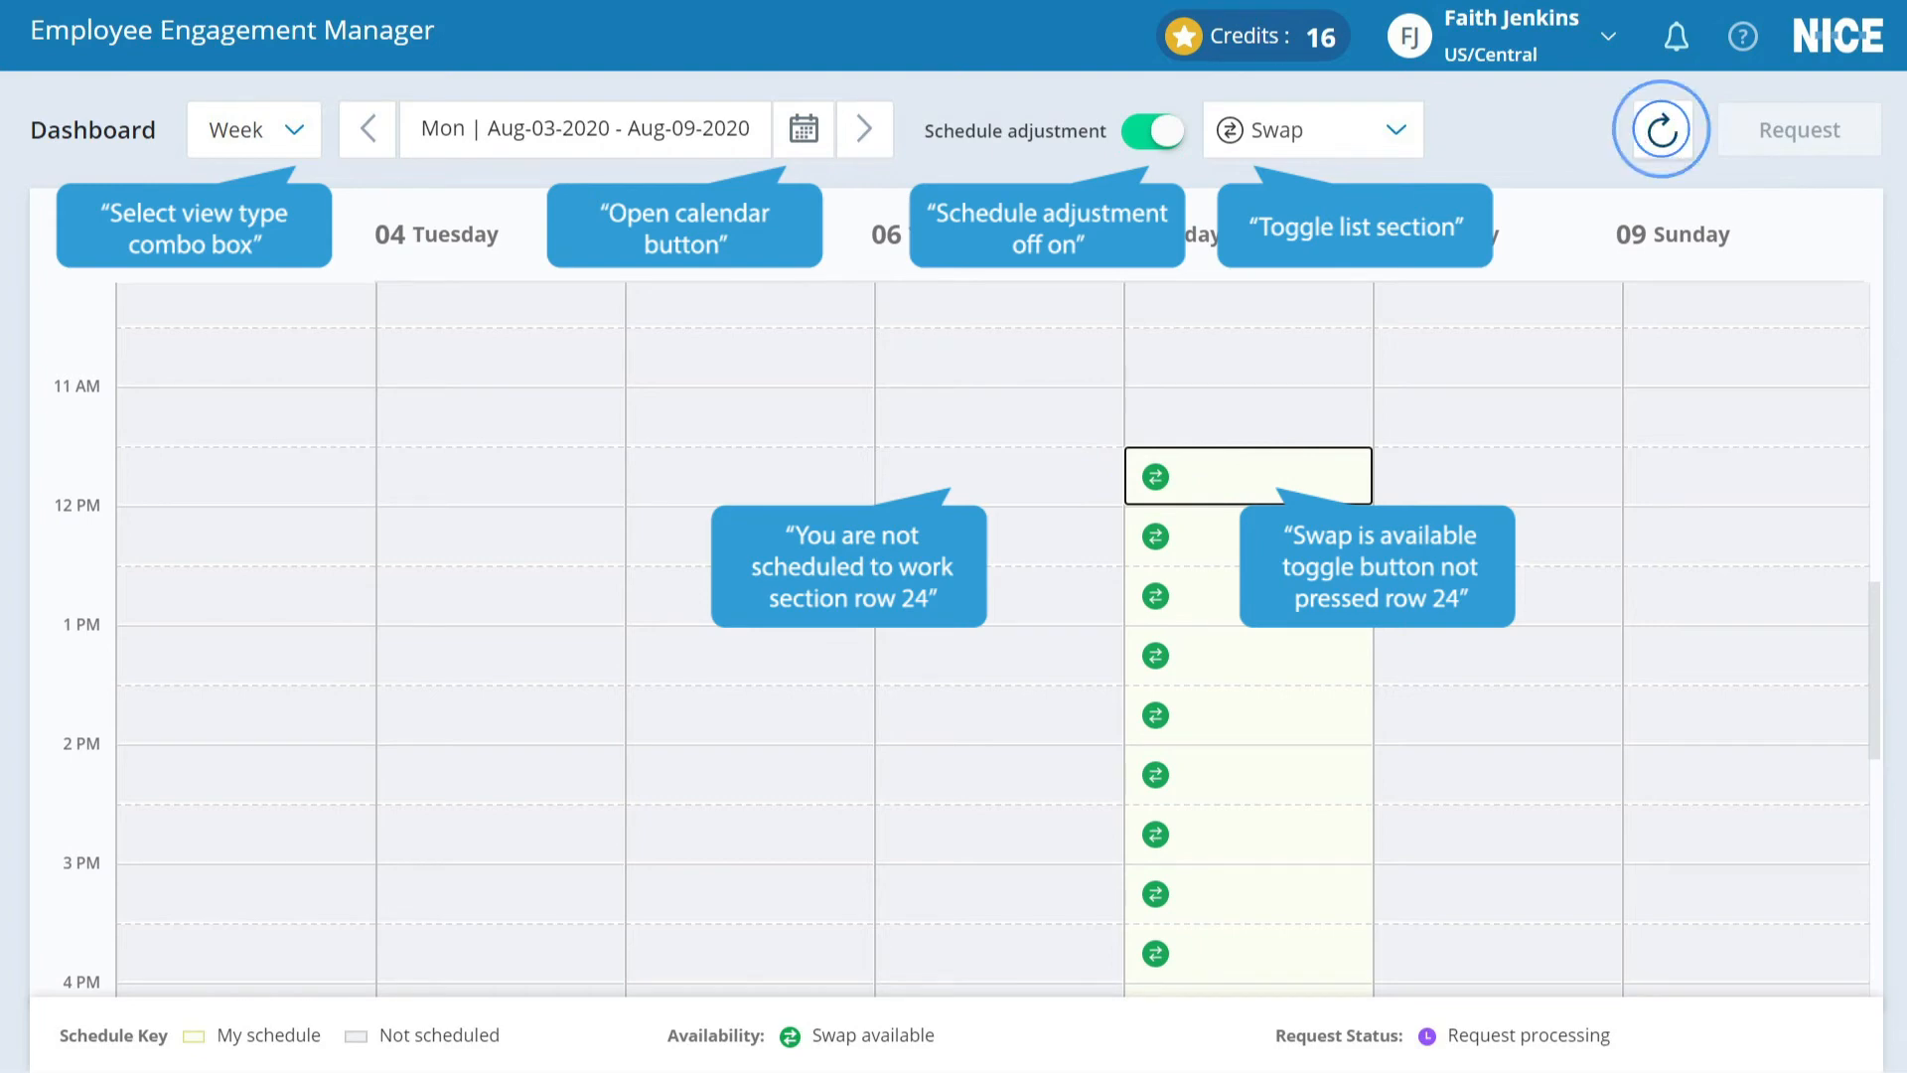
pyautogui.click(1664, 129)
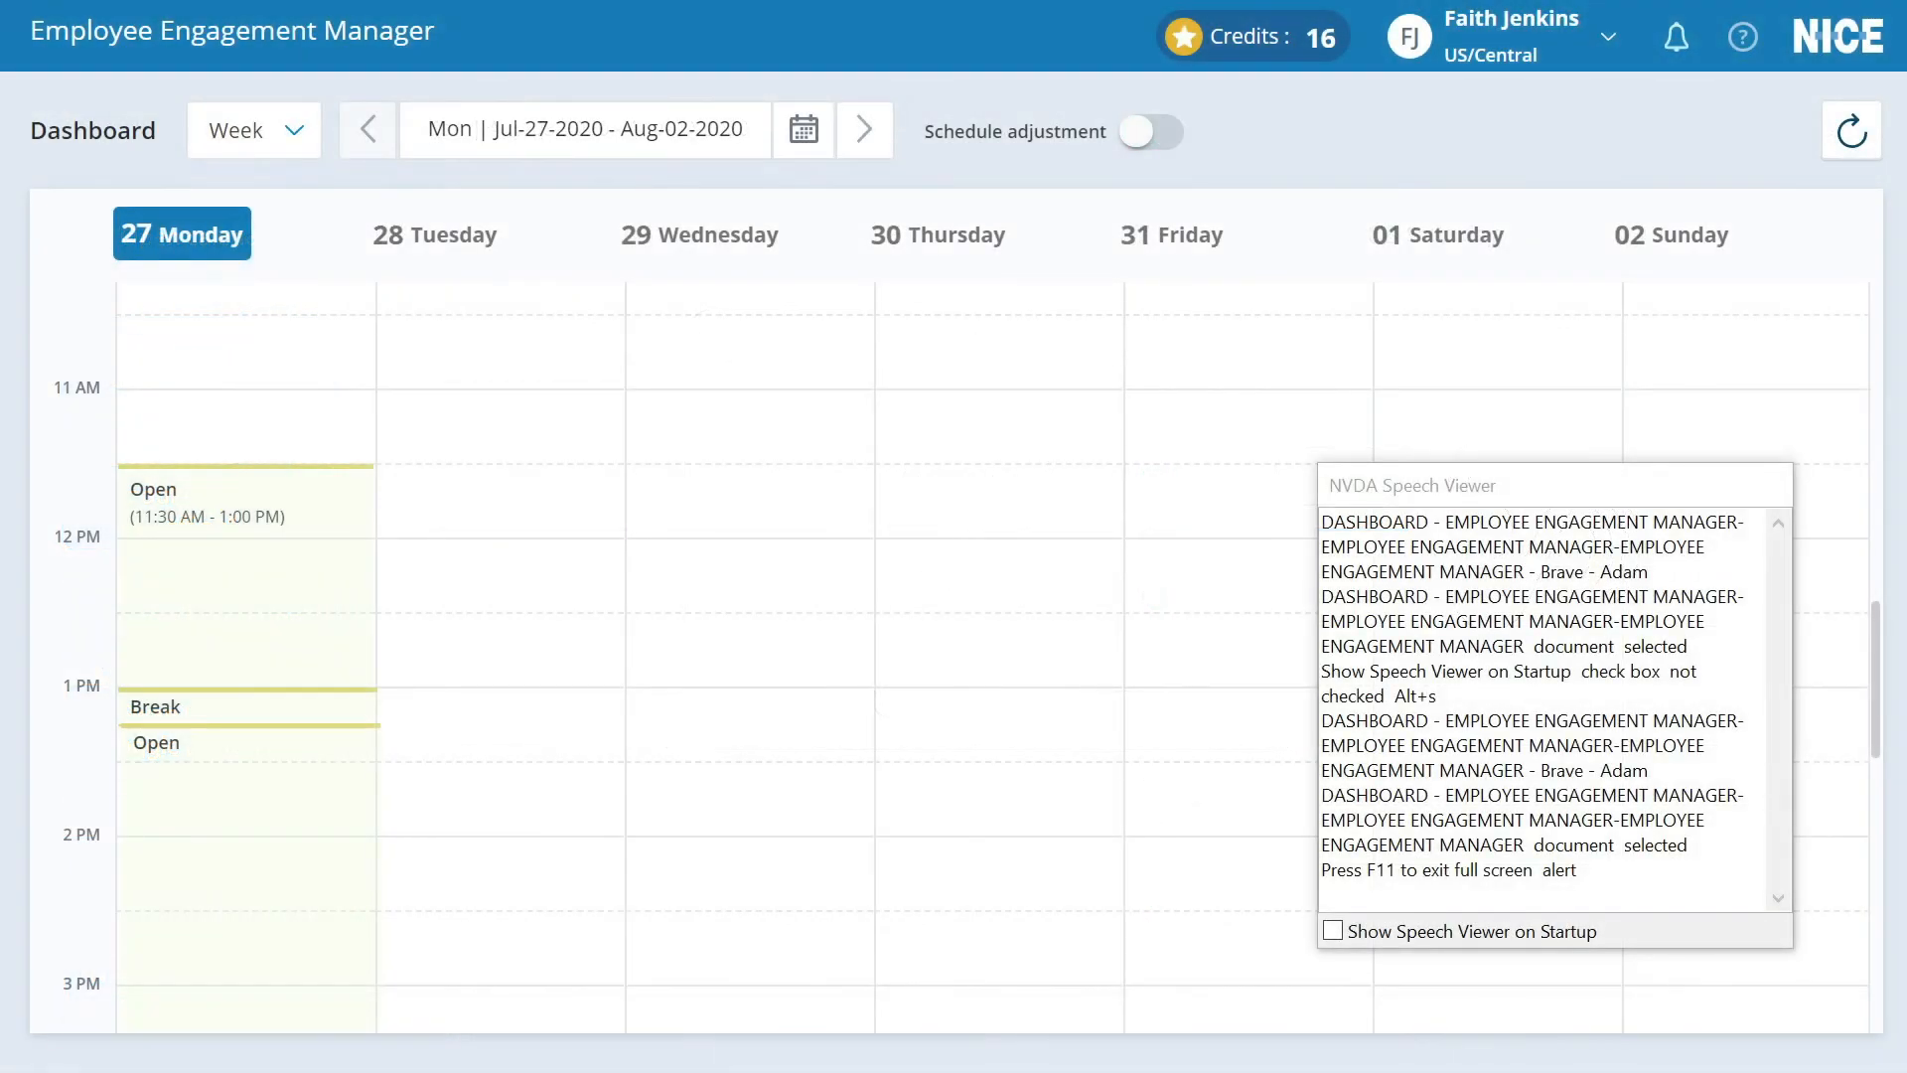
# Turn on schedule adjustment and select Tuesday Jul 28 extra-hours slots from 8 AM.
pyautogui.click(253, 130)
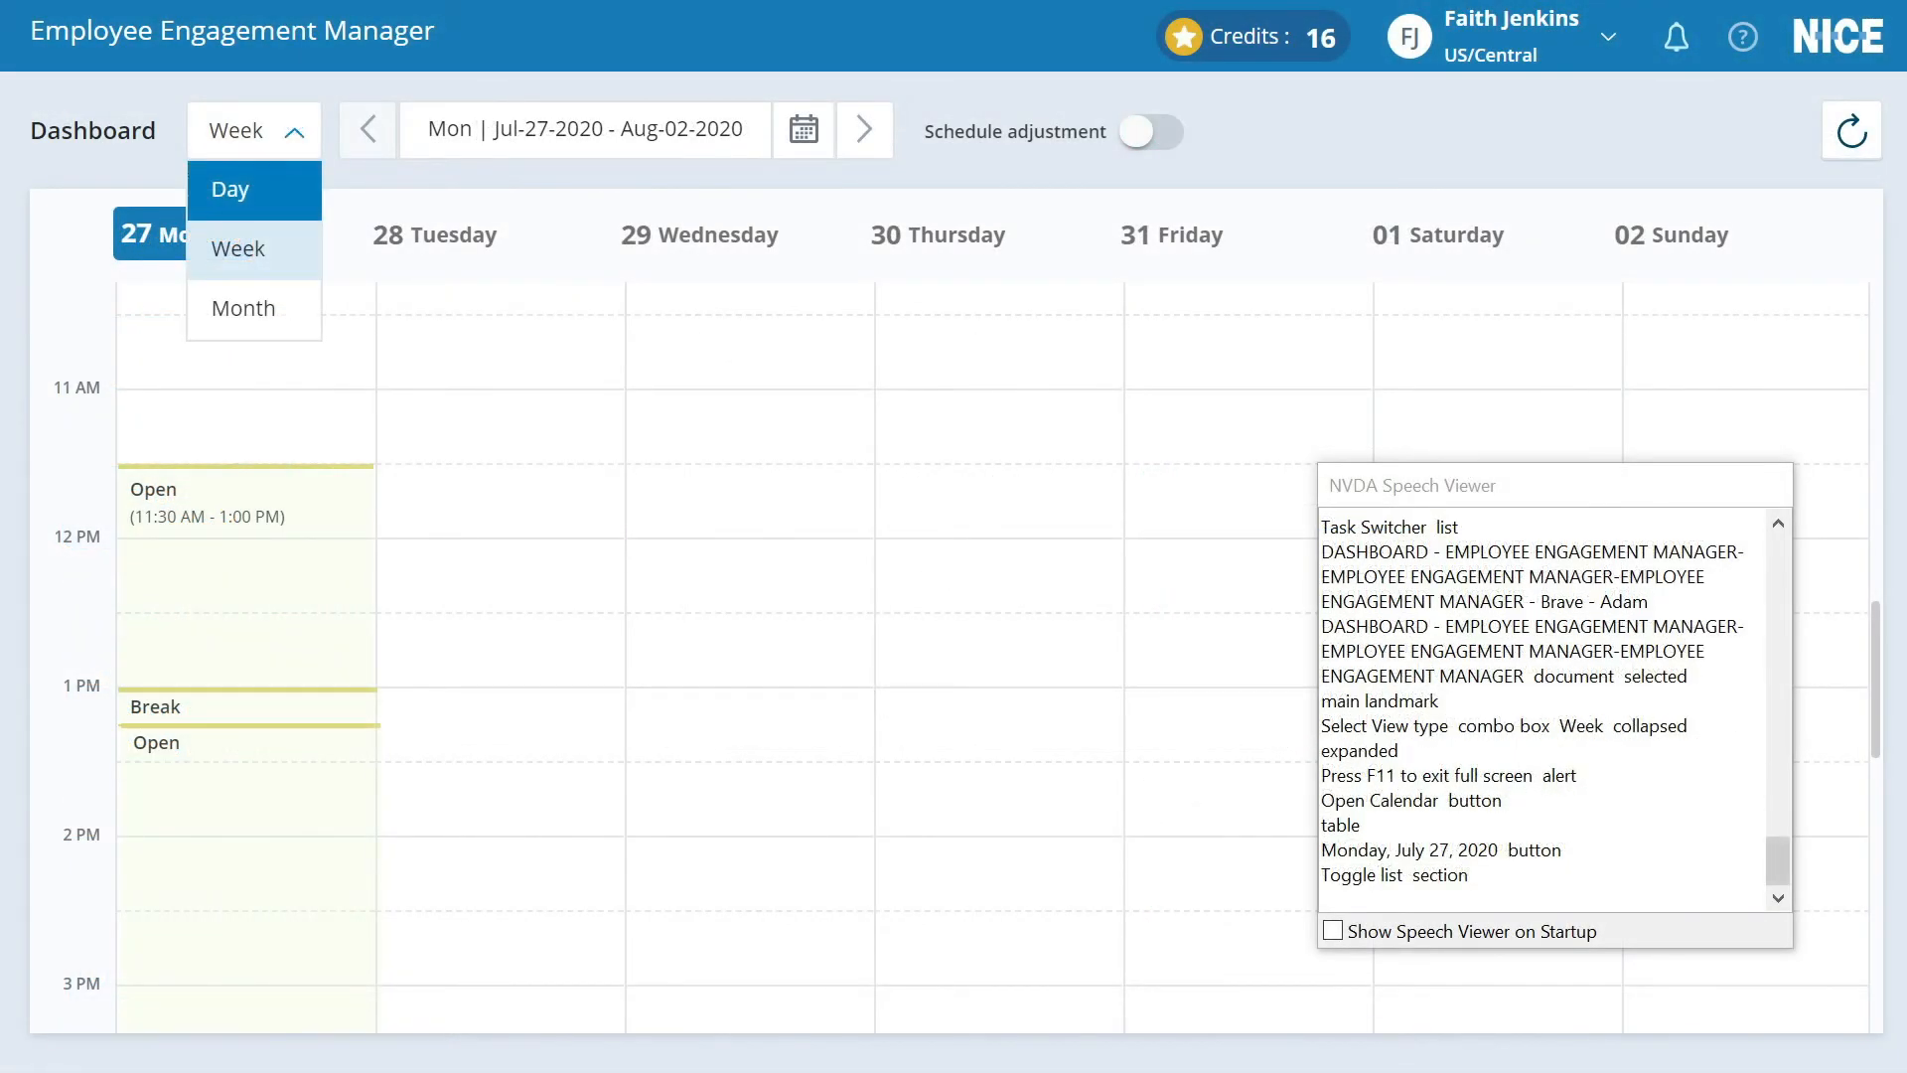
pyautogui.click(803, 130)
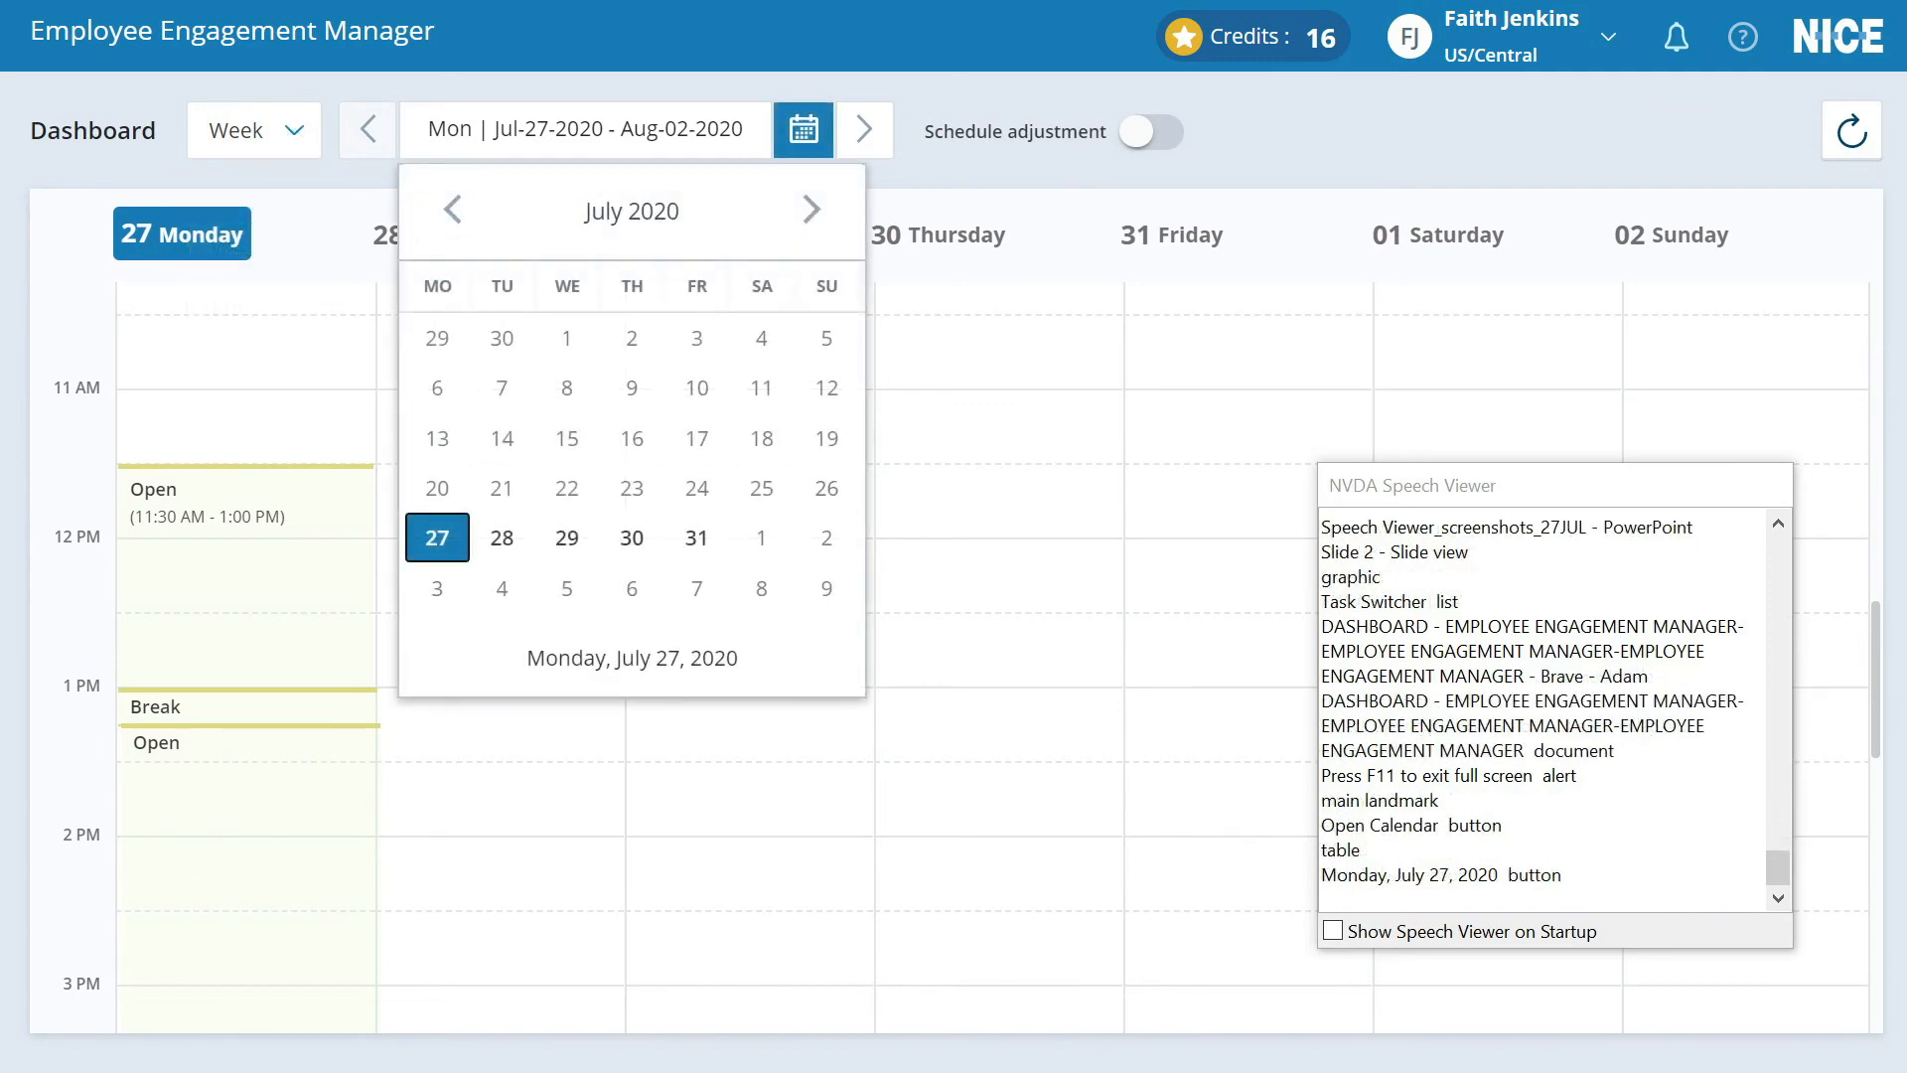
pyautogui.click(1152, 131)
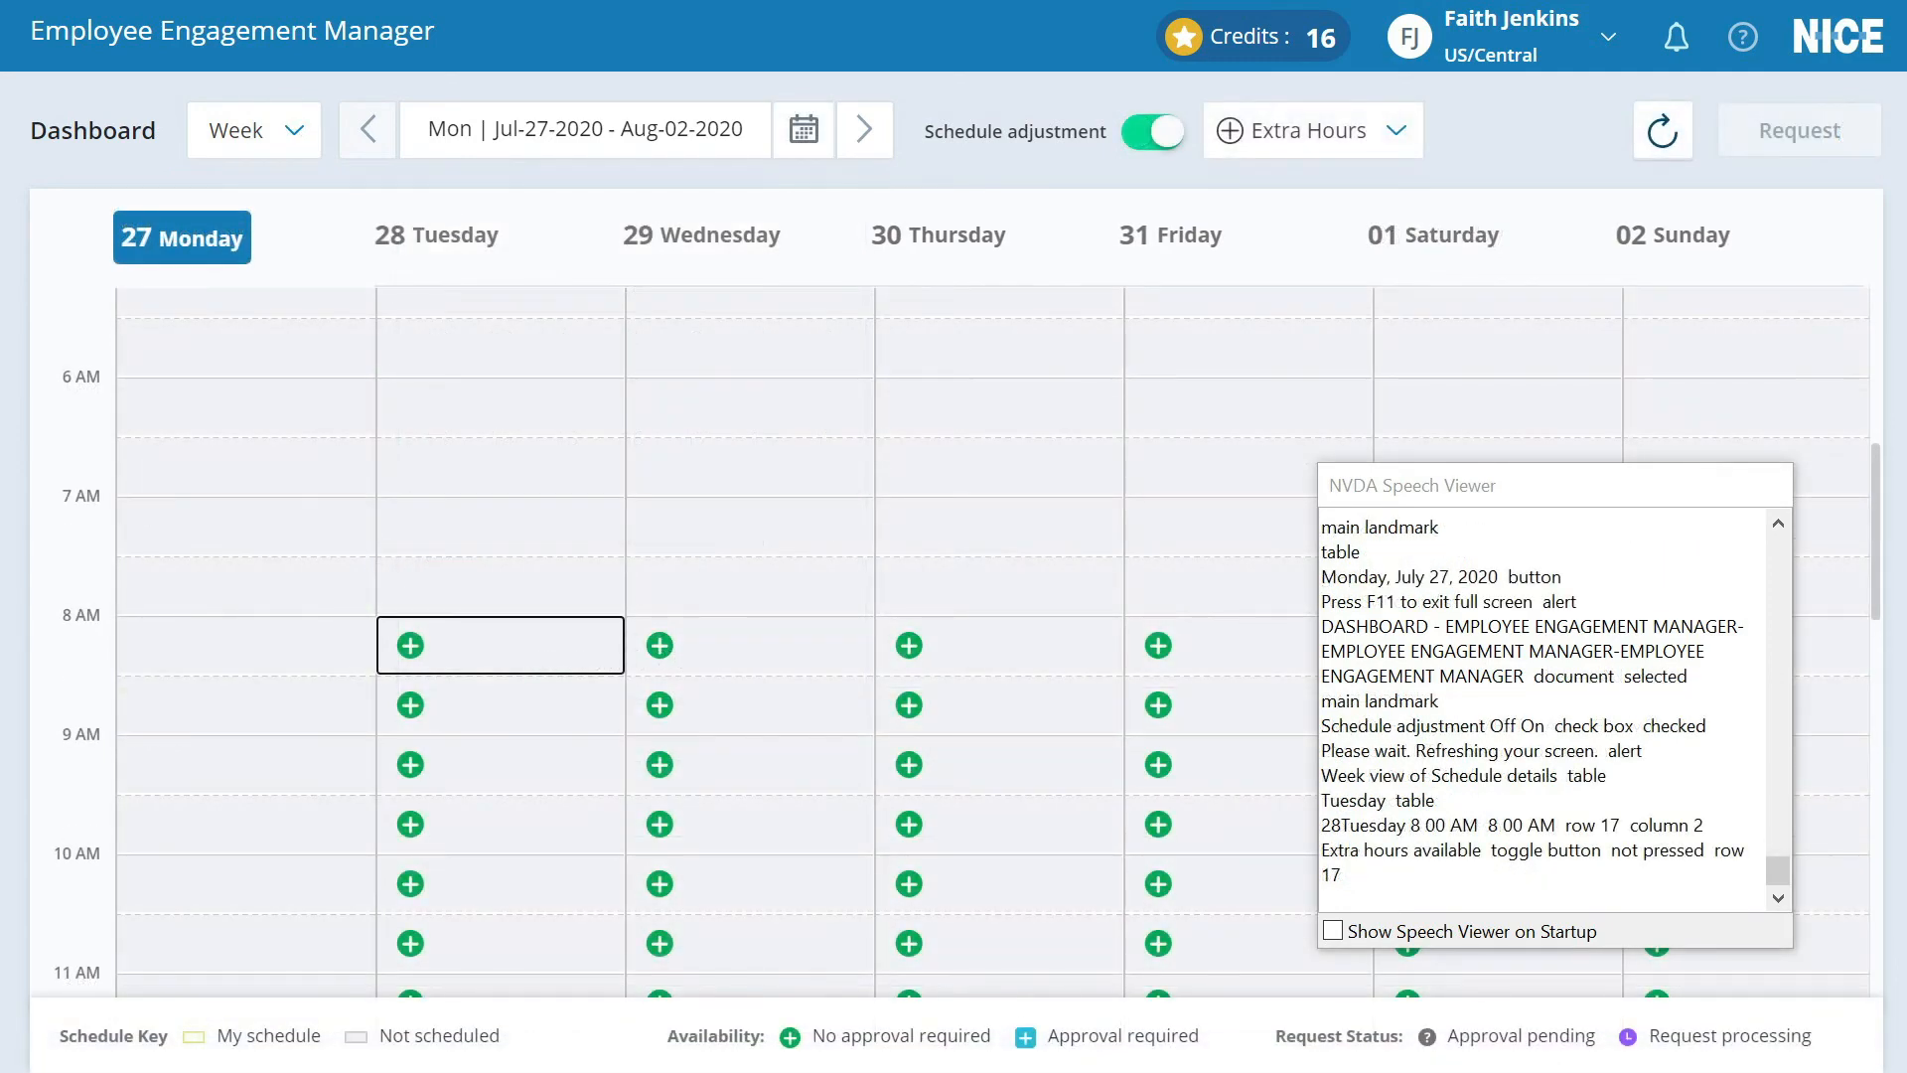
pyautogui.click(409, 646)
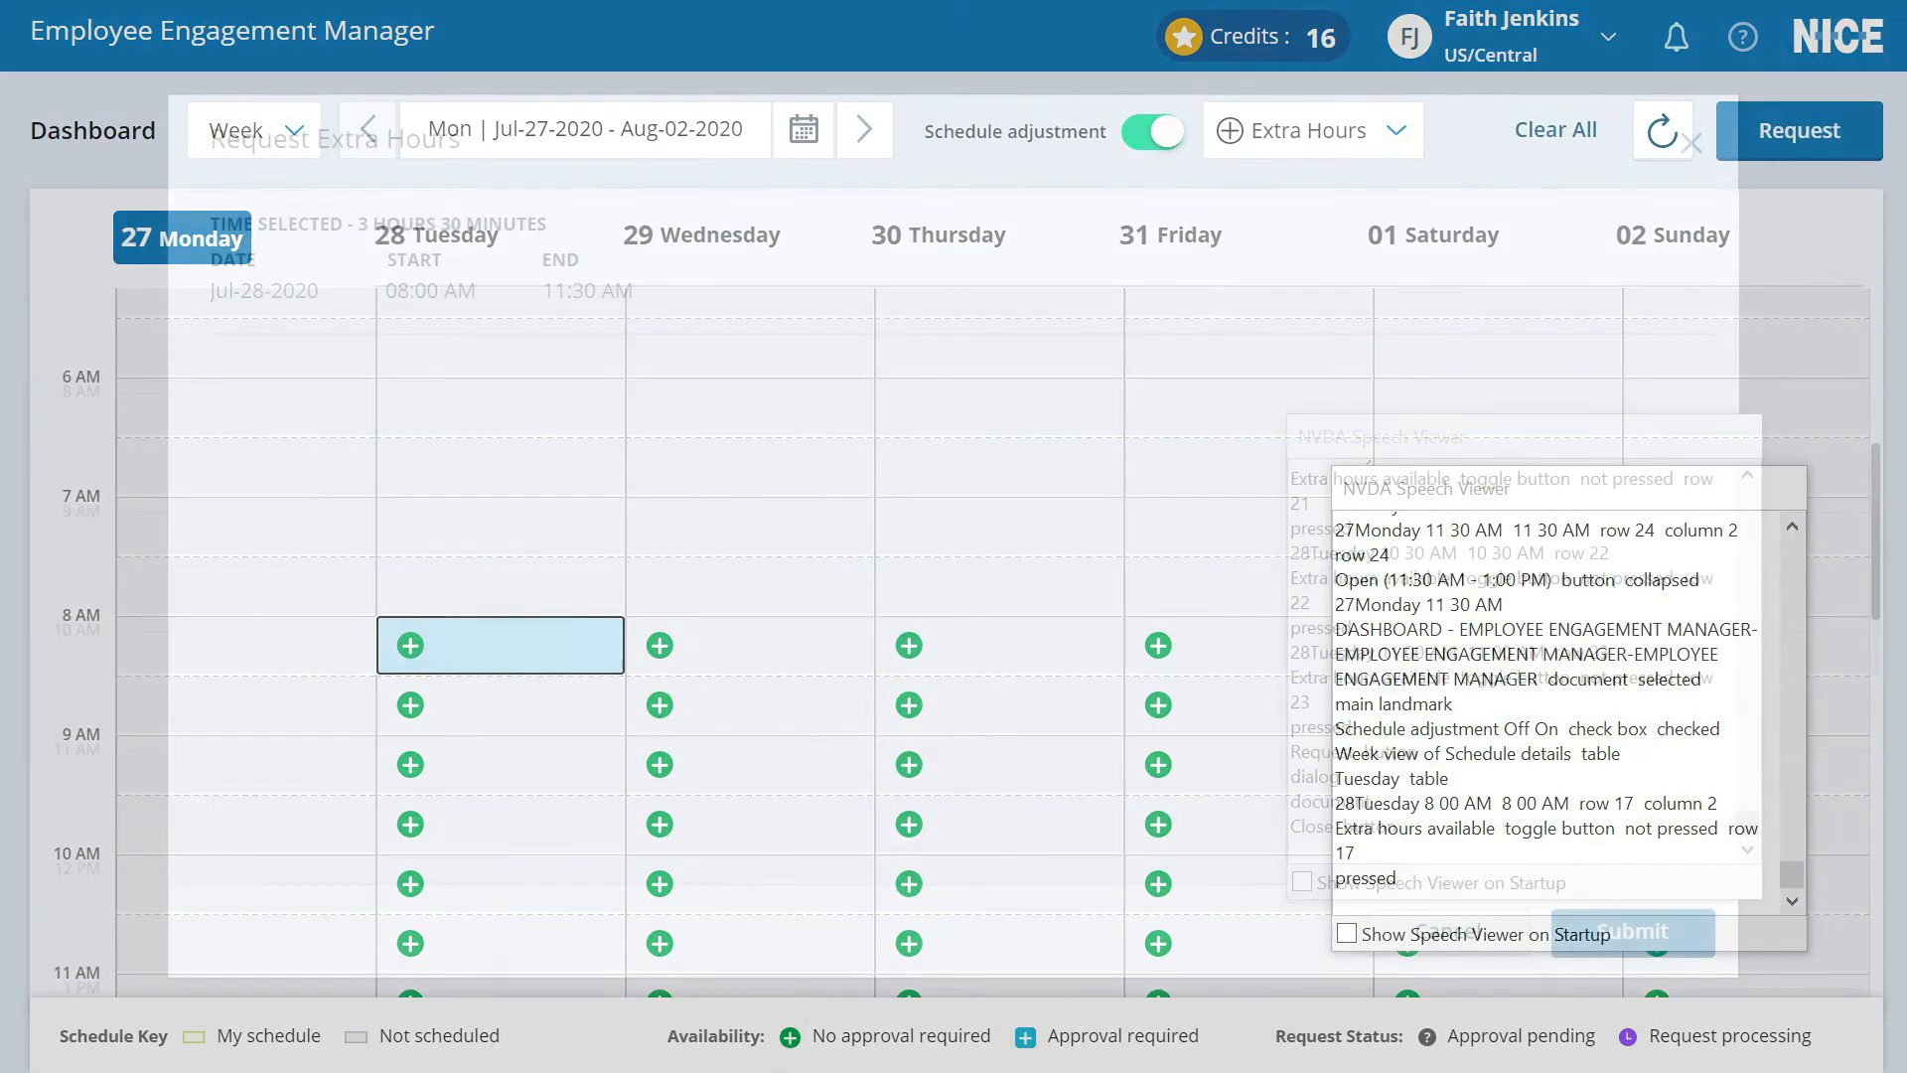
# Open the extra-hours request for Jul-28-2020, 08:00–11:30 AM, then close it.
pyautogui.click(1799, 130)
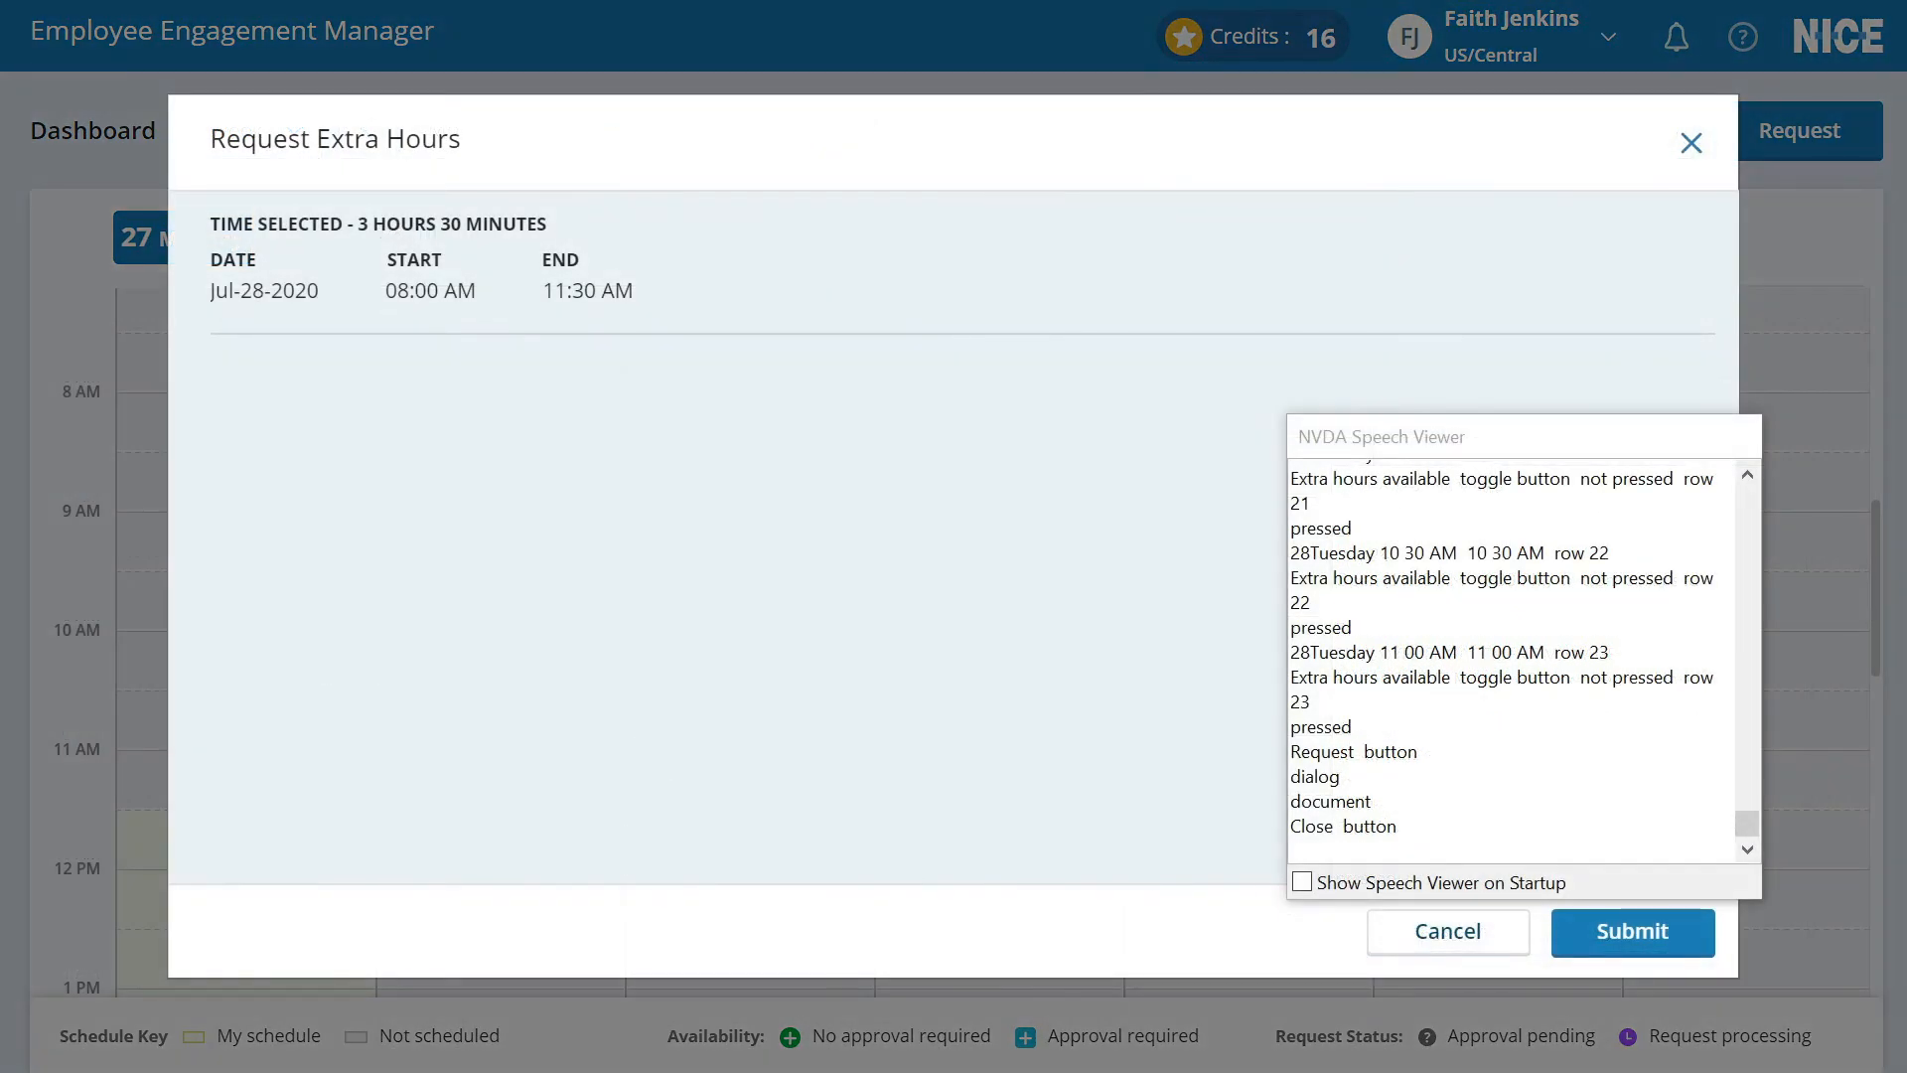
pyautogui.click(1632, 931)
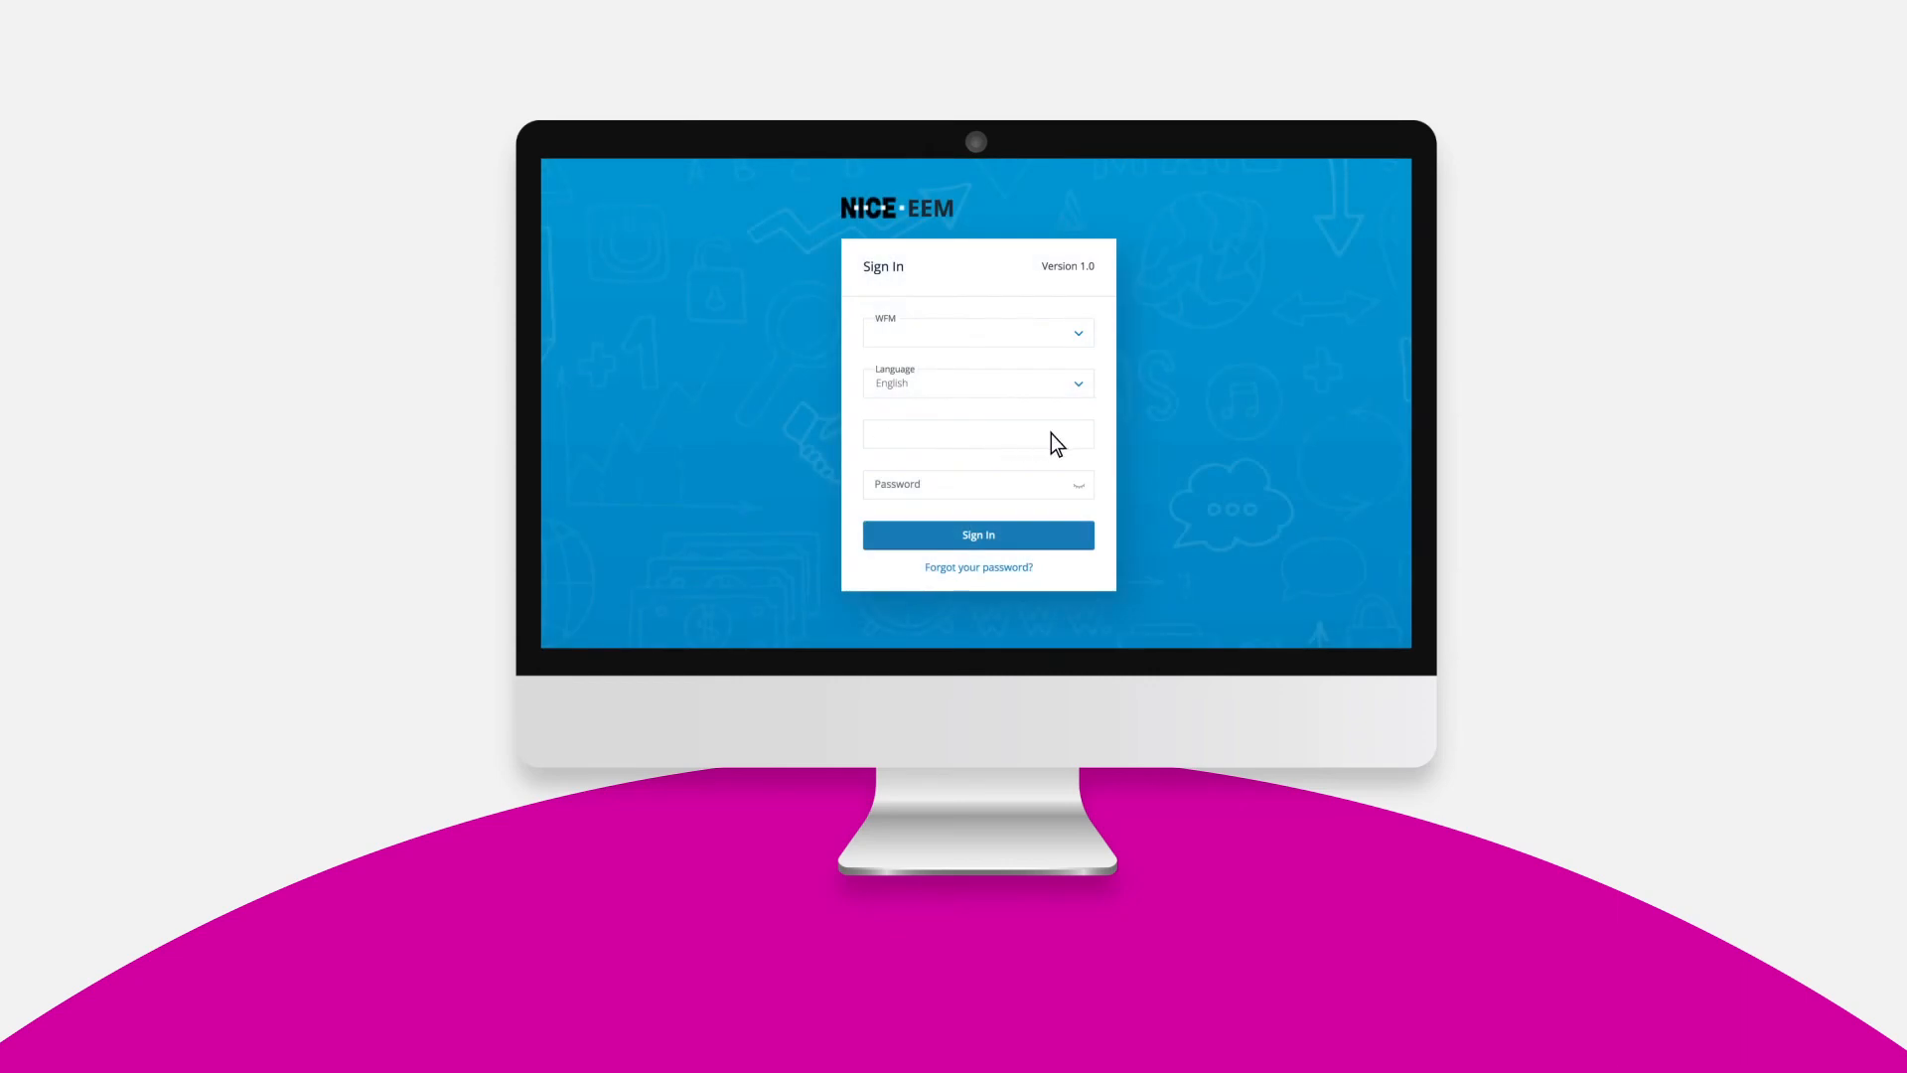
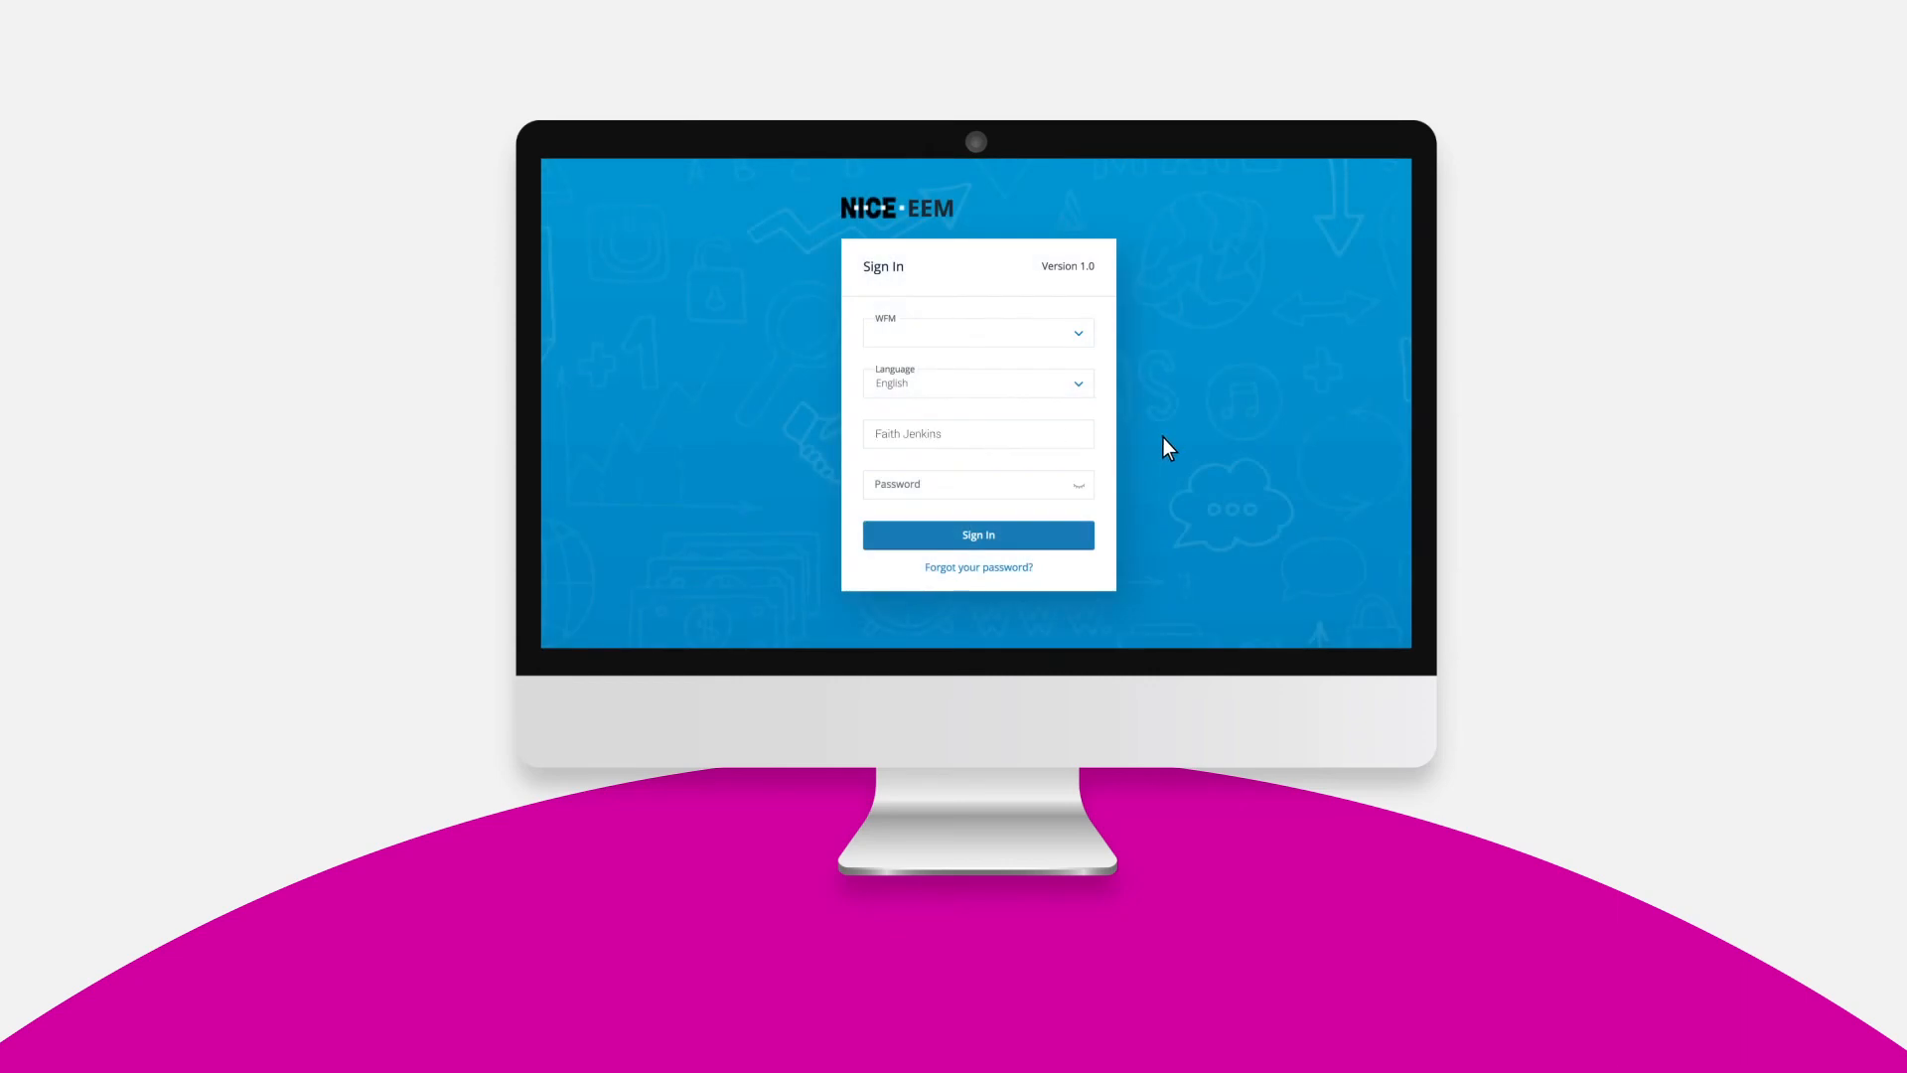
pyautogui.write('password')
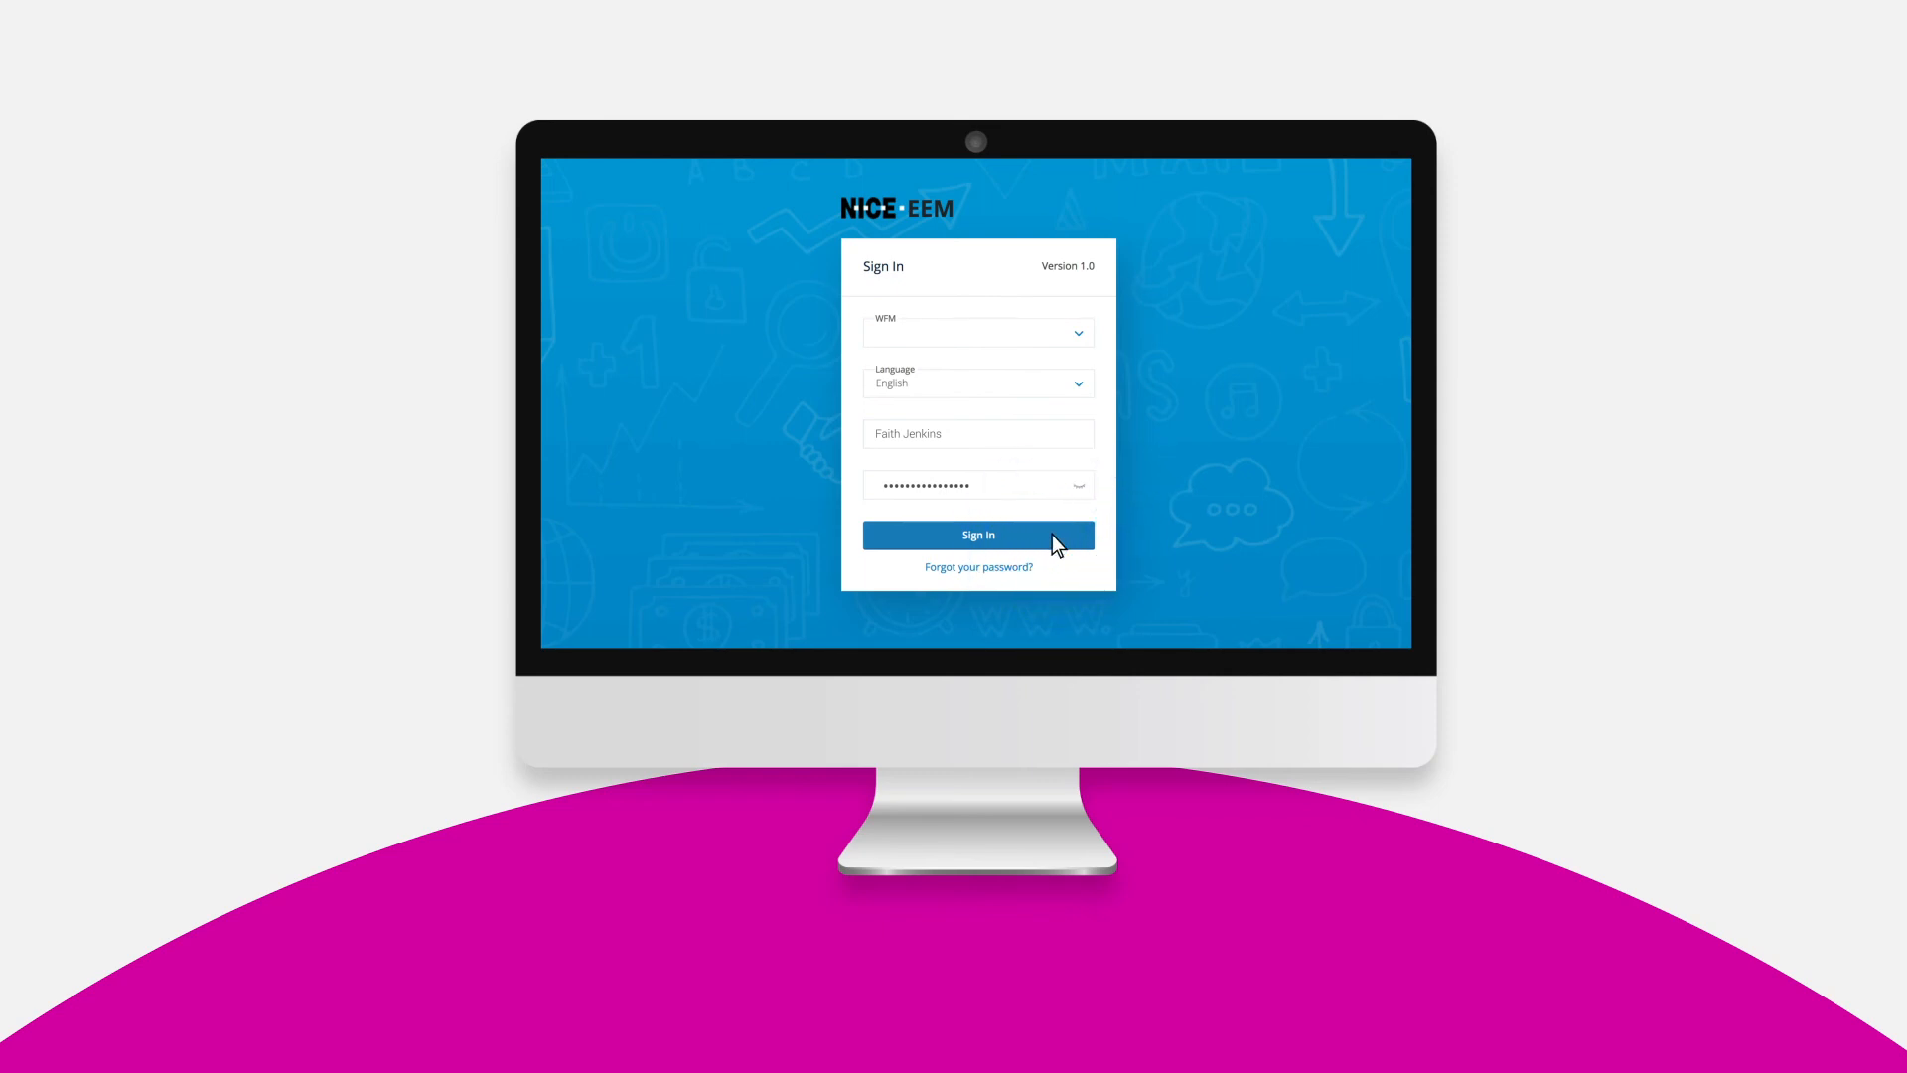
pyautogui.click(978, 534)
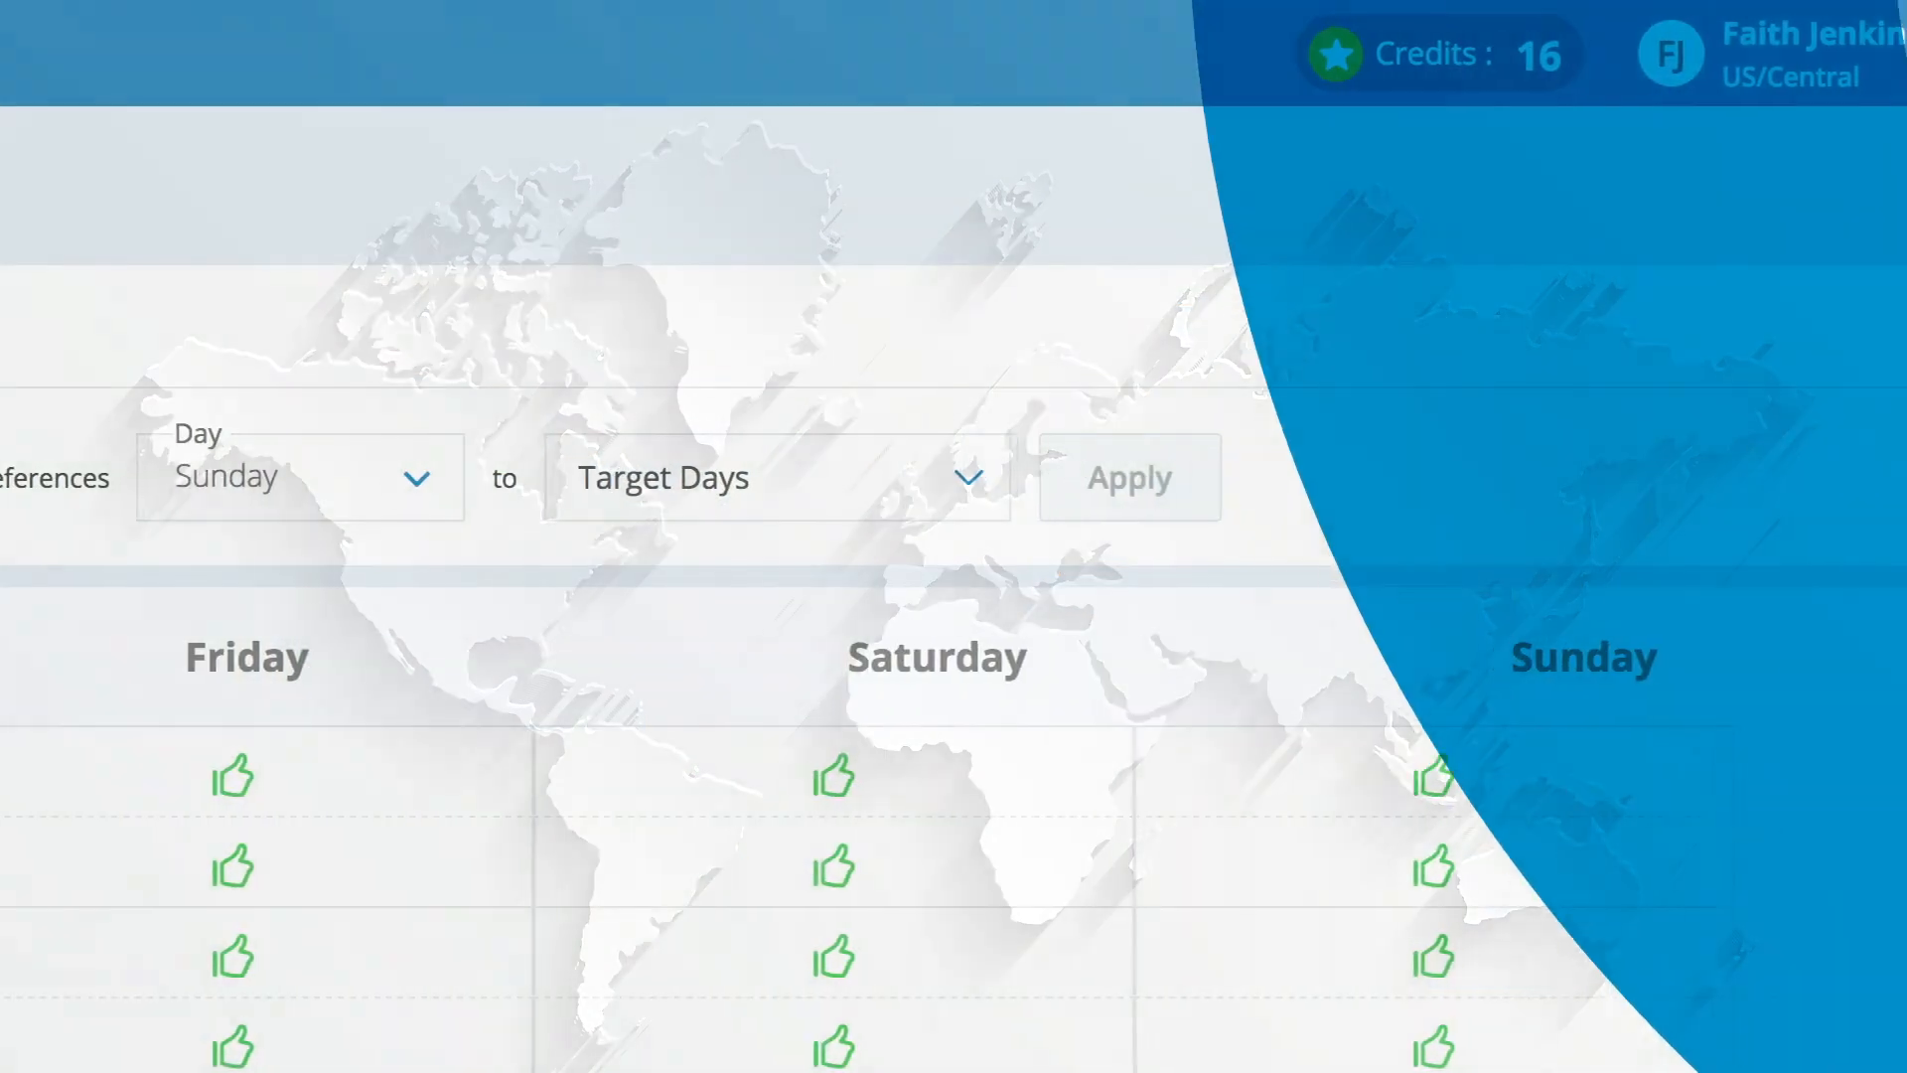